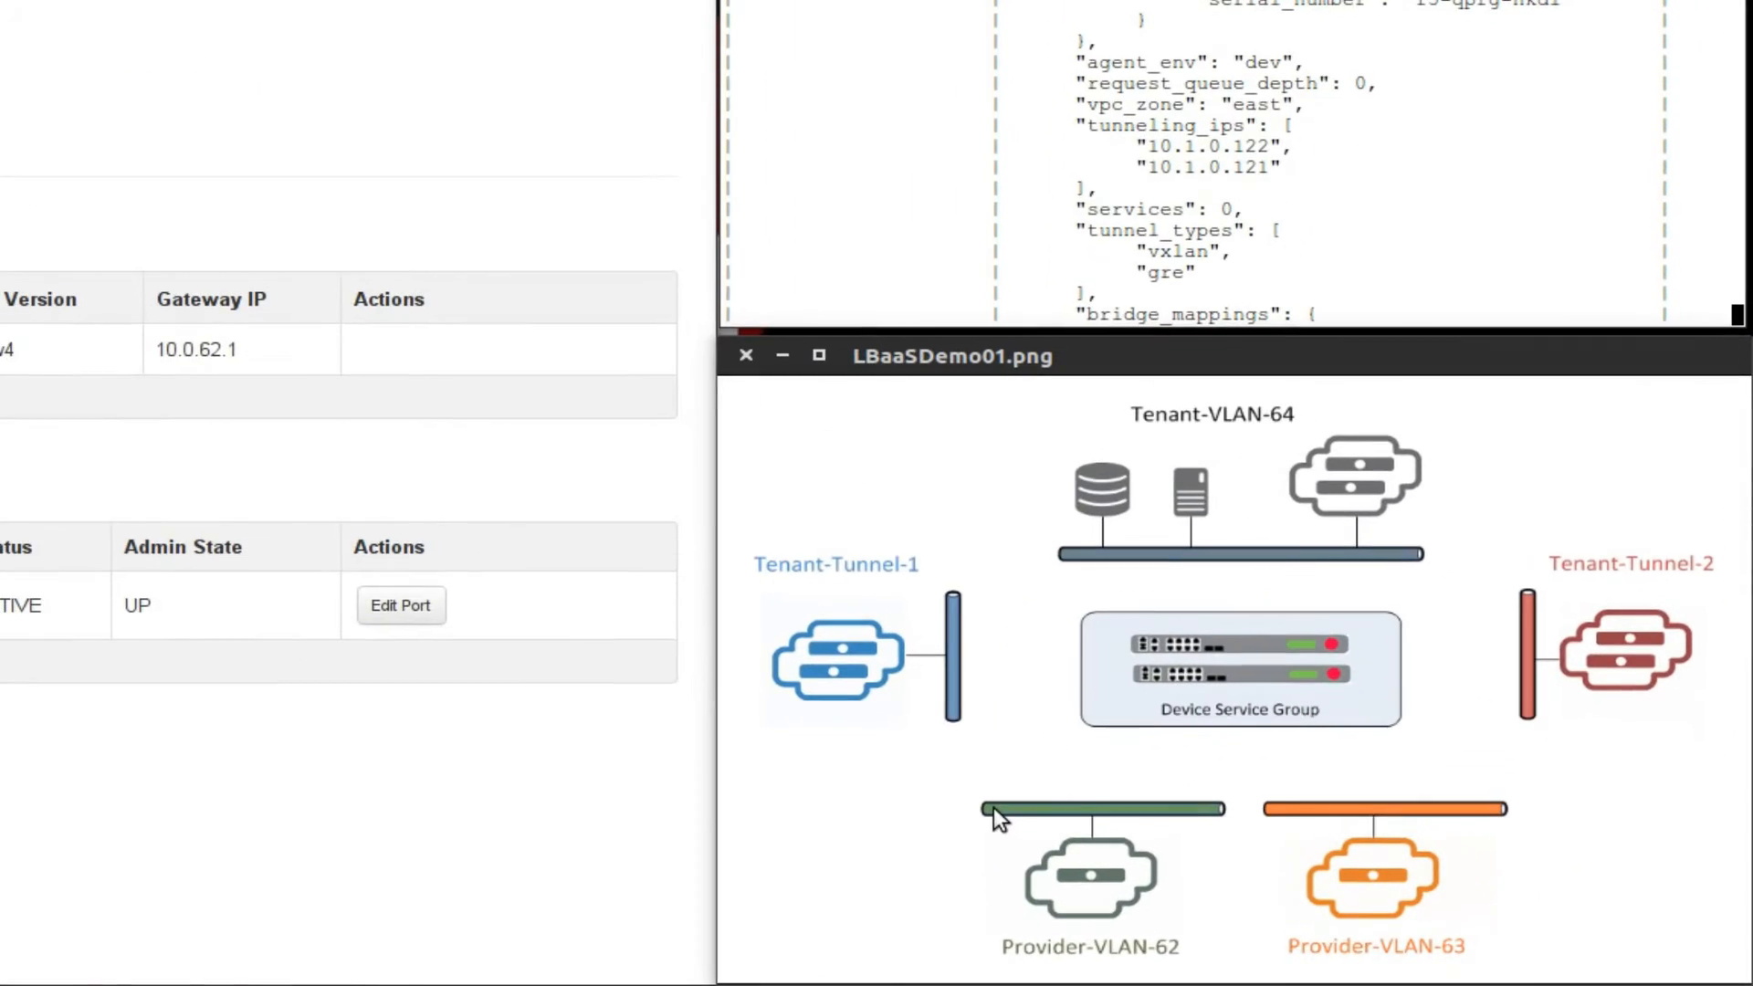
mouse_move(1342, 950)
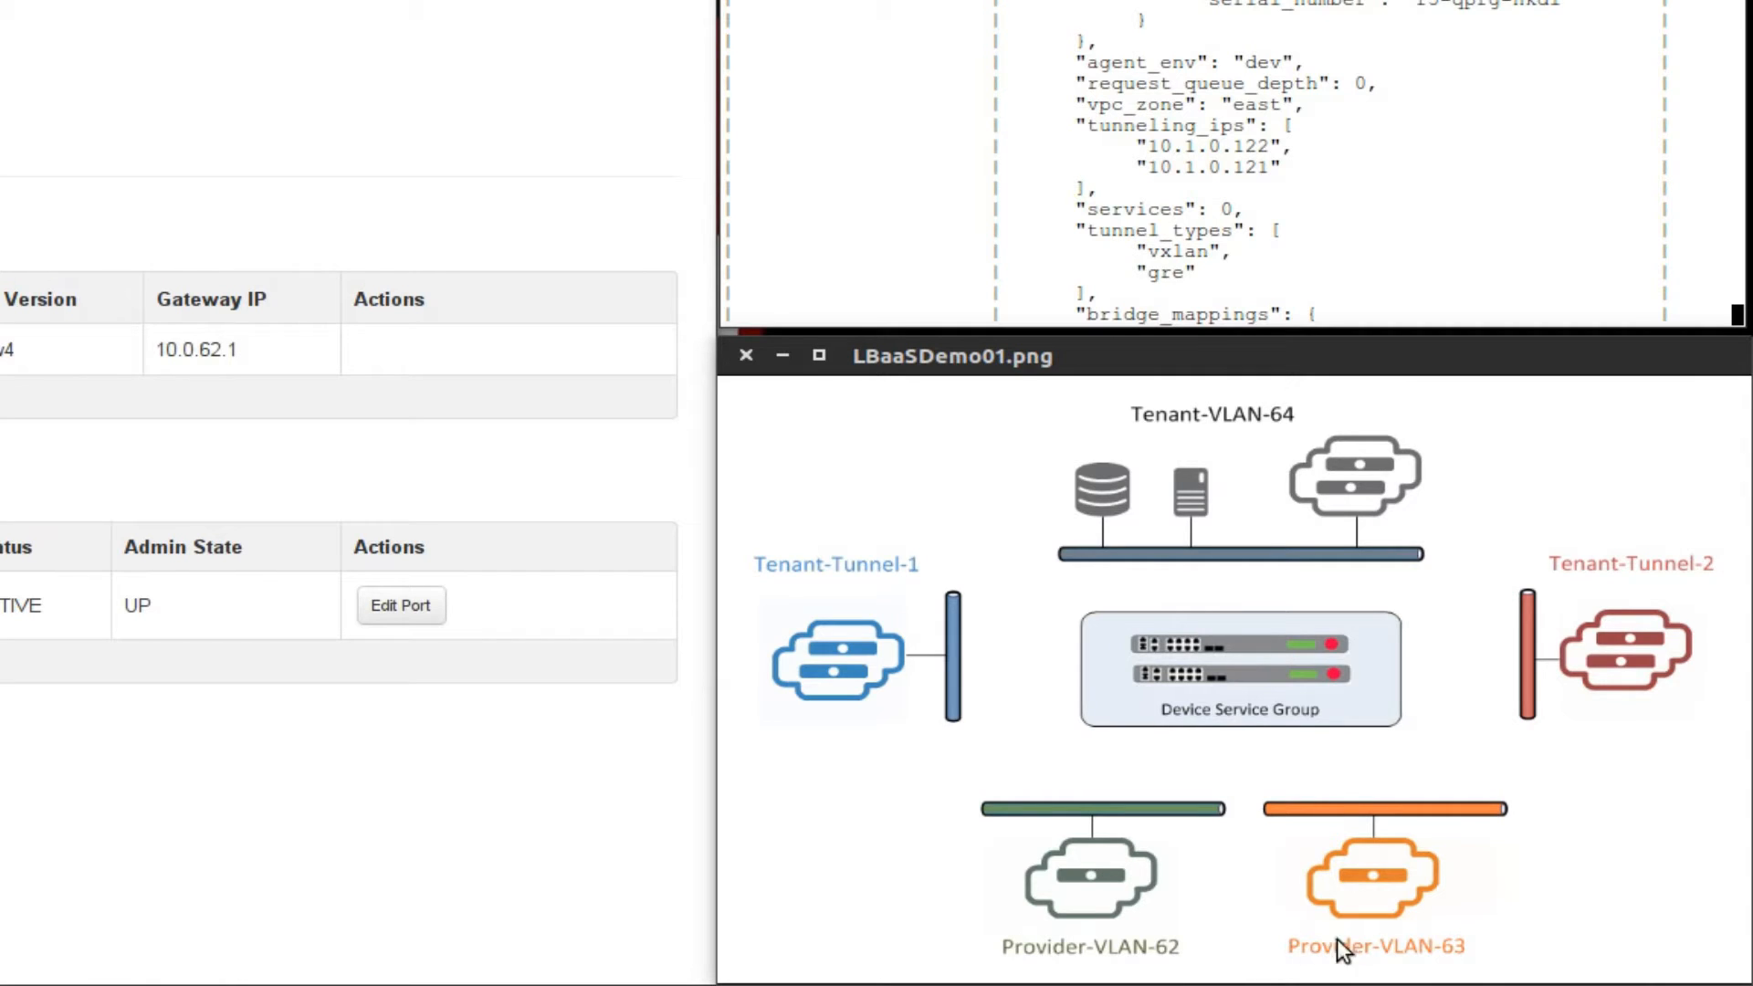
mouse_move(1287, 936)
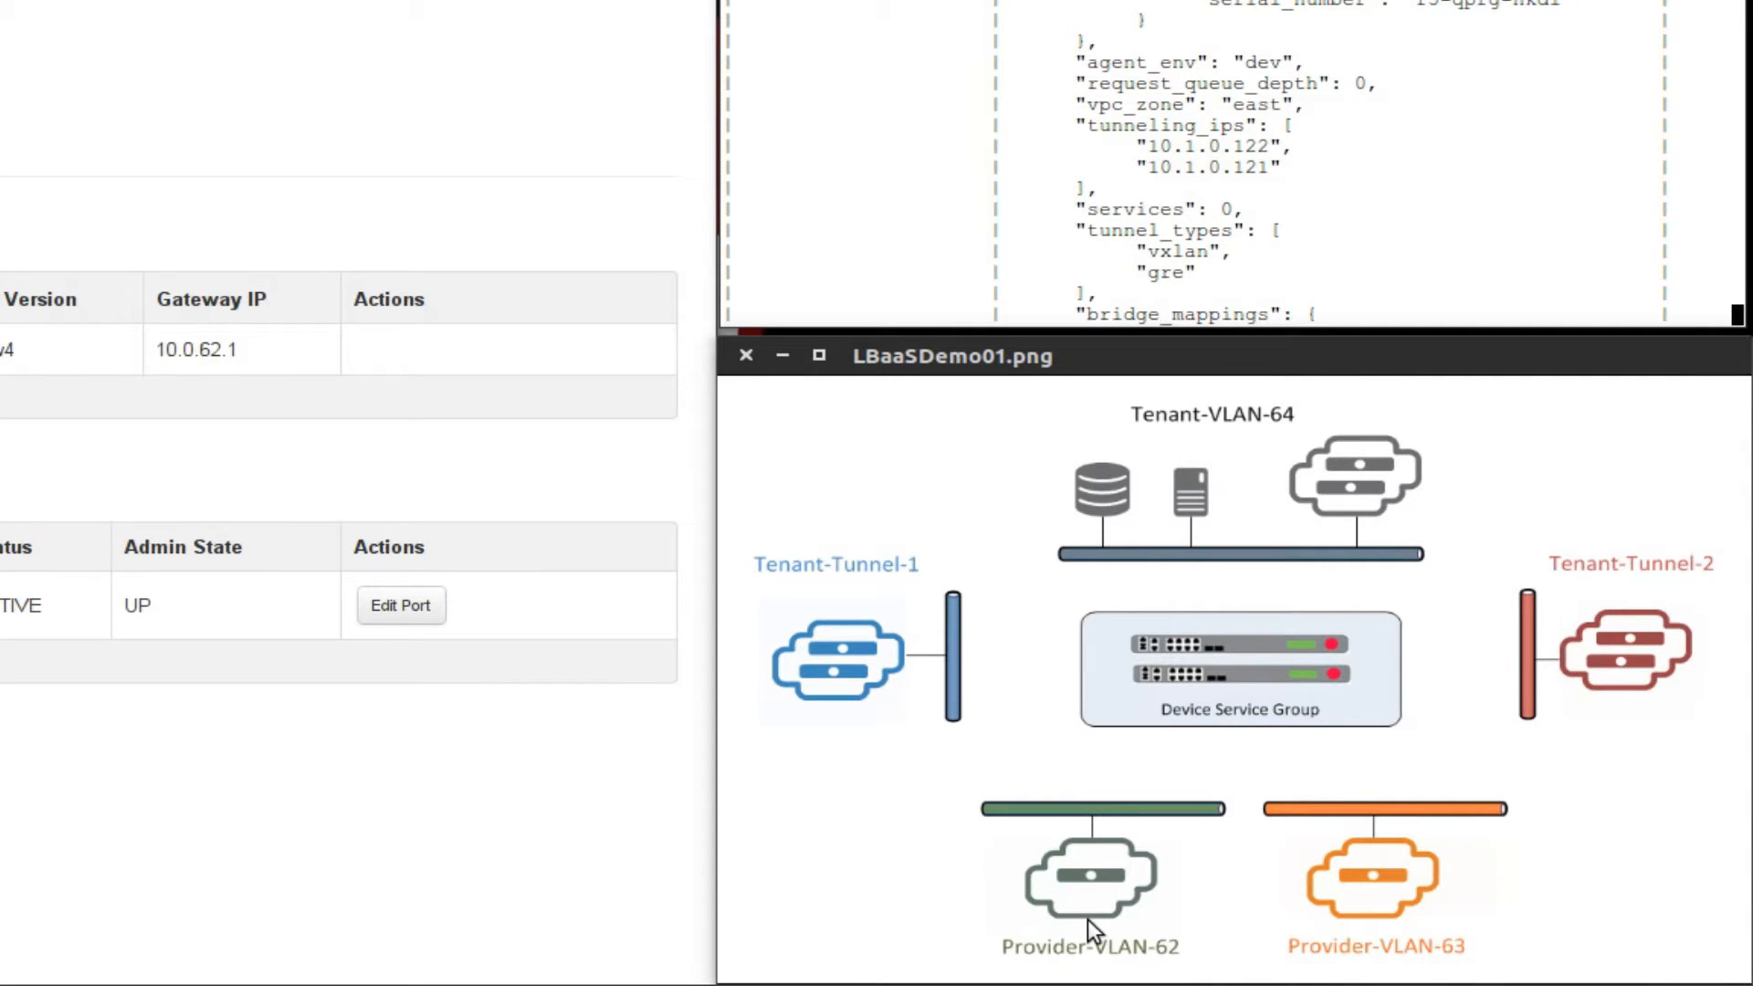
mouse_move(1045, 467)
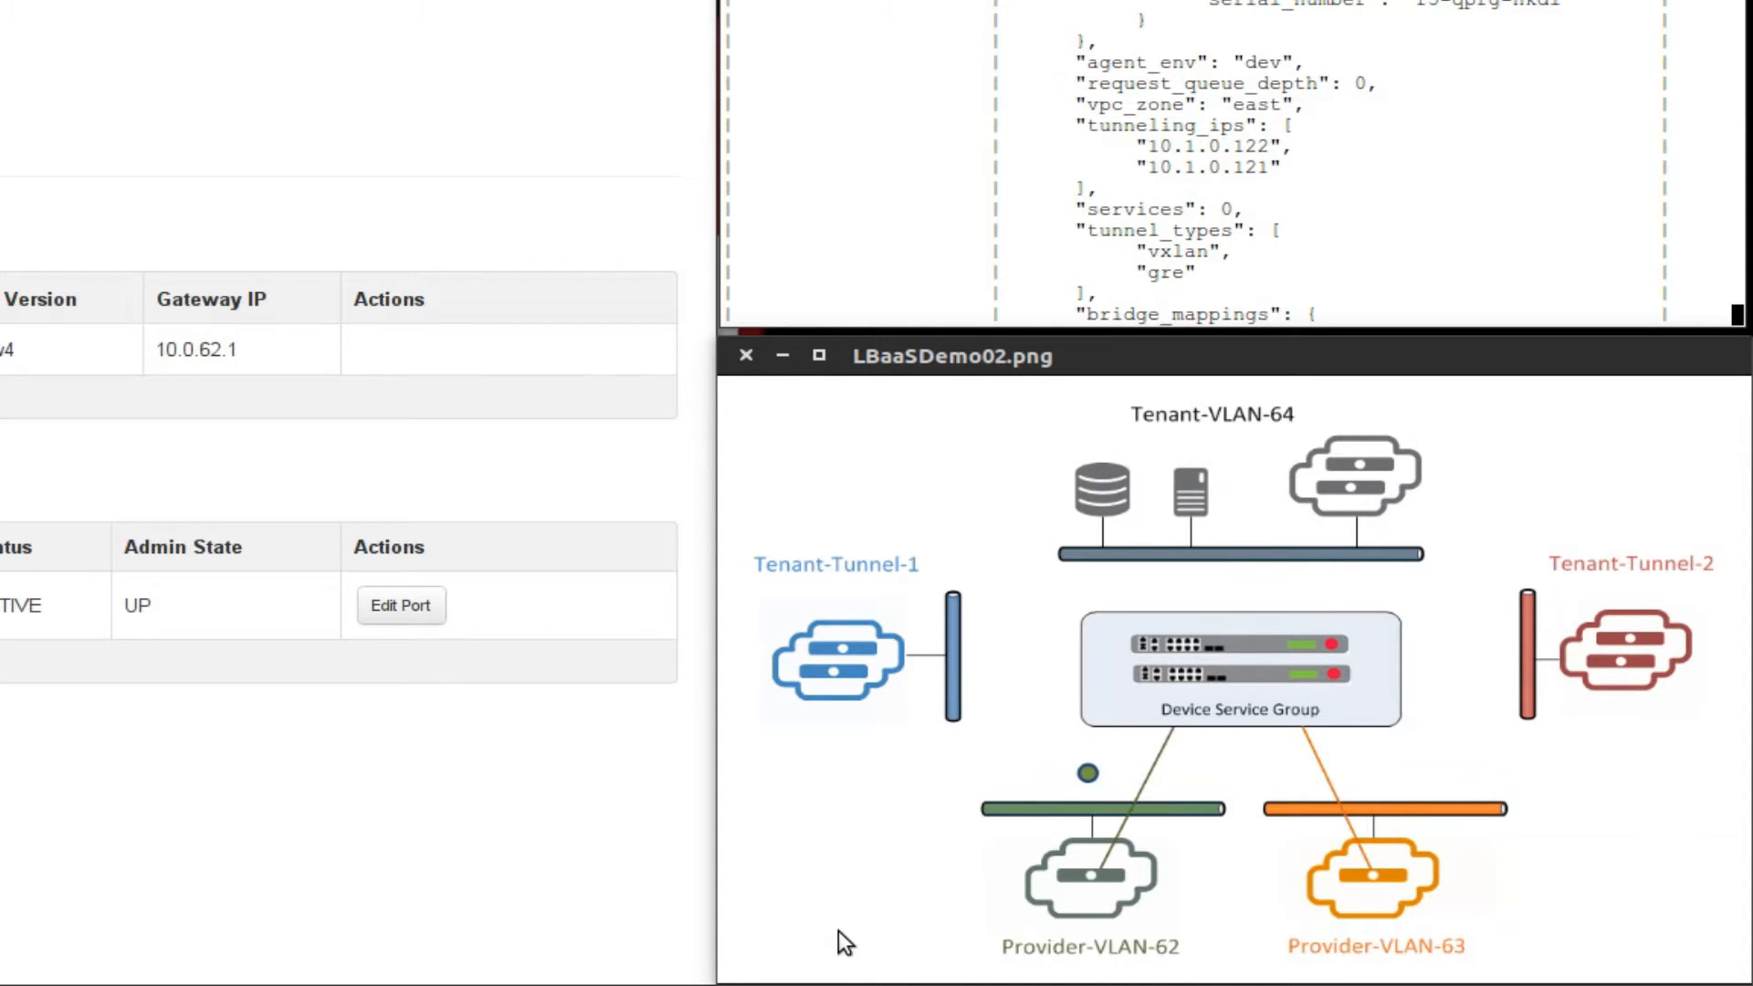
mouse_move(1101, 900)
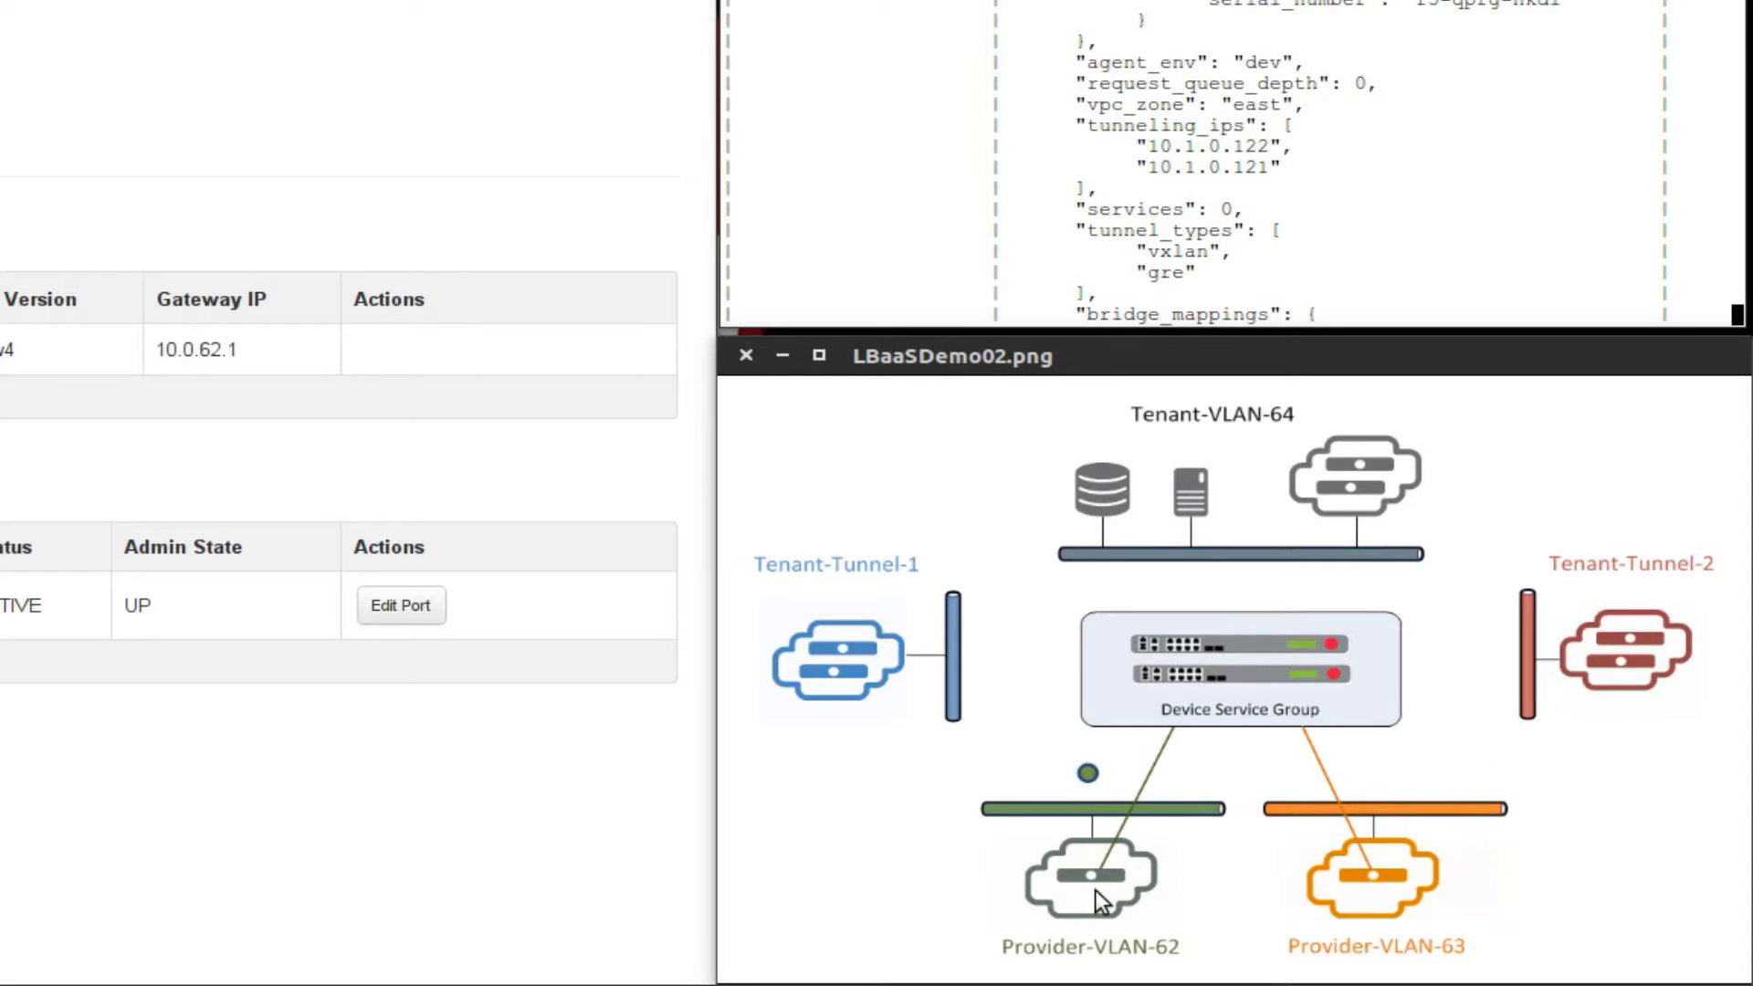
mouse_move(1074, 905)
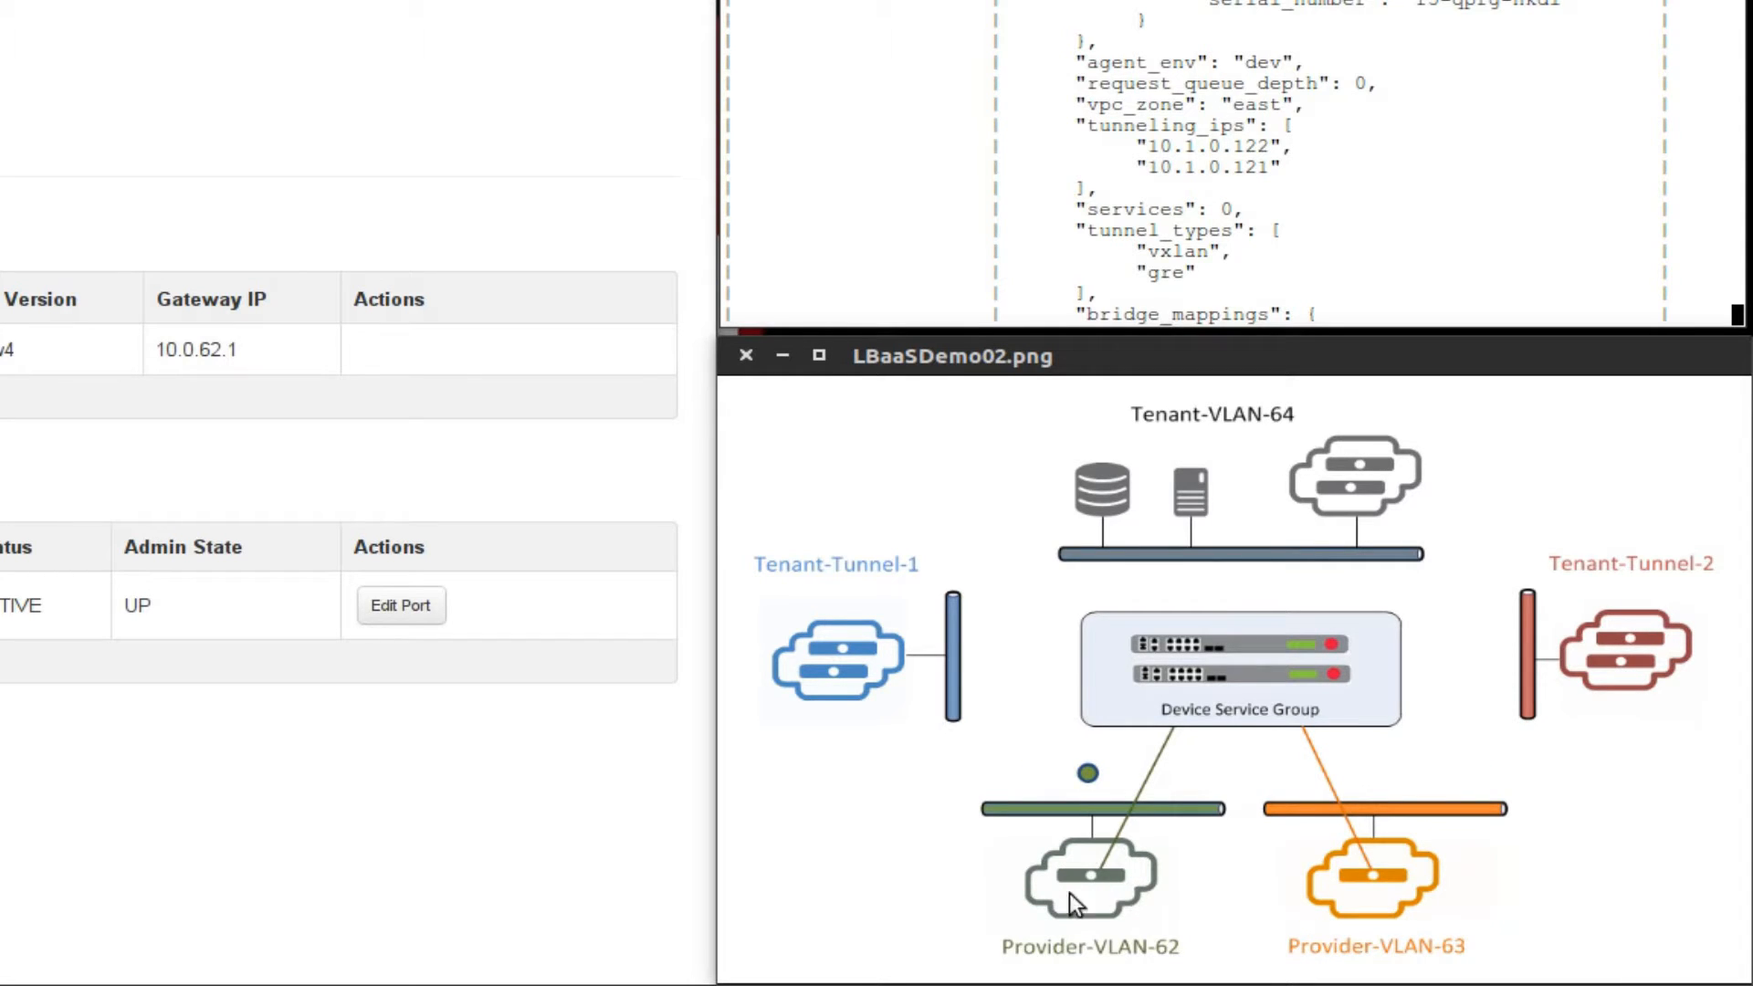
mouse_move(1189, 685)
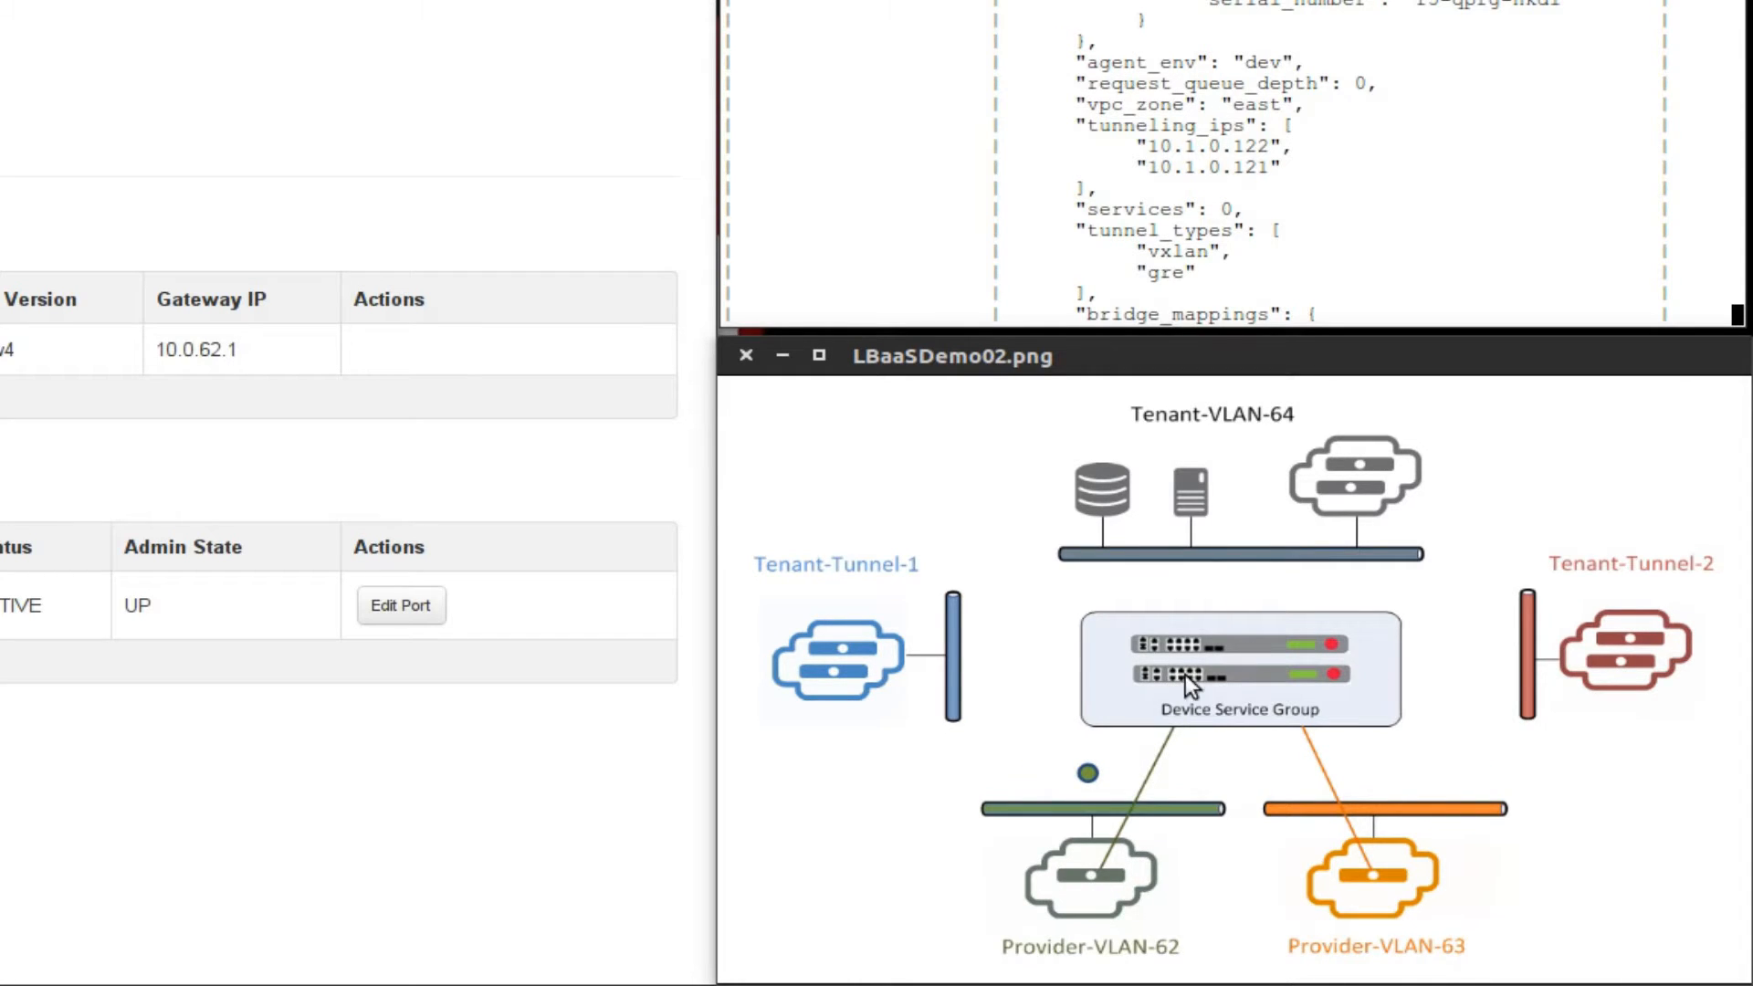
mouse_move(1158, 873)
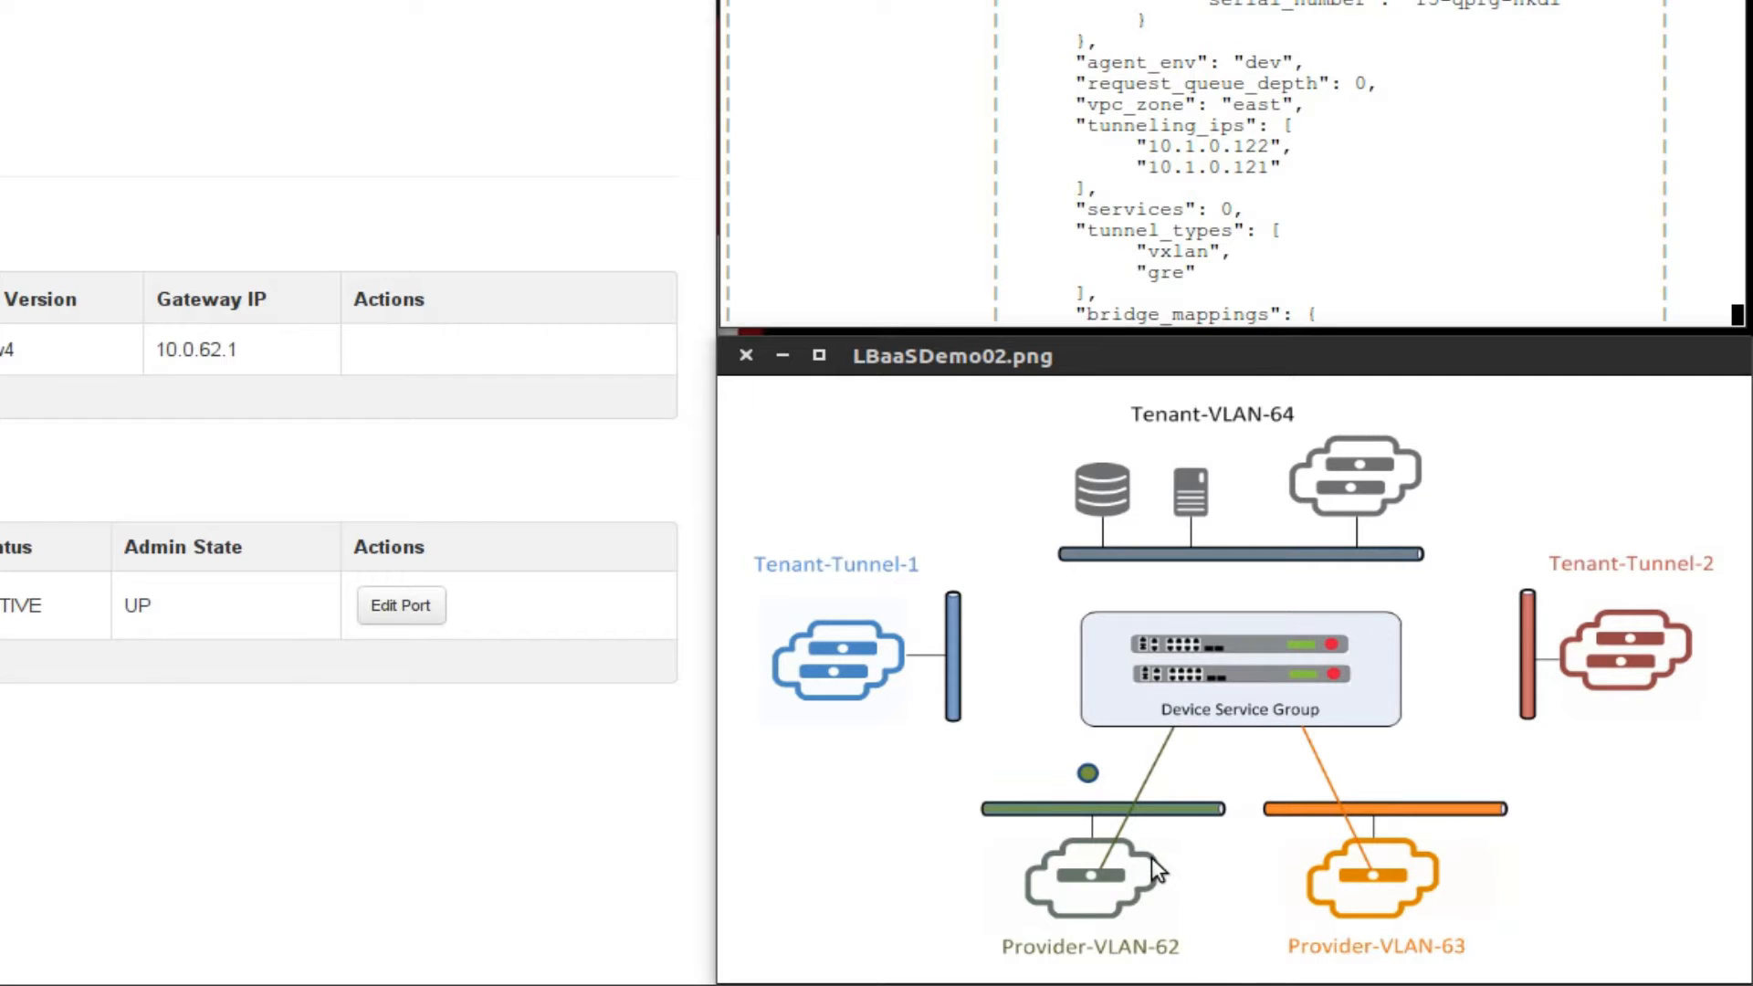
mouse_move(997, 900)
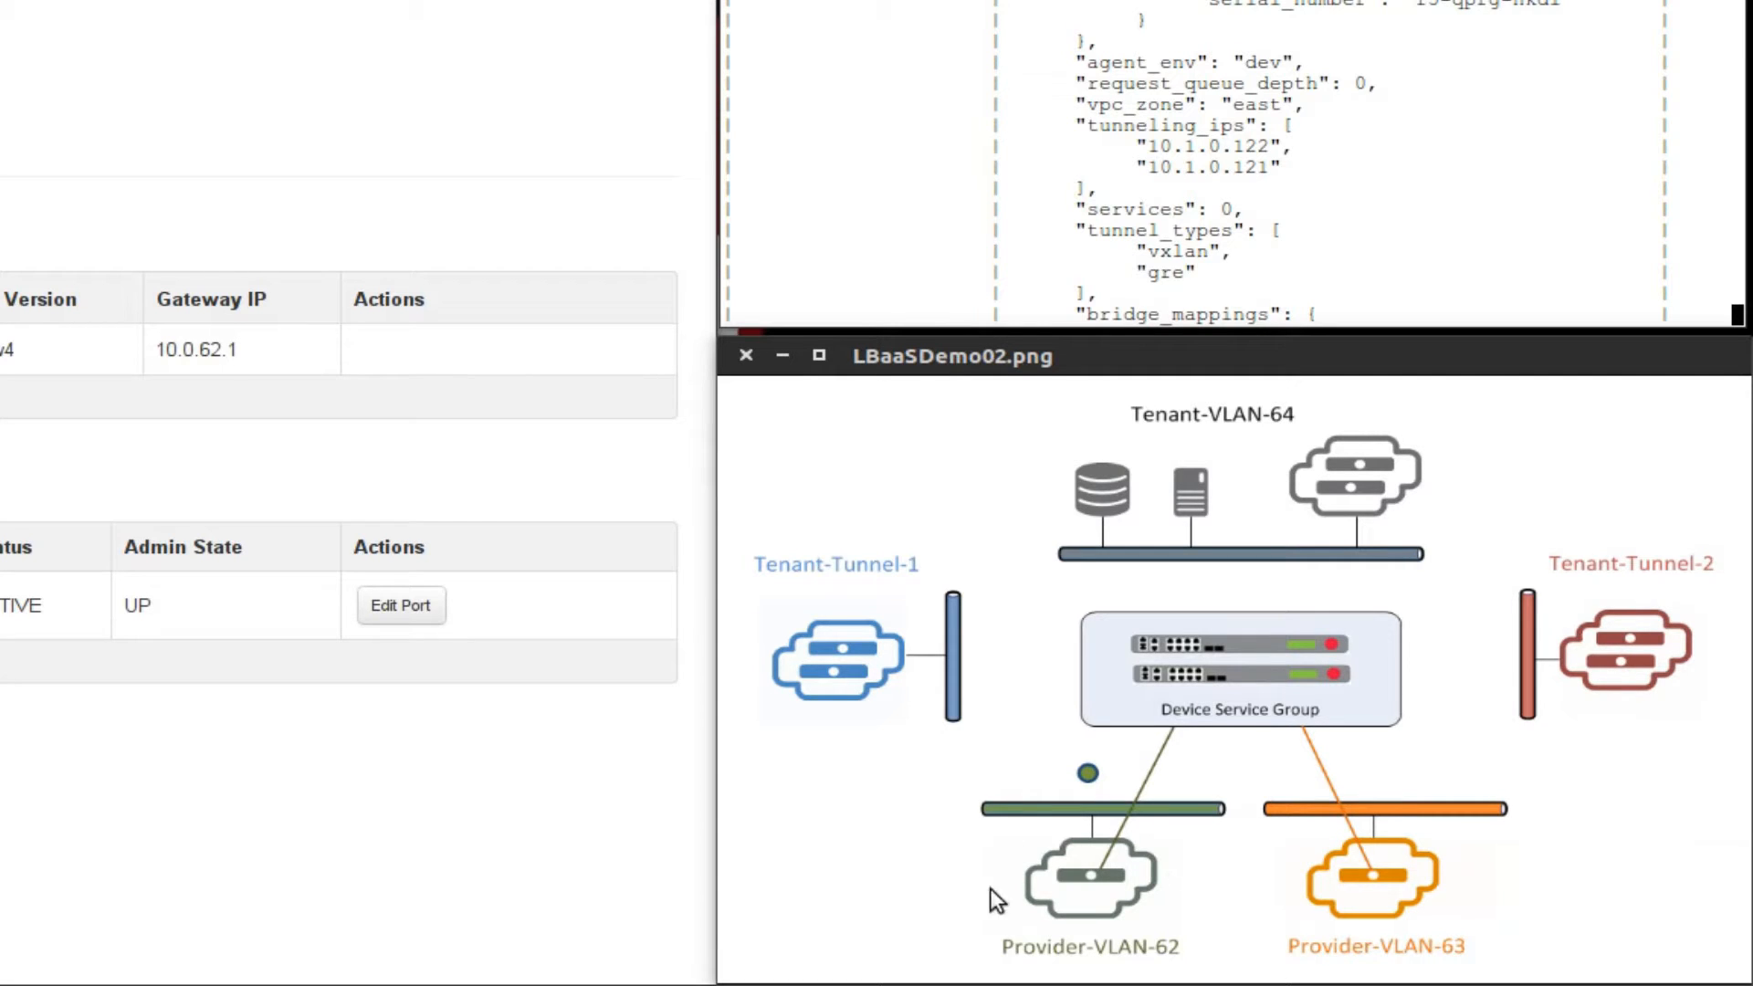
mouse_move(1287, 889)
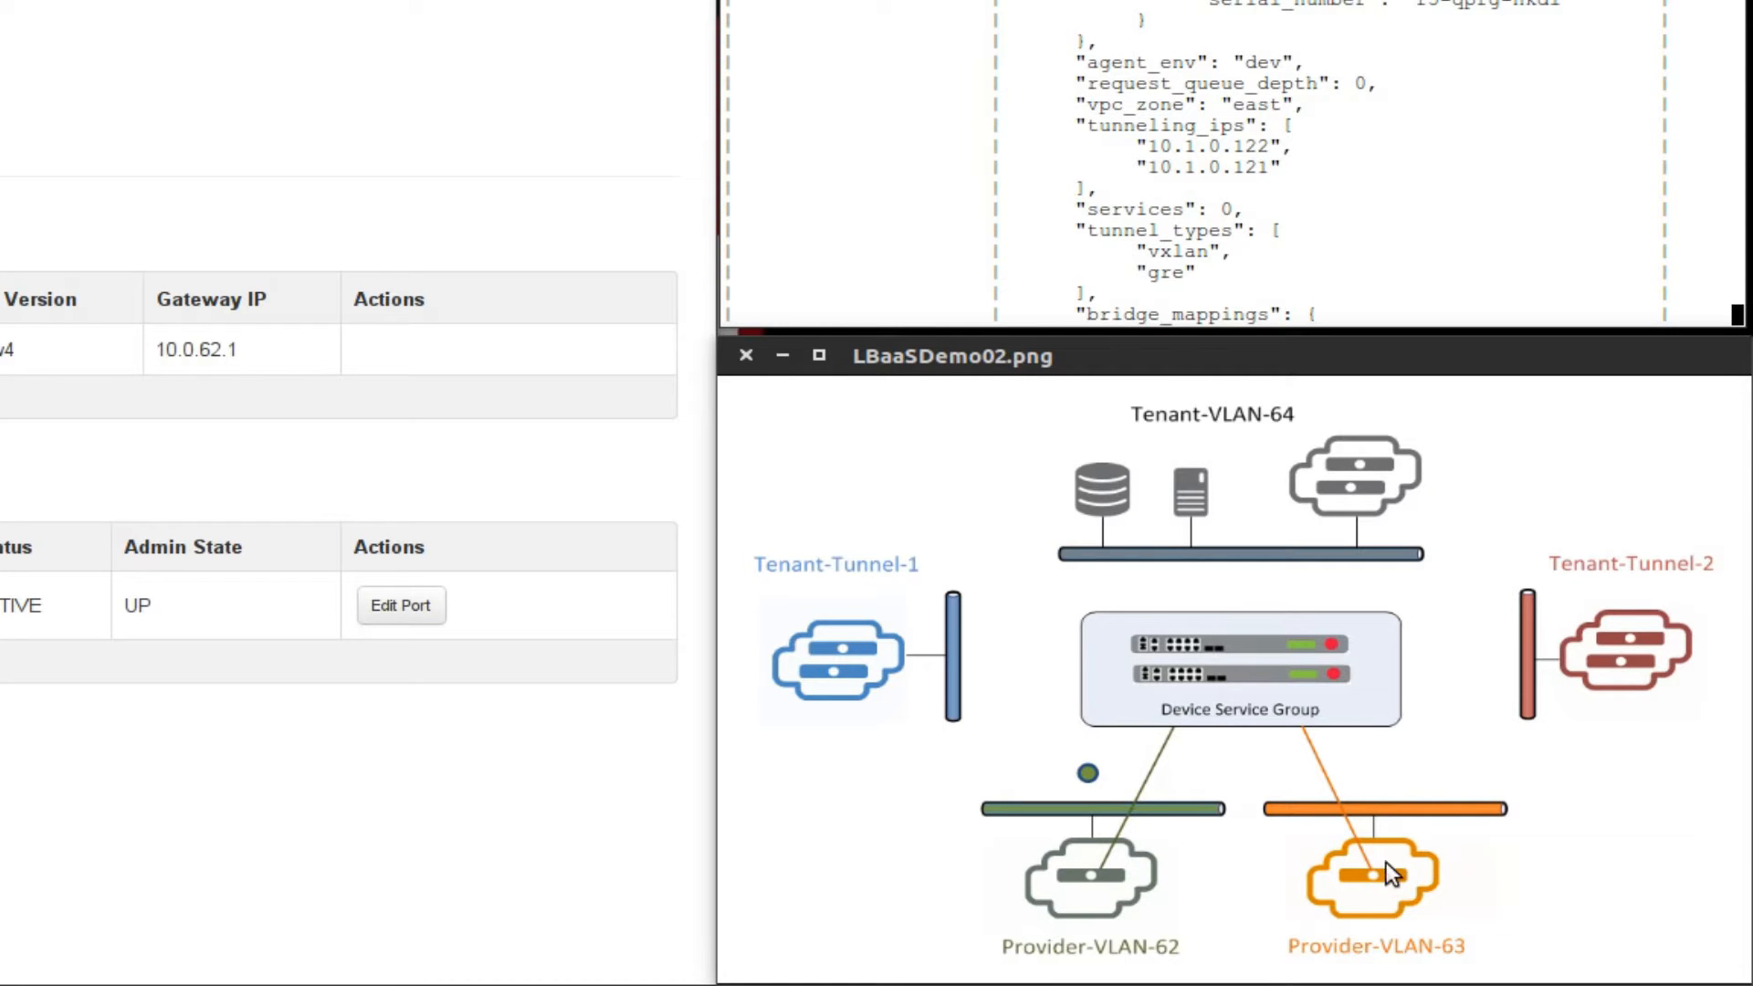
mouse_move(1212, 736)
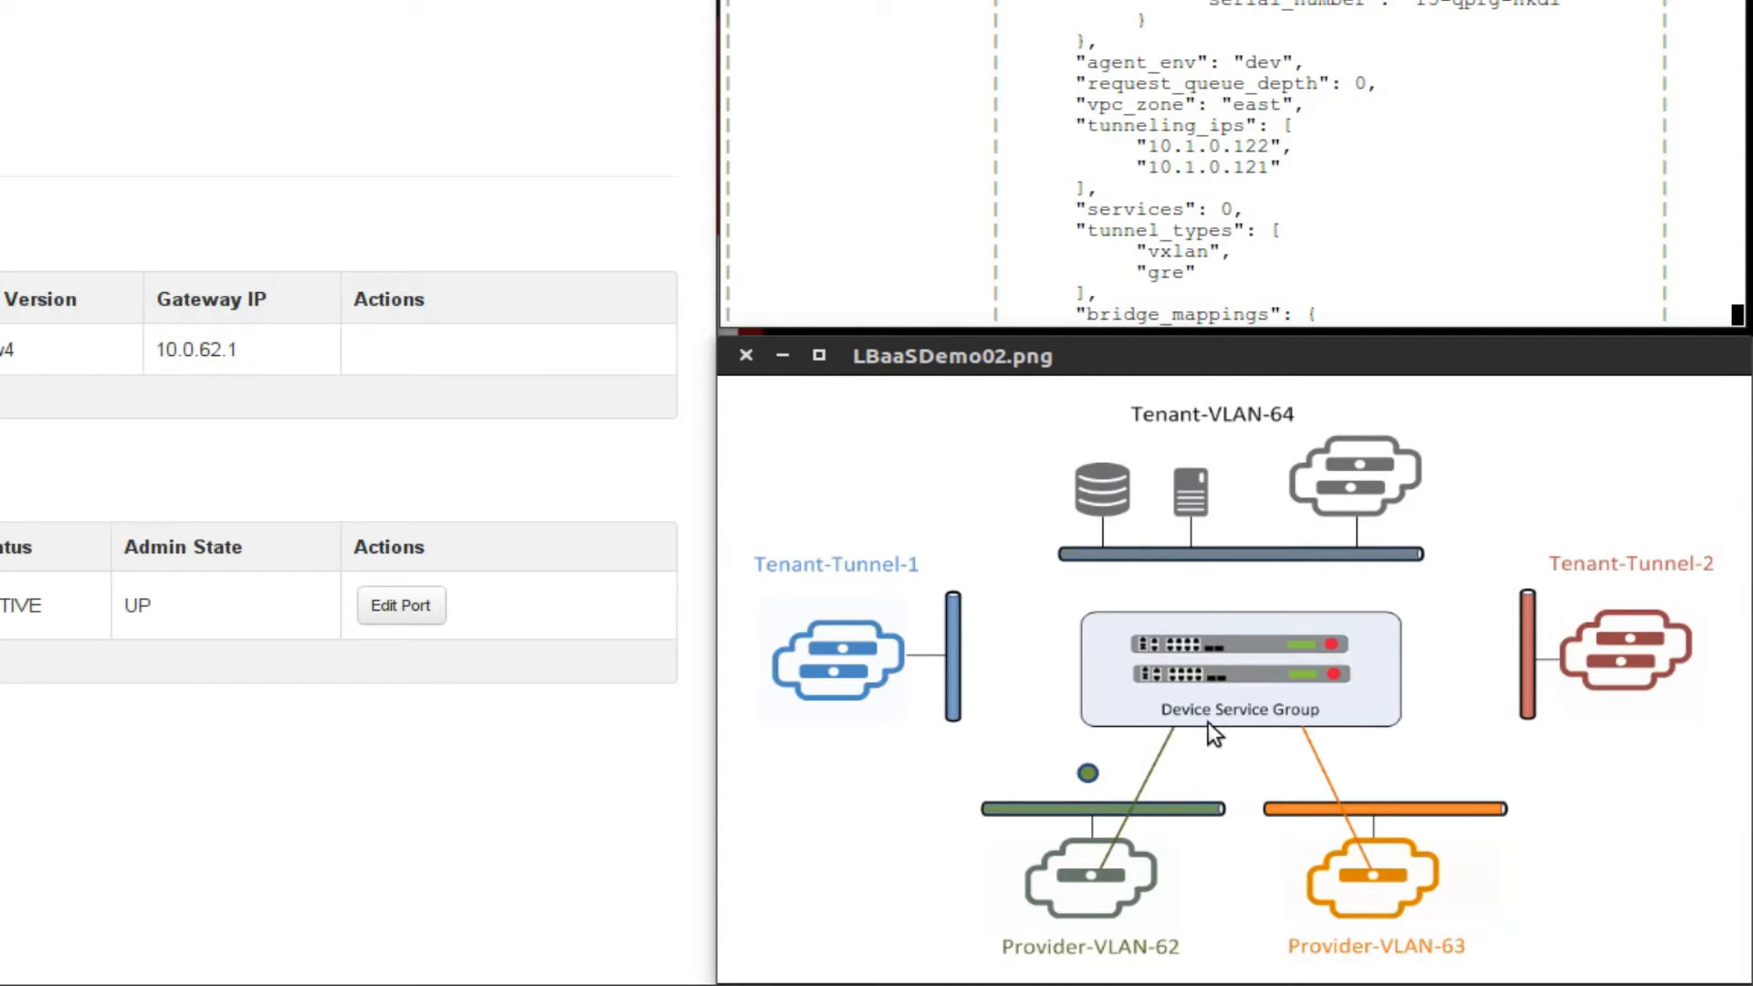
mouse_move(984, 869)
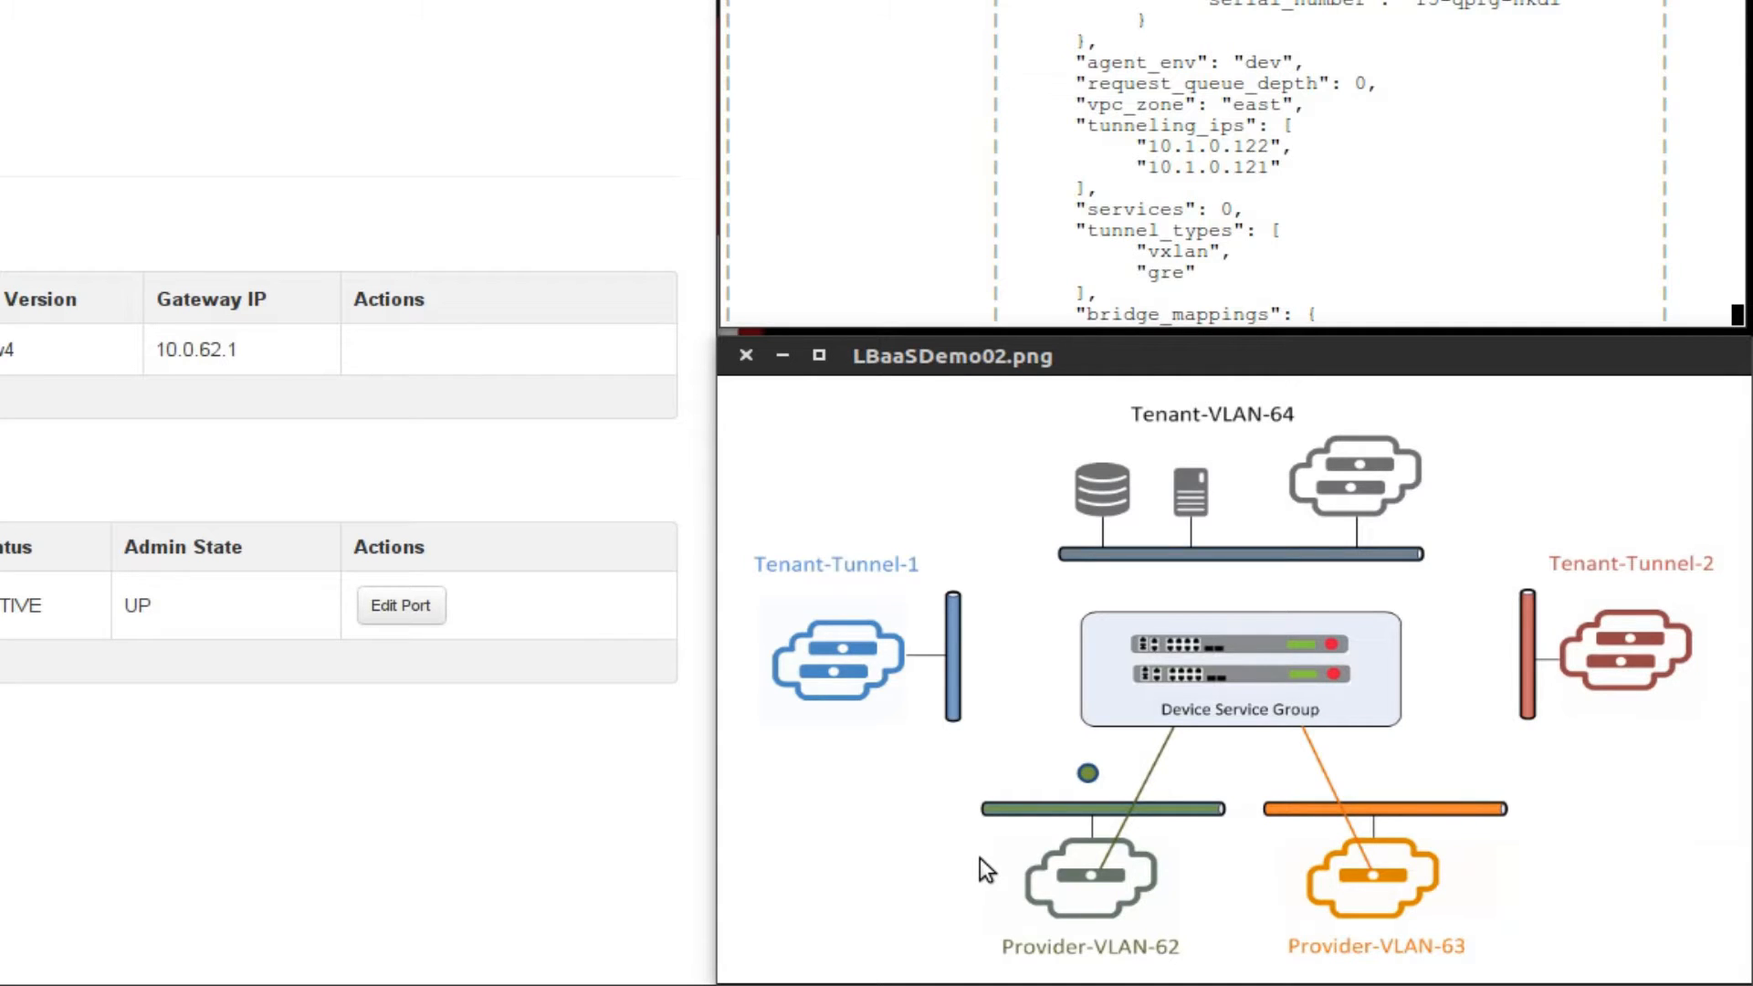
mouse_move(1244, 794)
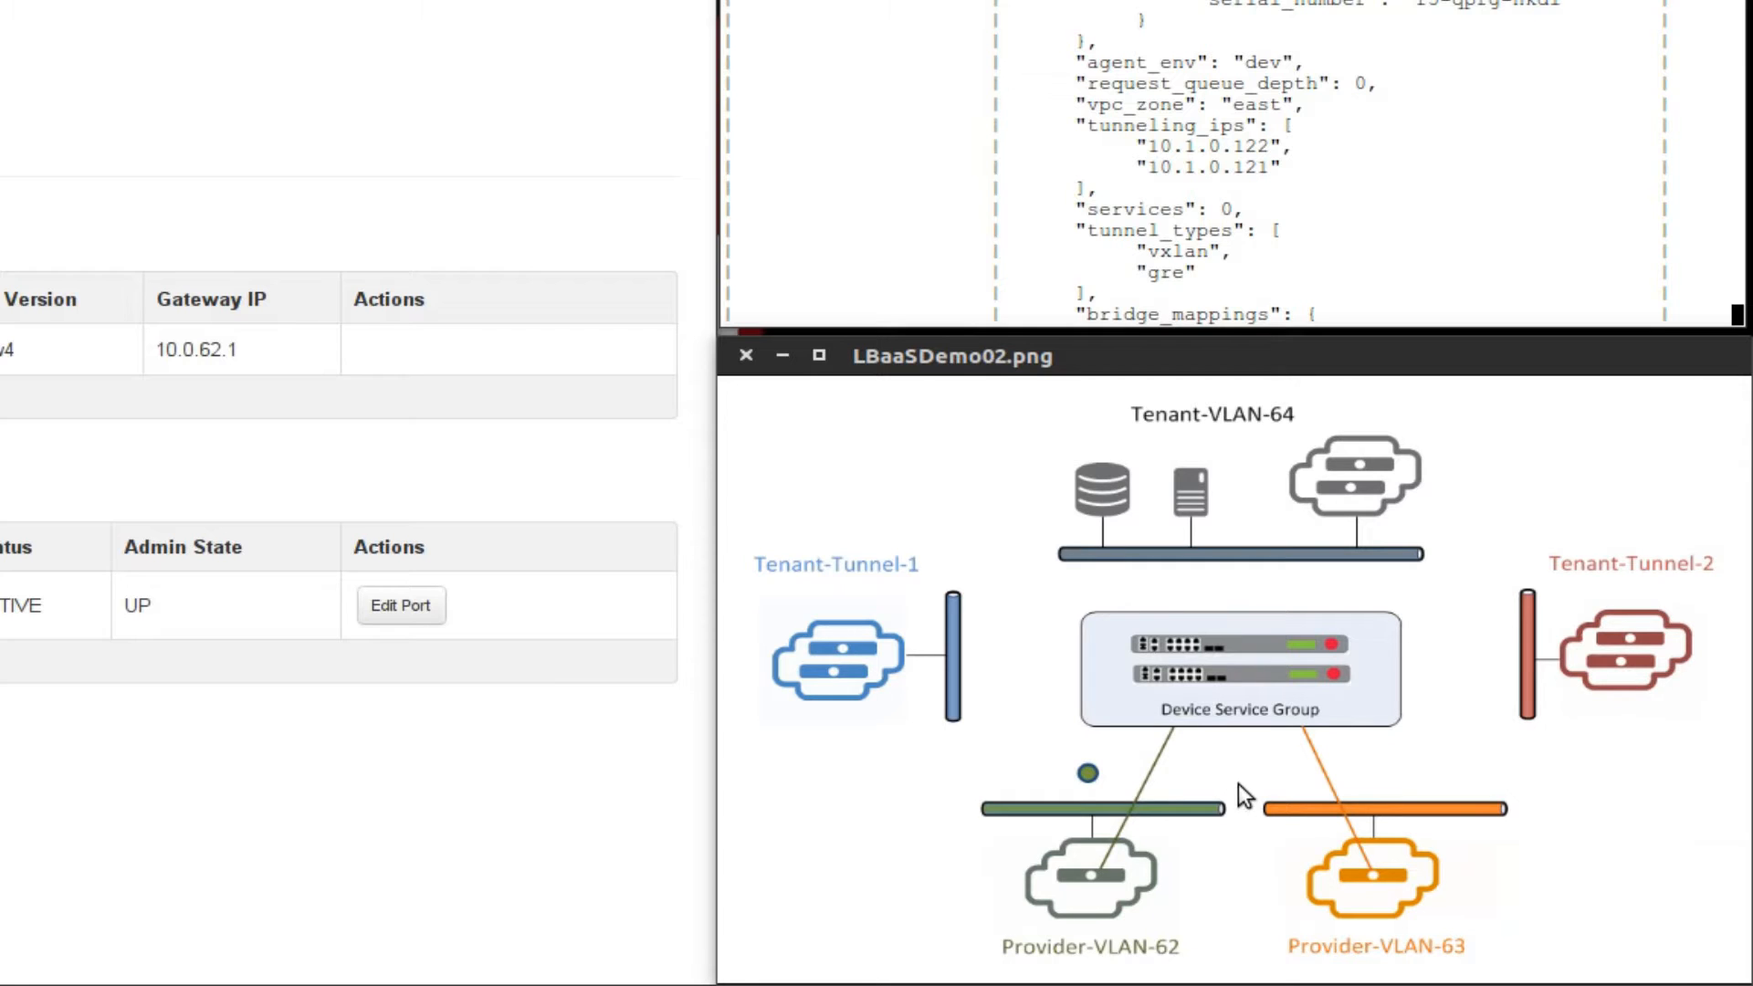
mouse_move(353, 742)
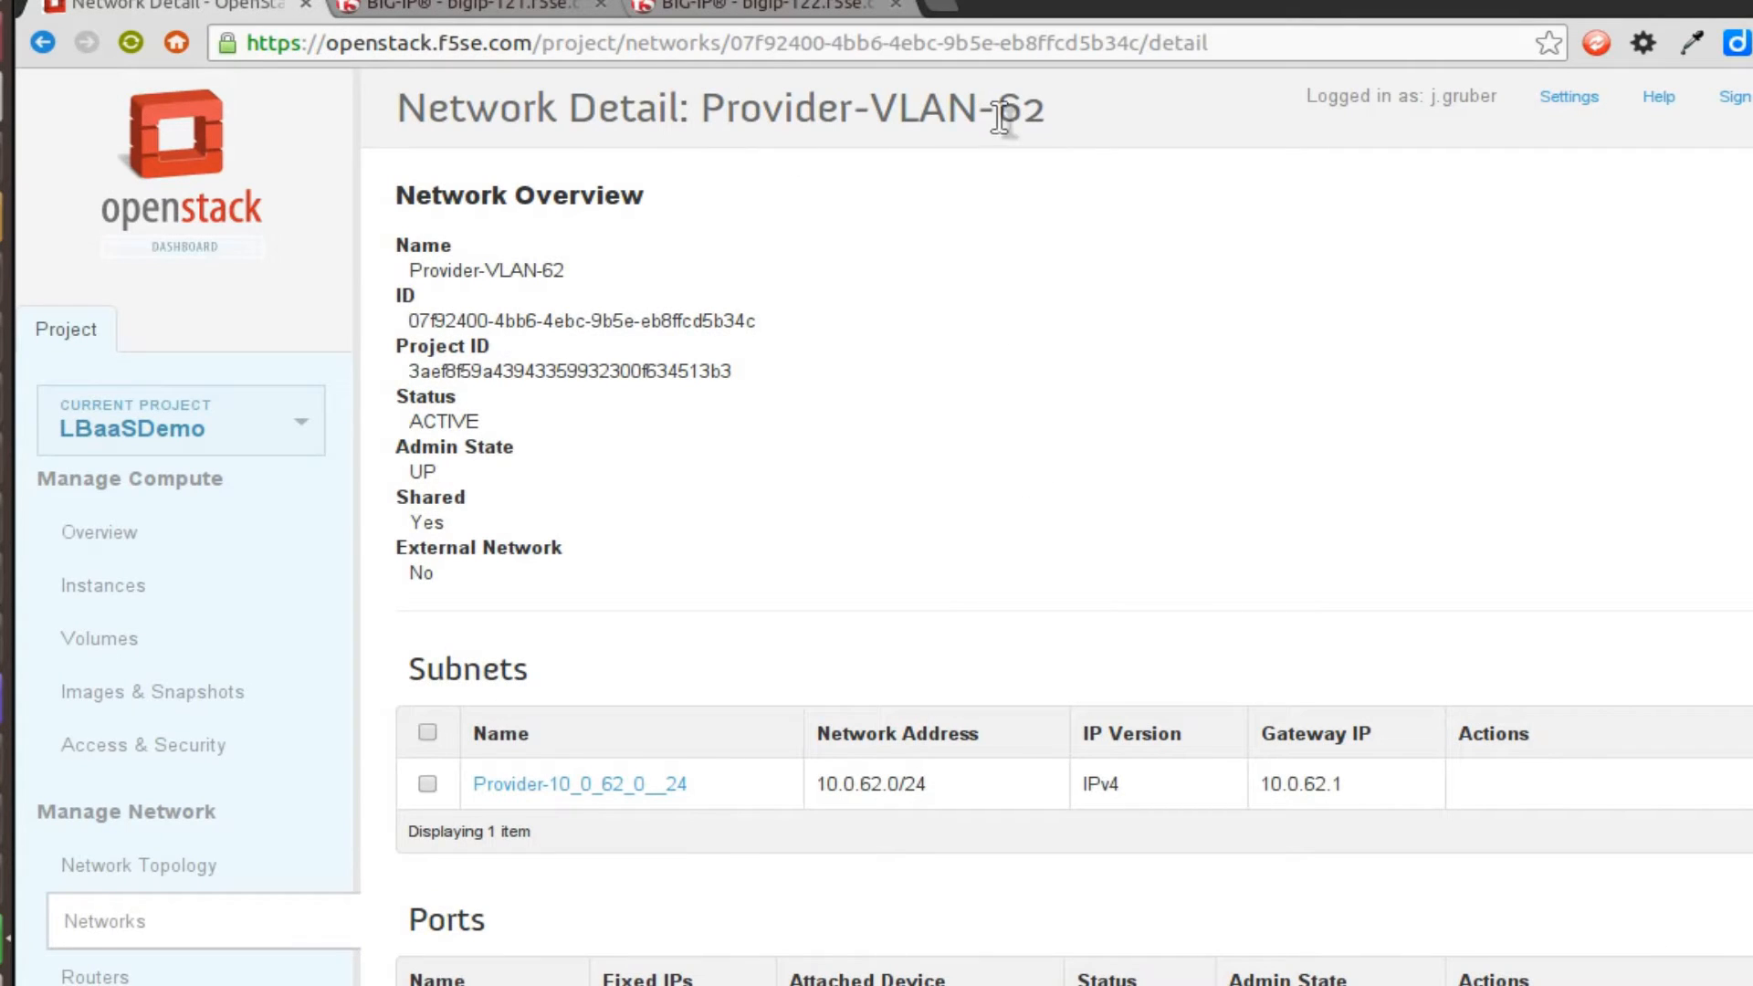
mouse_move(959, 159)
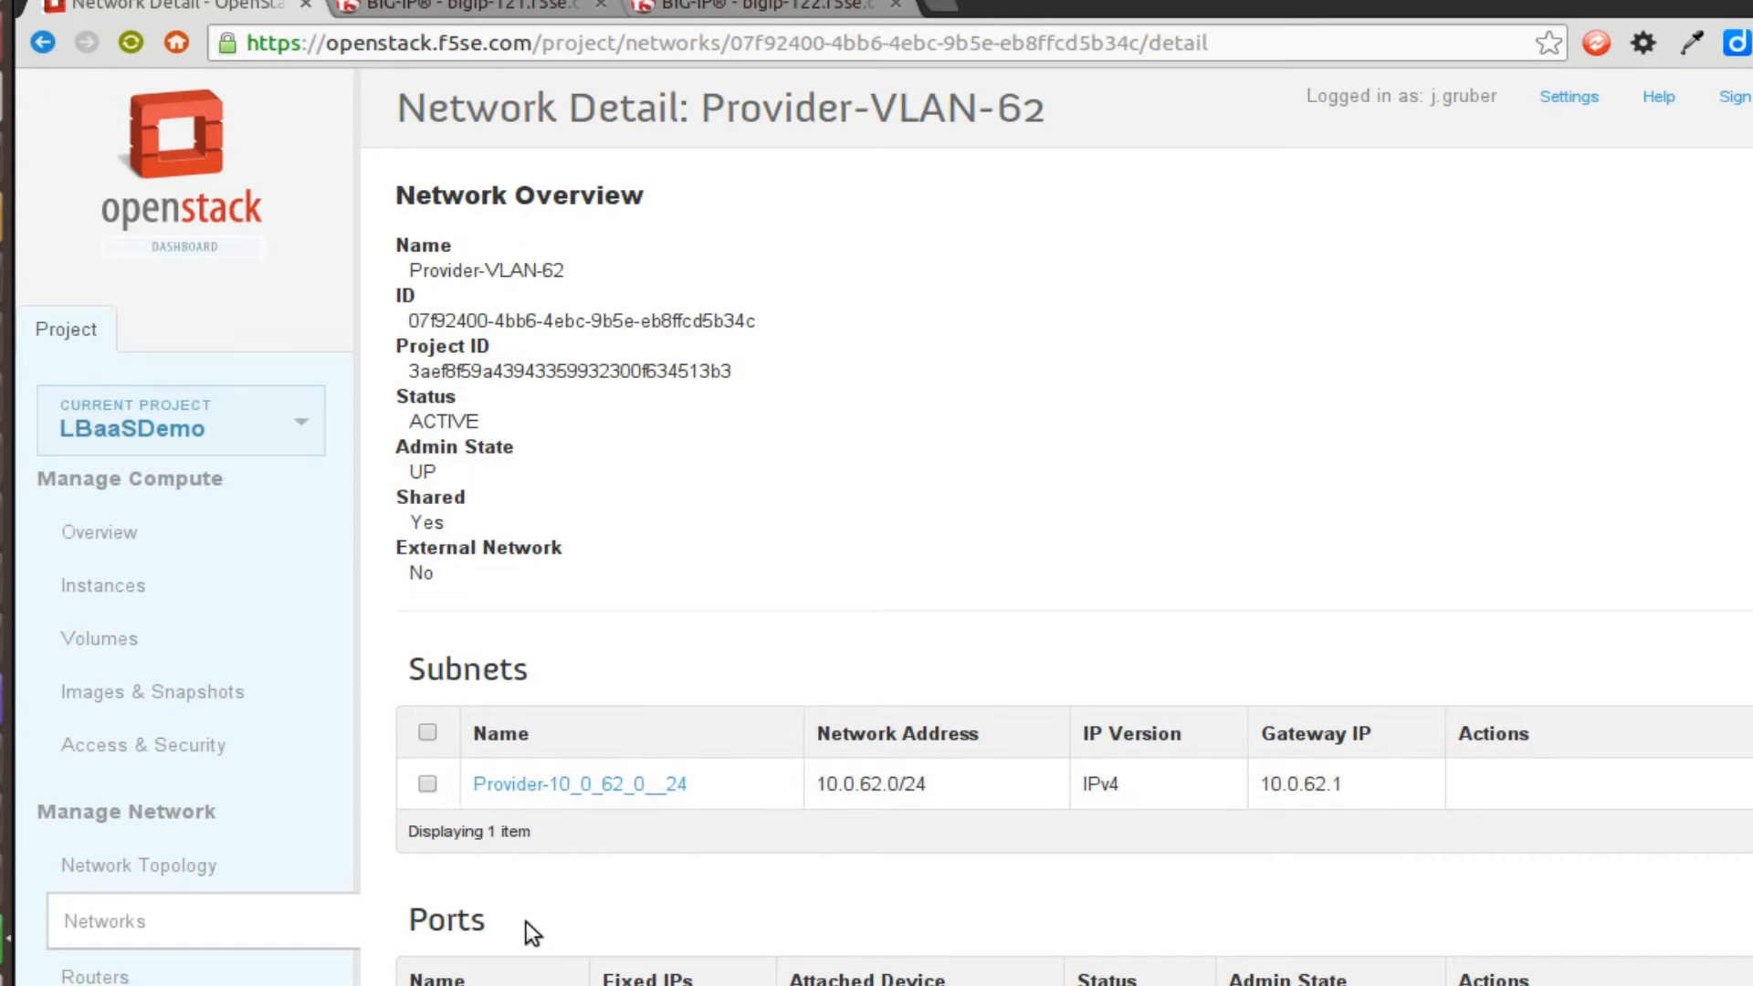
mouse_move(396, 664)
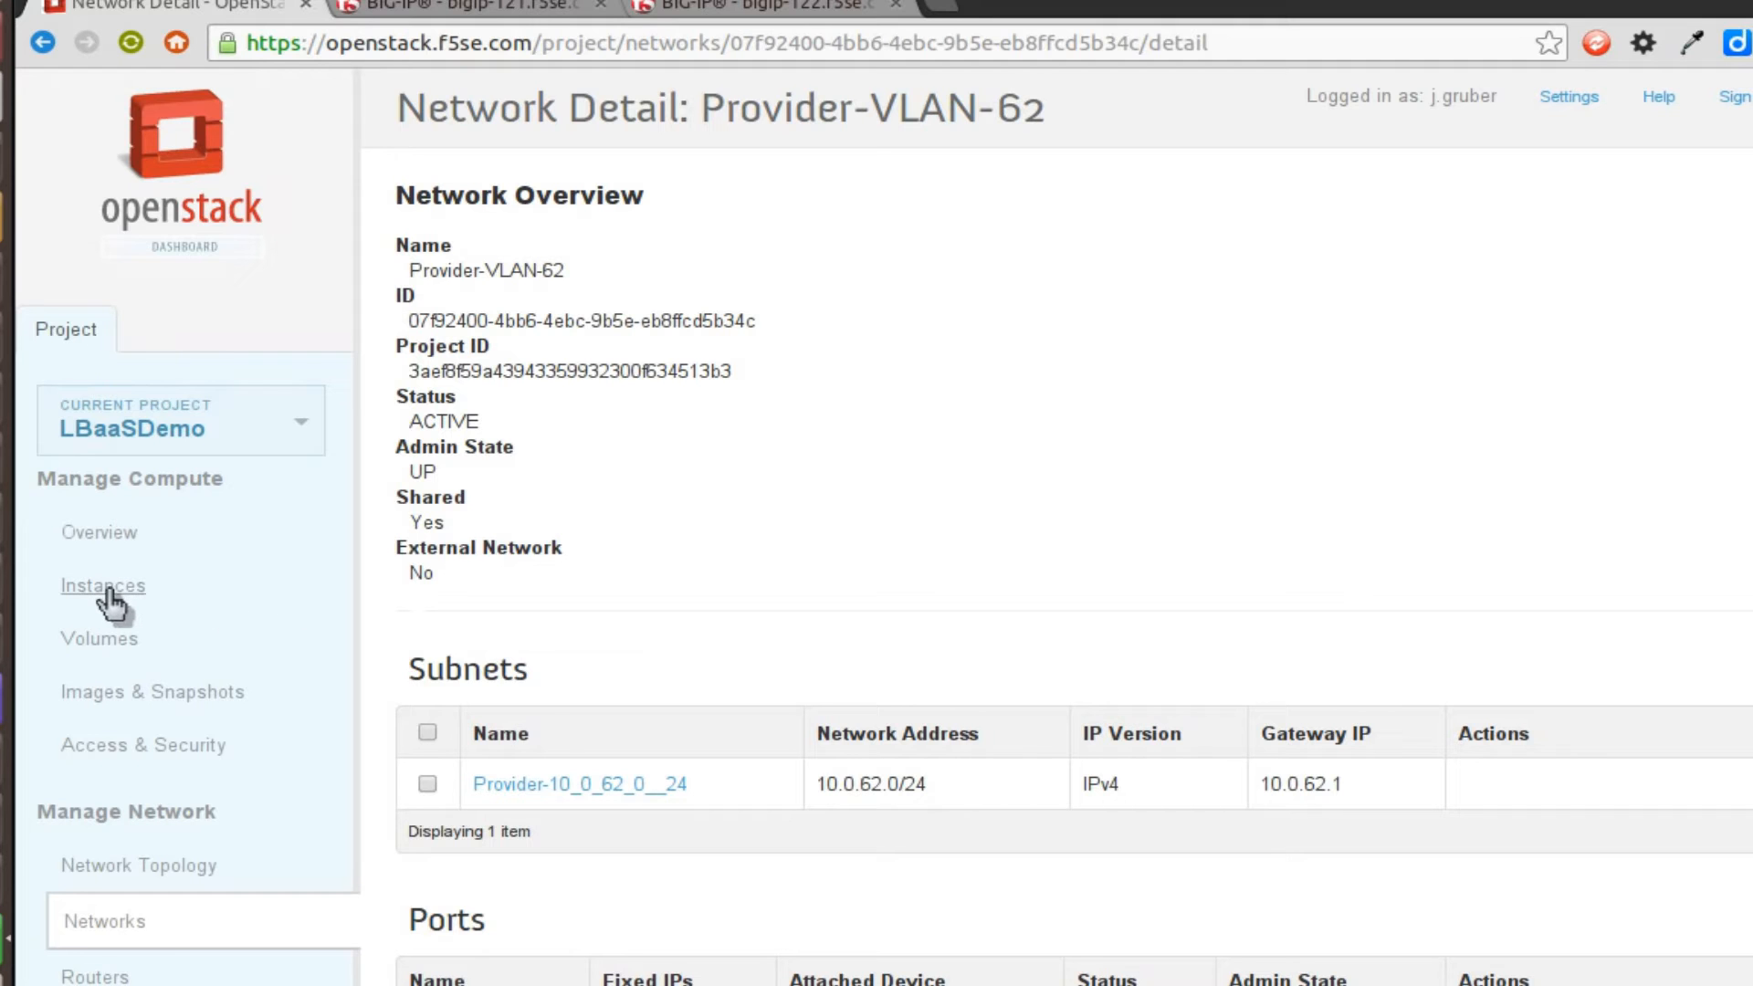
Show the project's Instances list and scroll to the provider VLAN servers
left_click(102, 584)
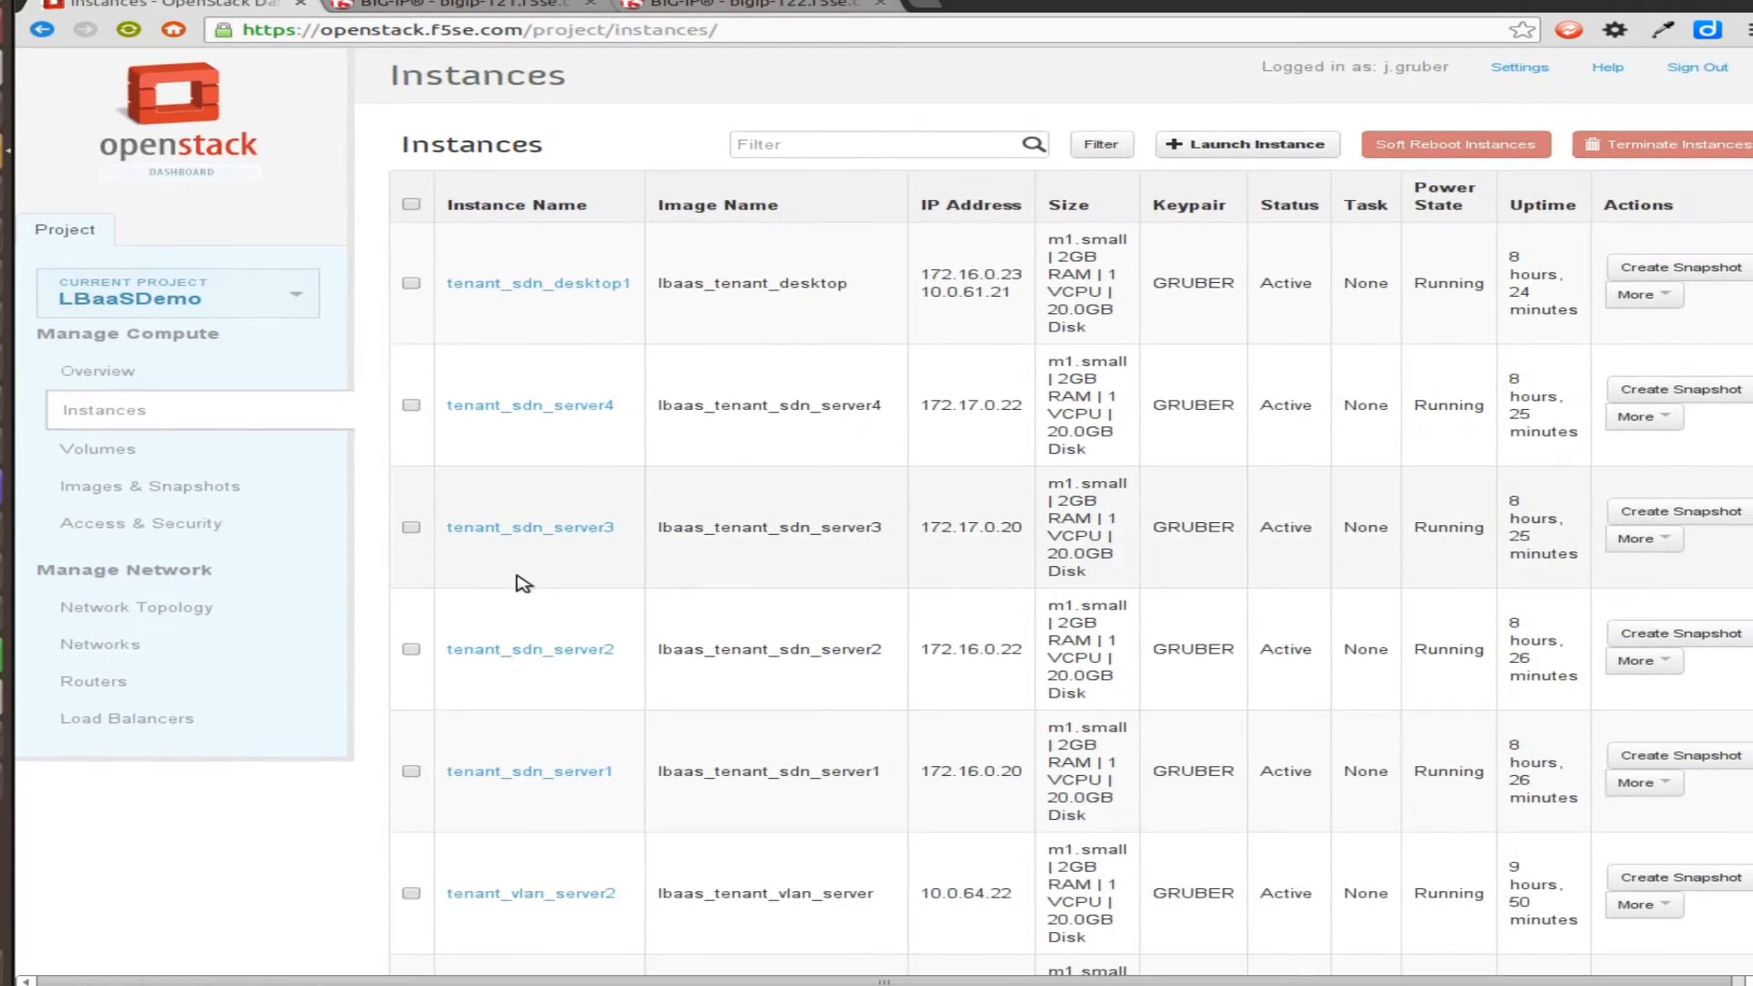
scroll("down", 3)
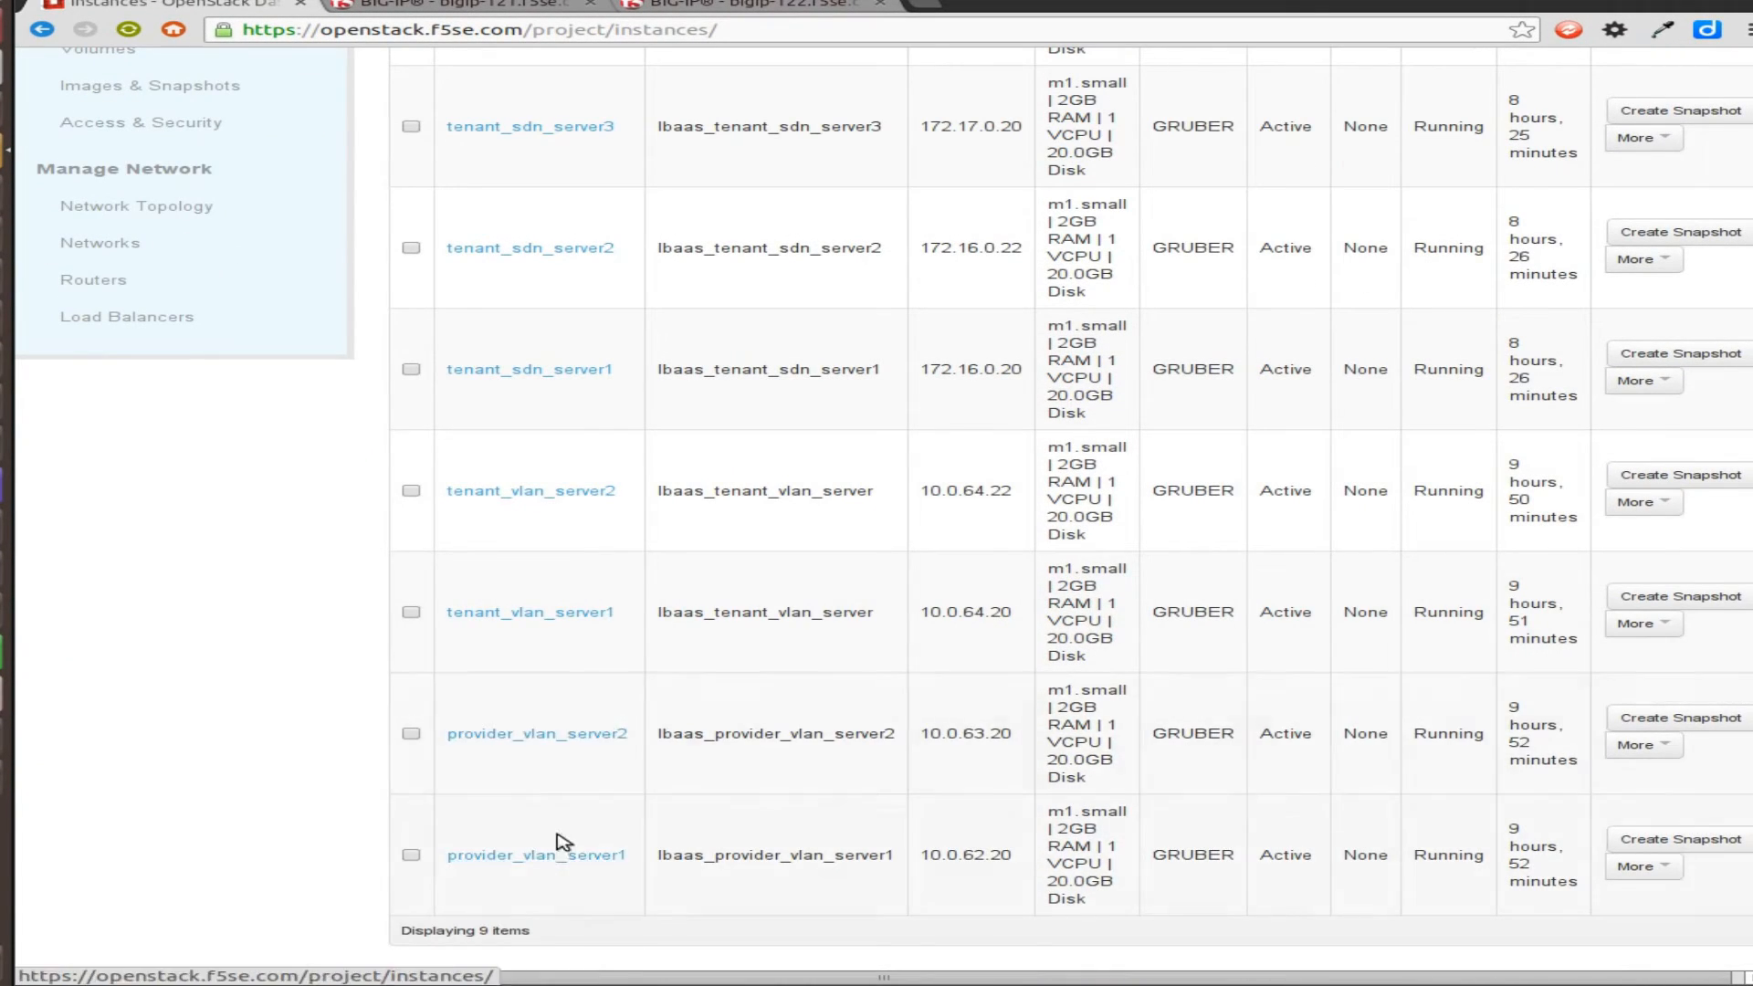
left_click(126, 316)
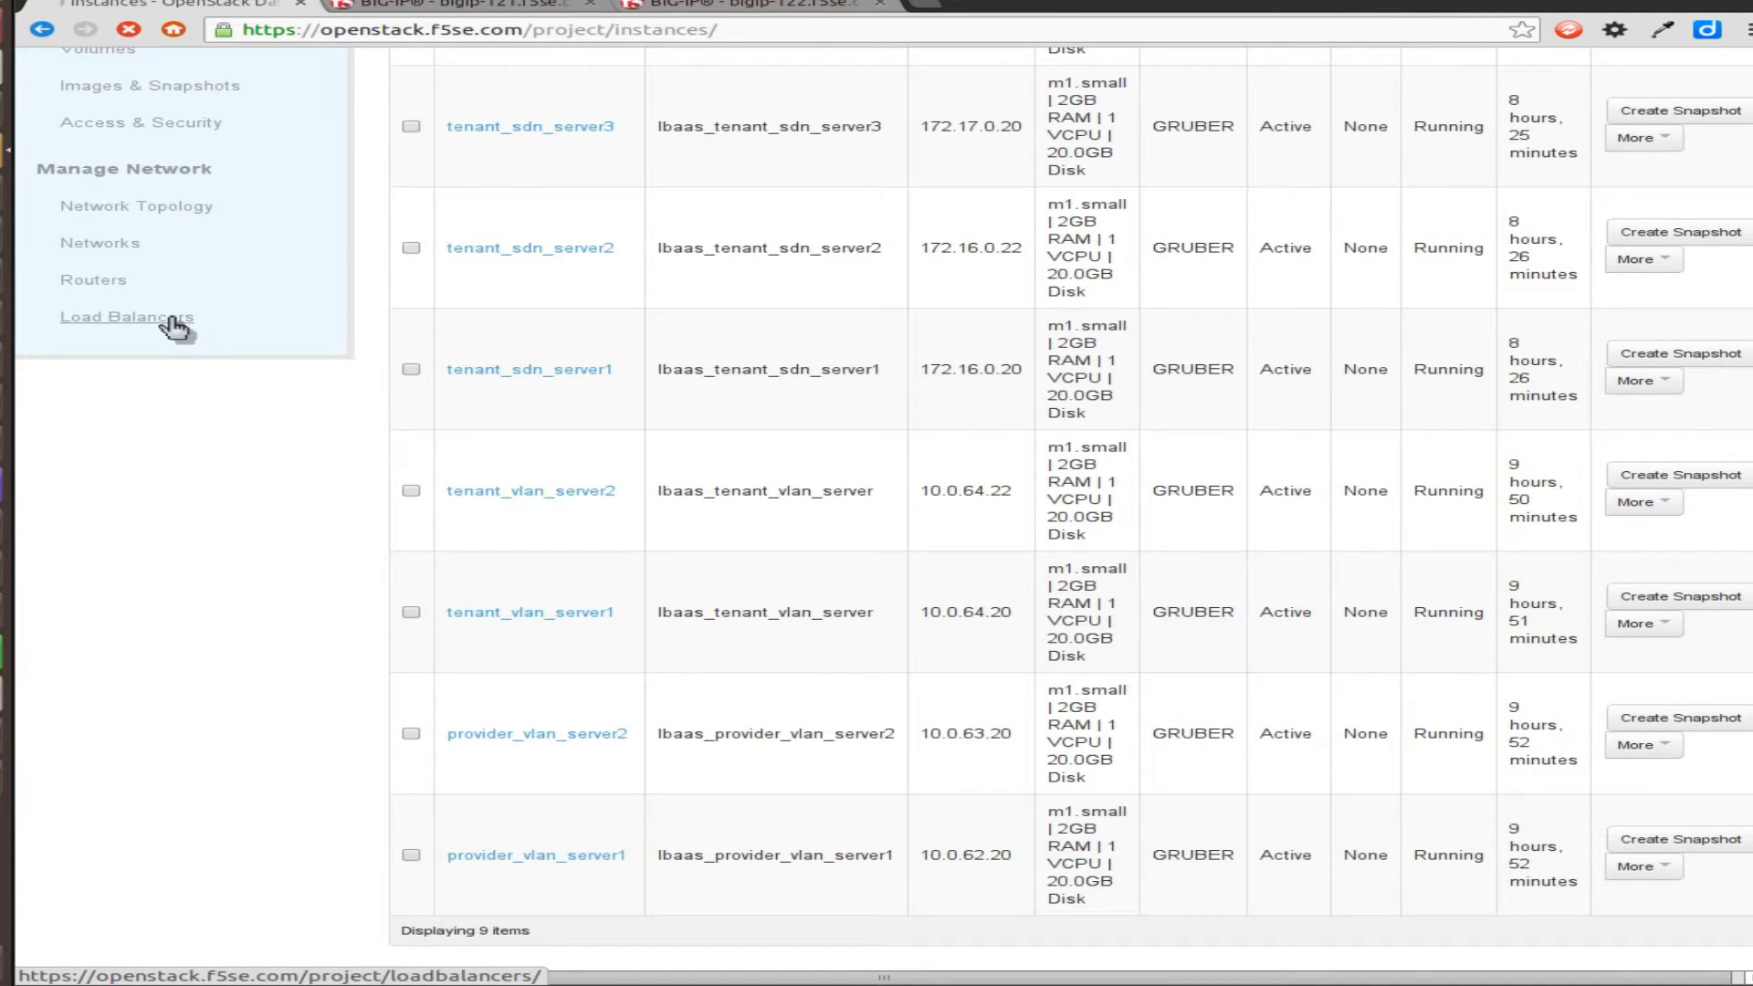
Start a new load balancer pool named provider_vlan_vip_to_provider_vlan_pool
left_click(126, 316)
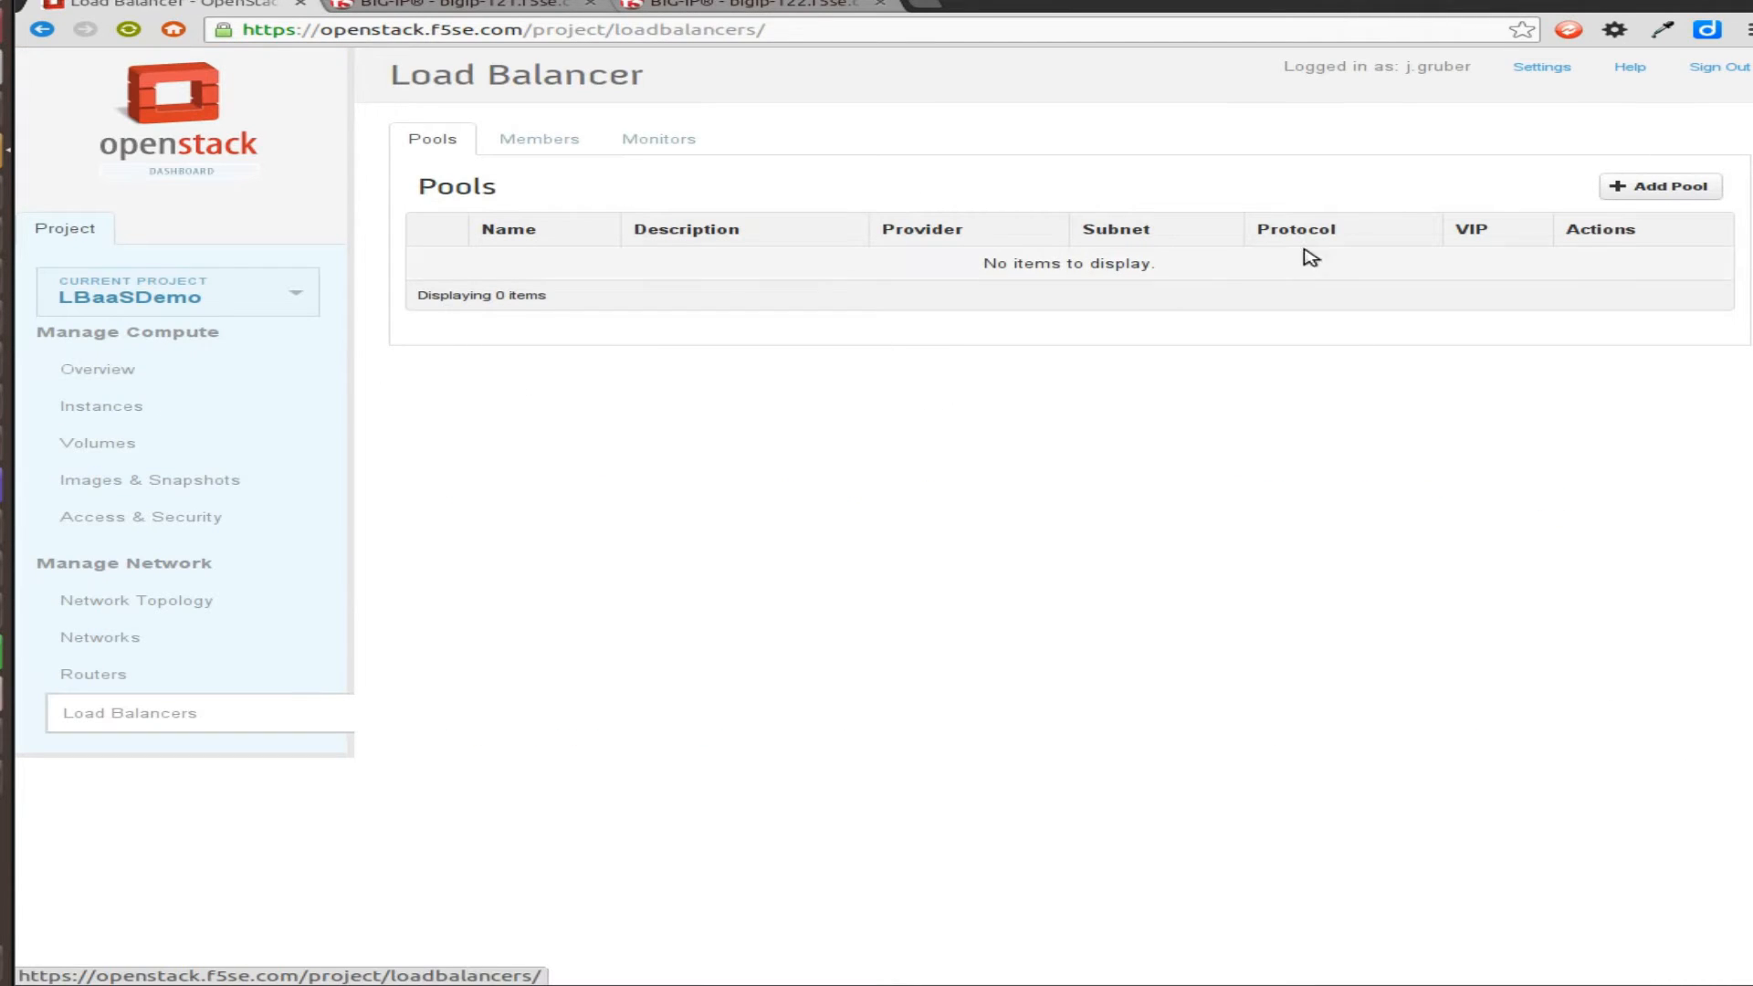
left_click(1660, 186)
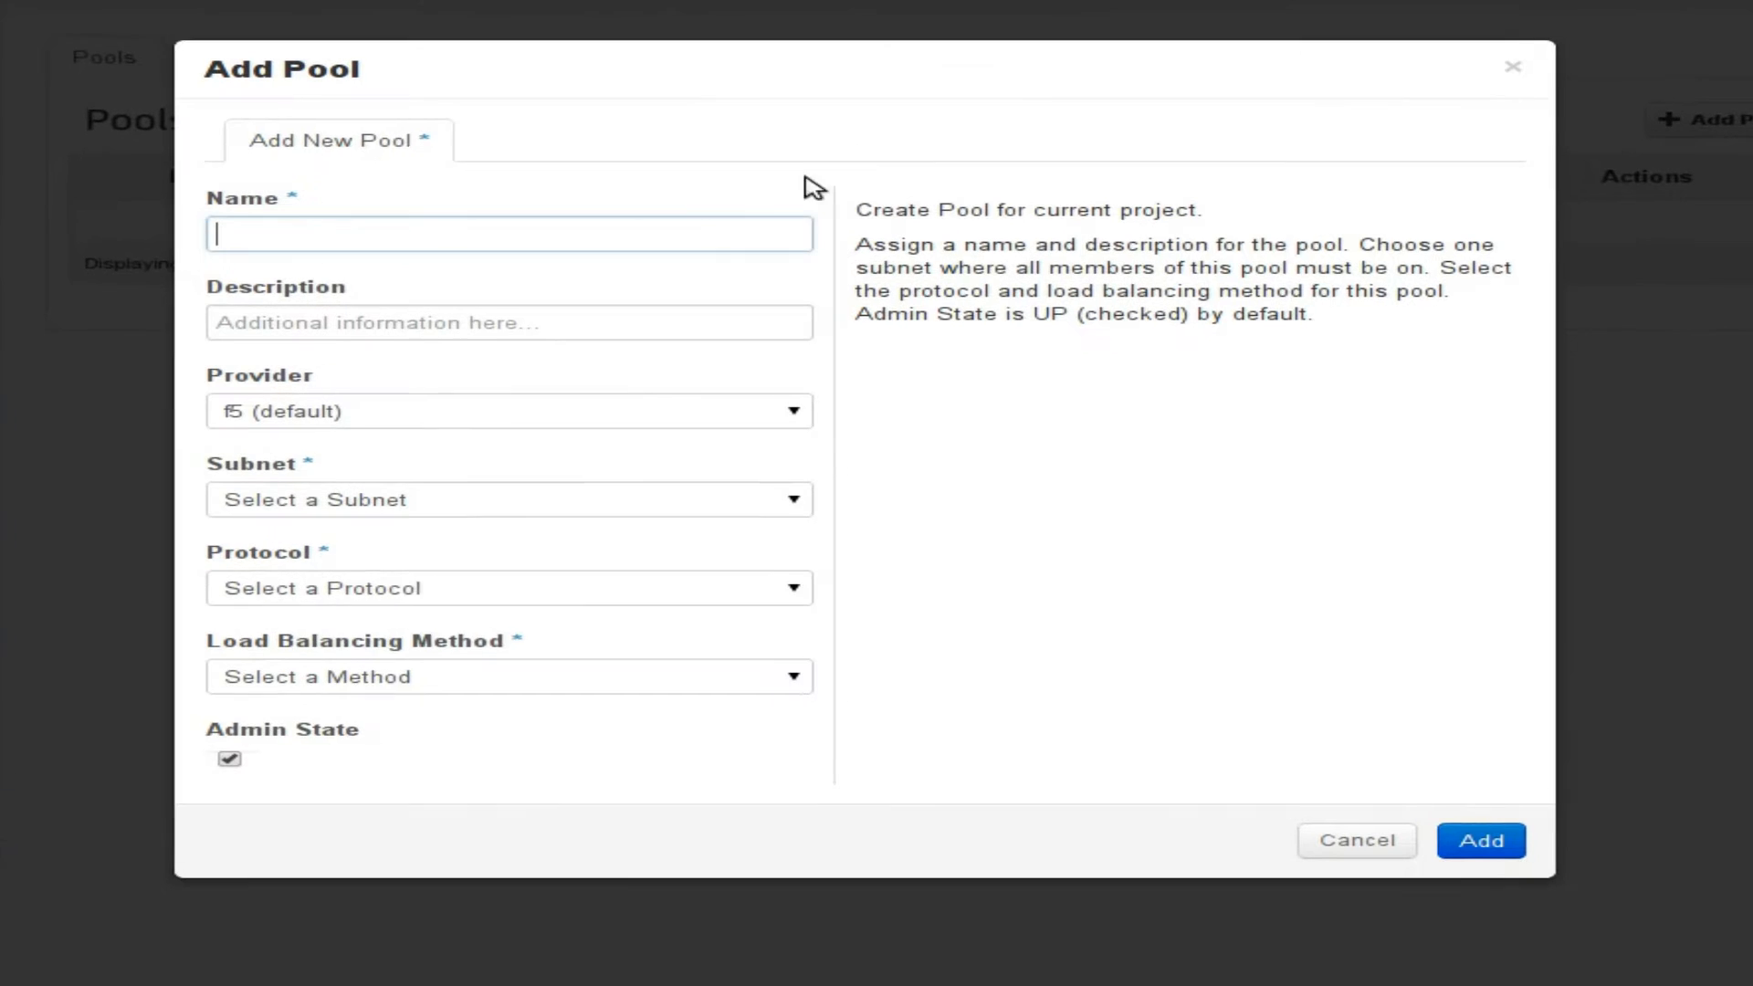
type("p")
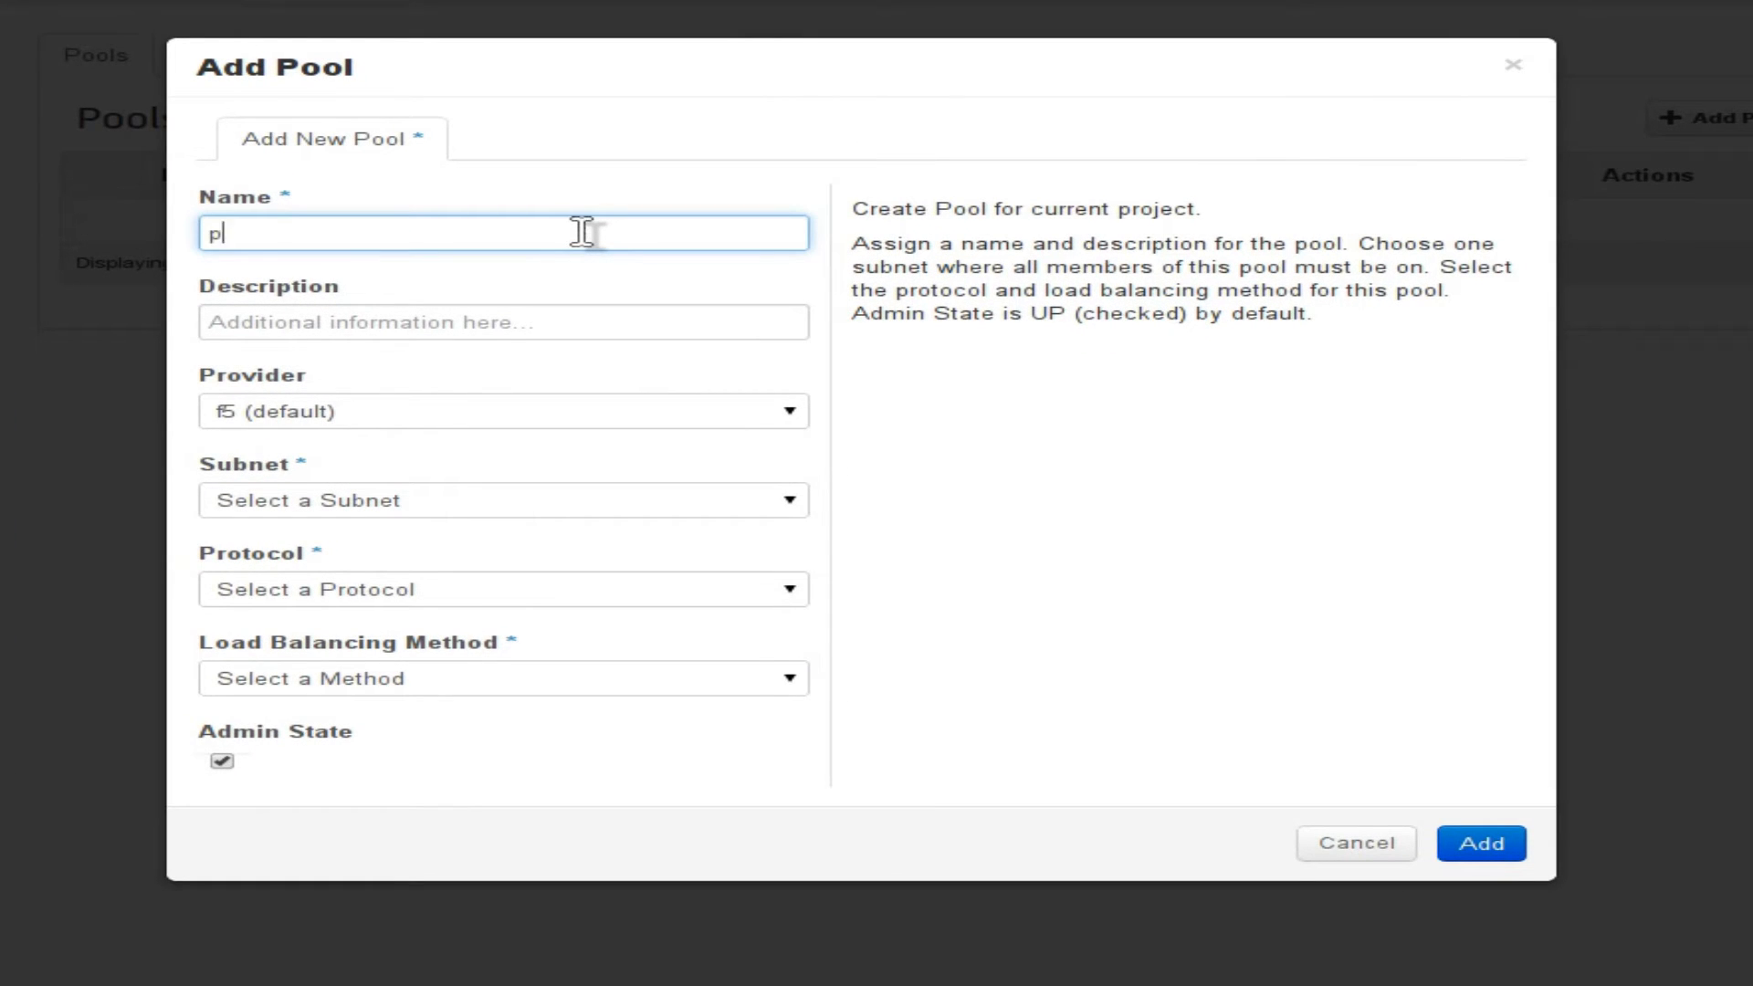
type("rovider_V")
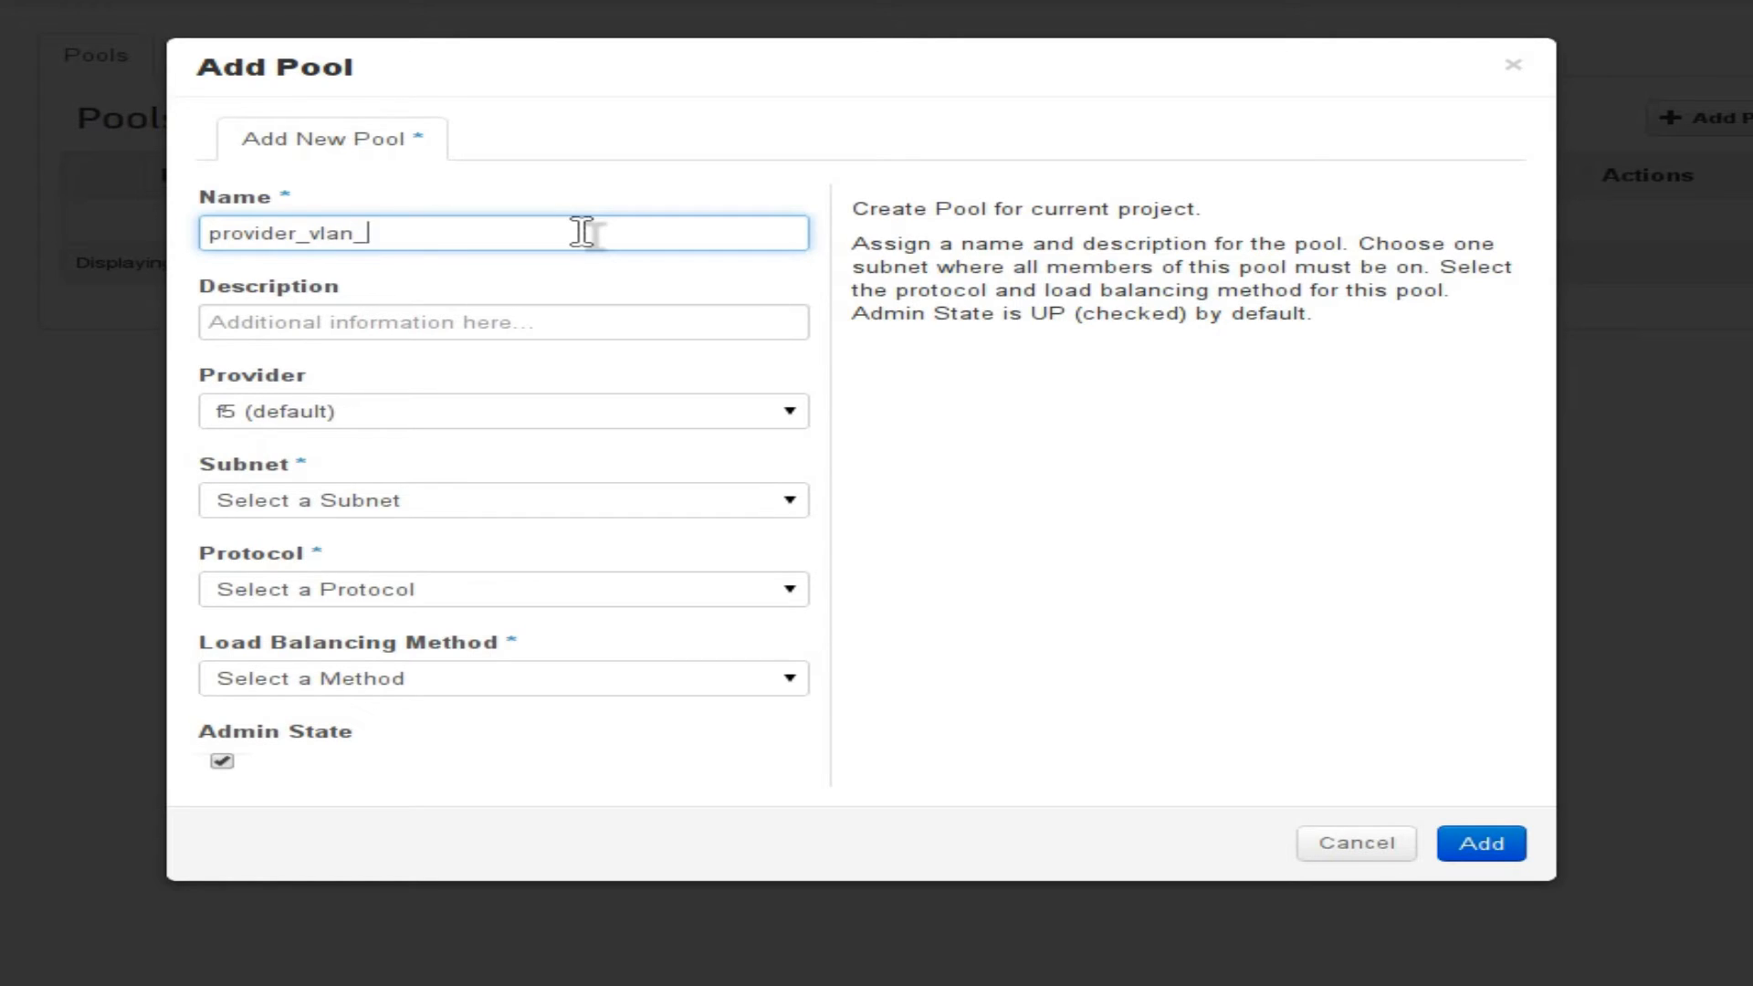
type("vip_to_")
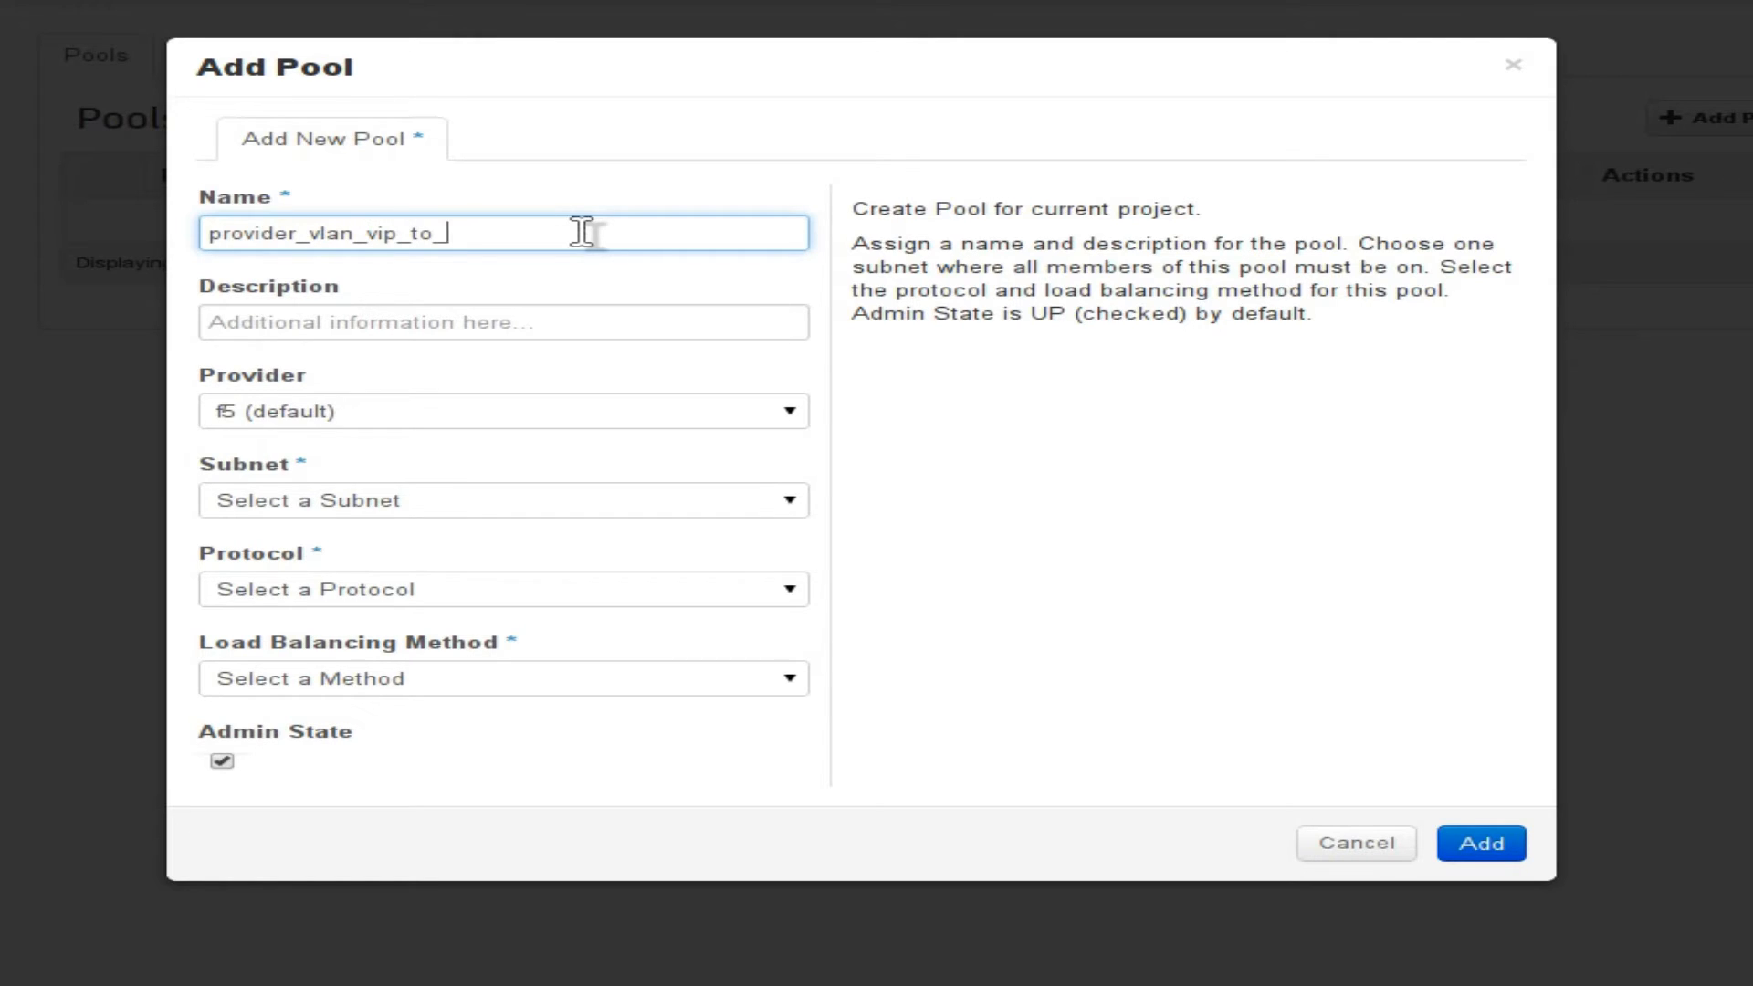
type("provider_vlan")
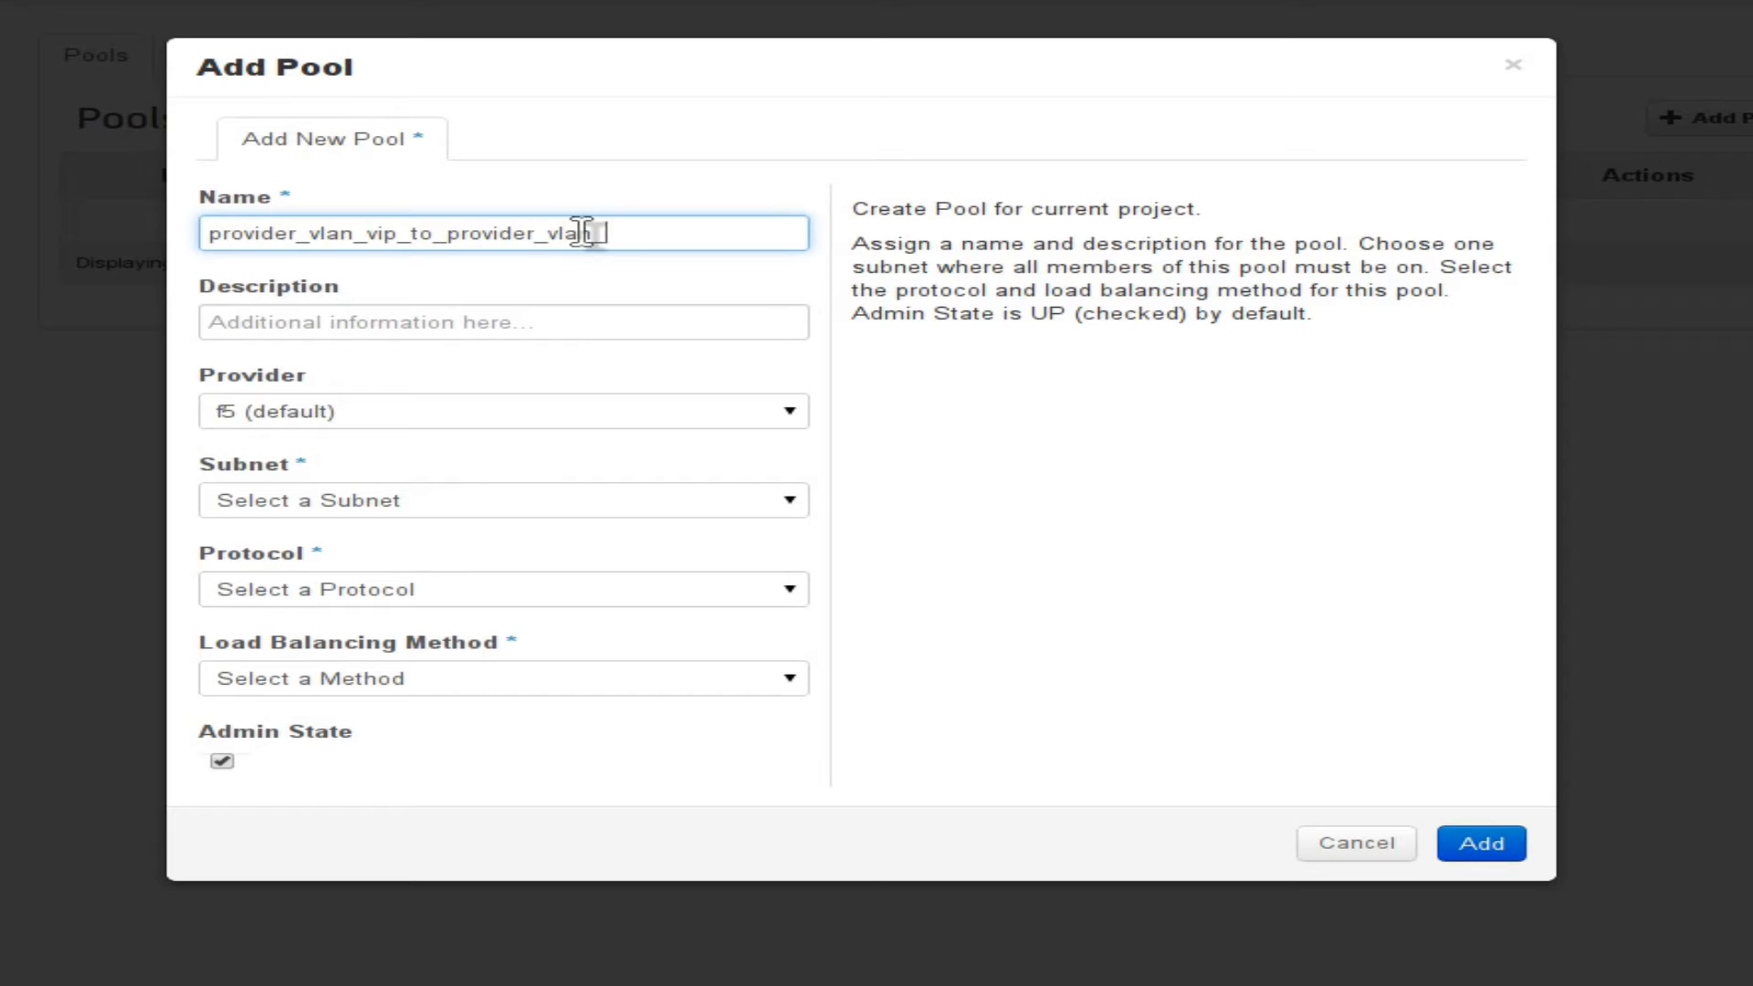
type("_pool")
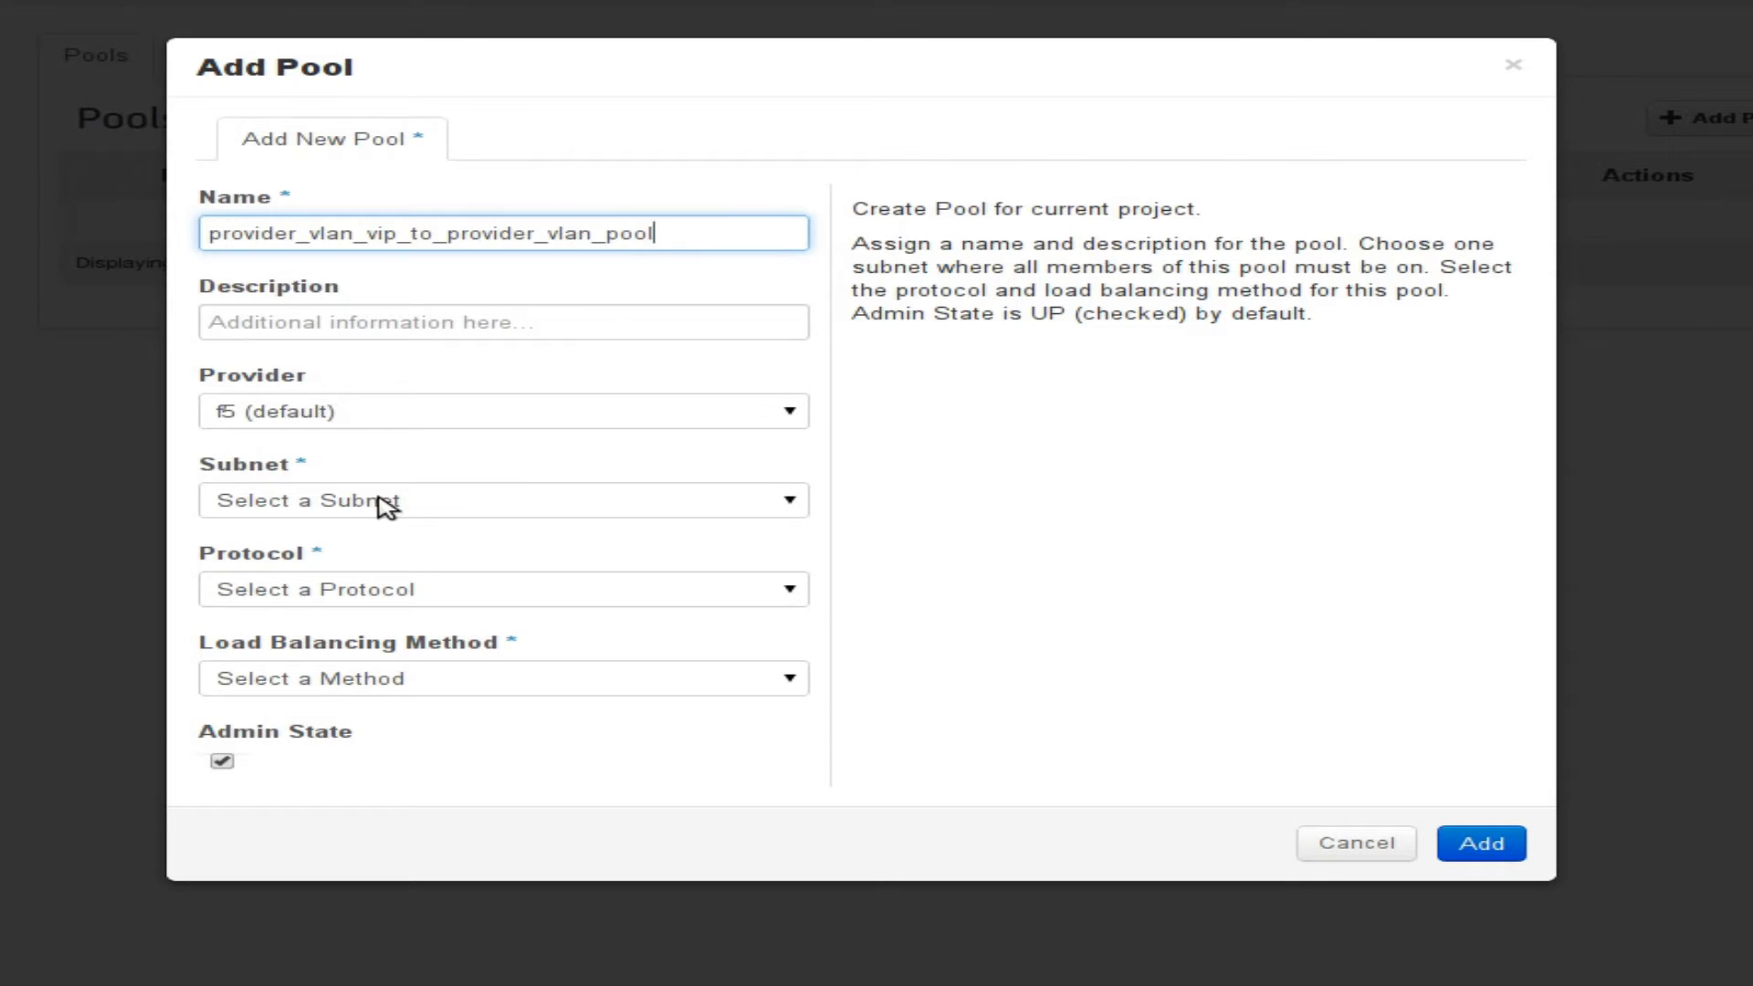
Put the pool on subnet 10.0.62.0/24 with protocol HTTP
left_click(502, 500)
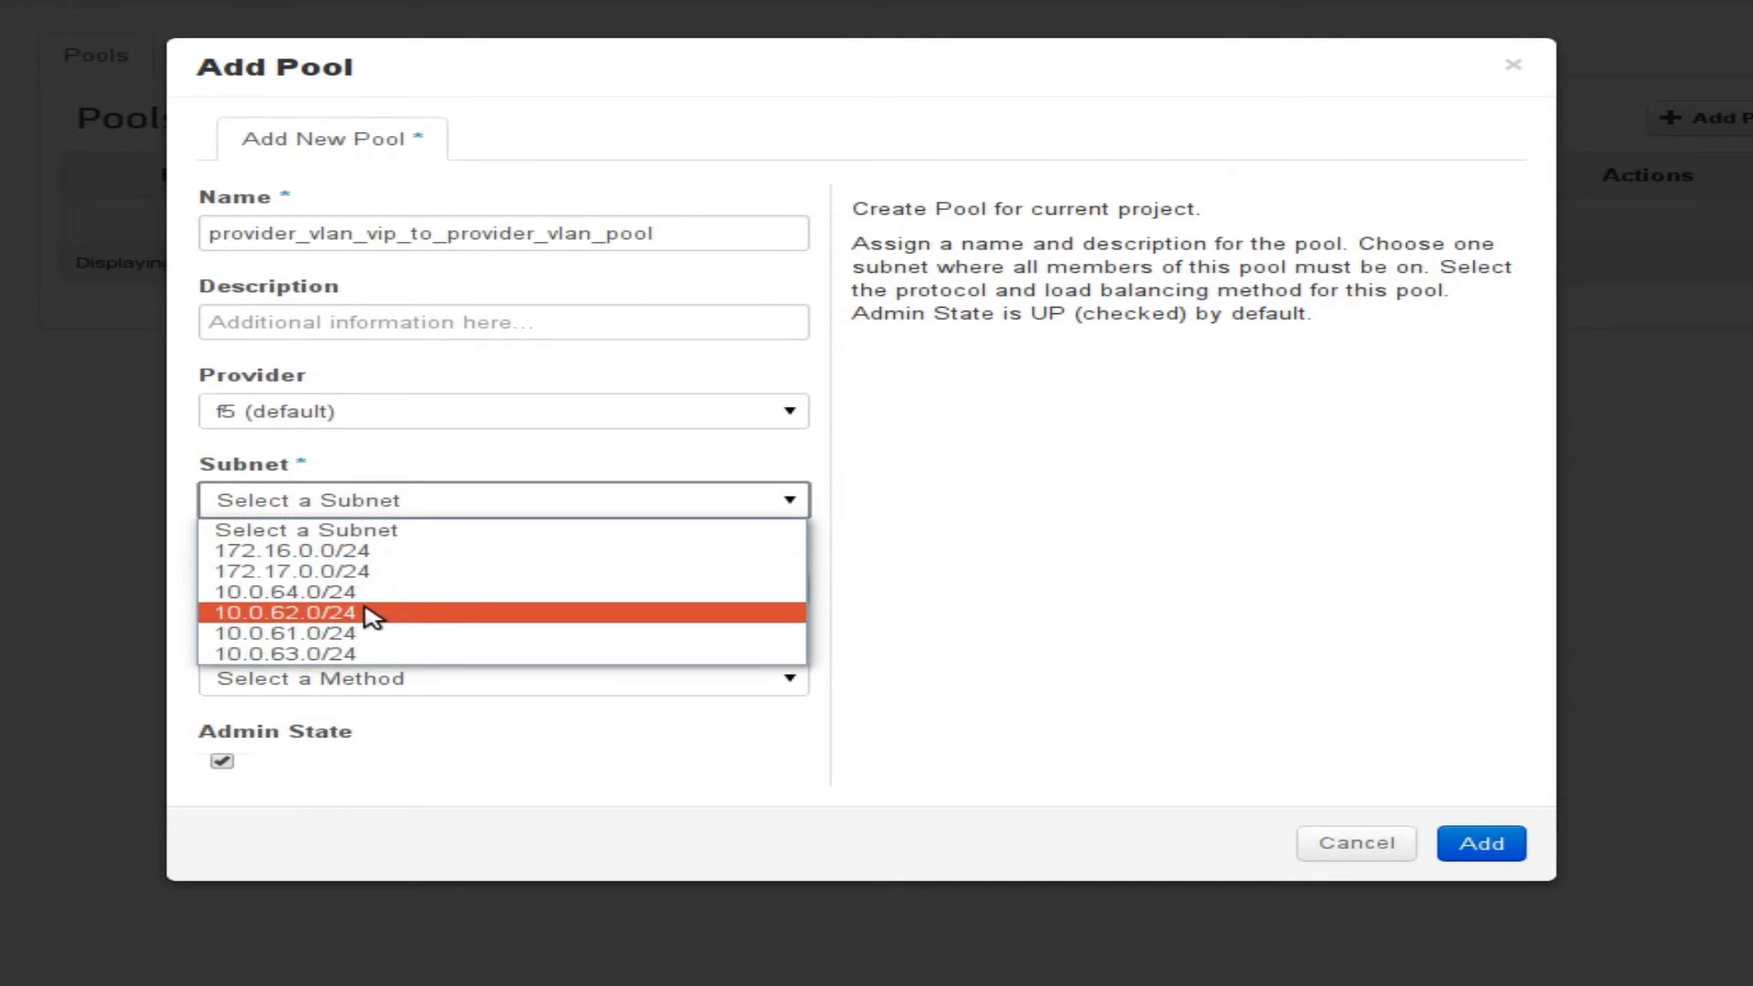
left_click(287, 613)
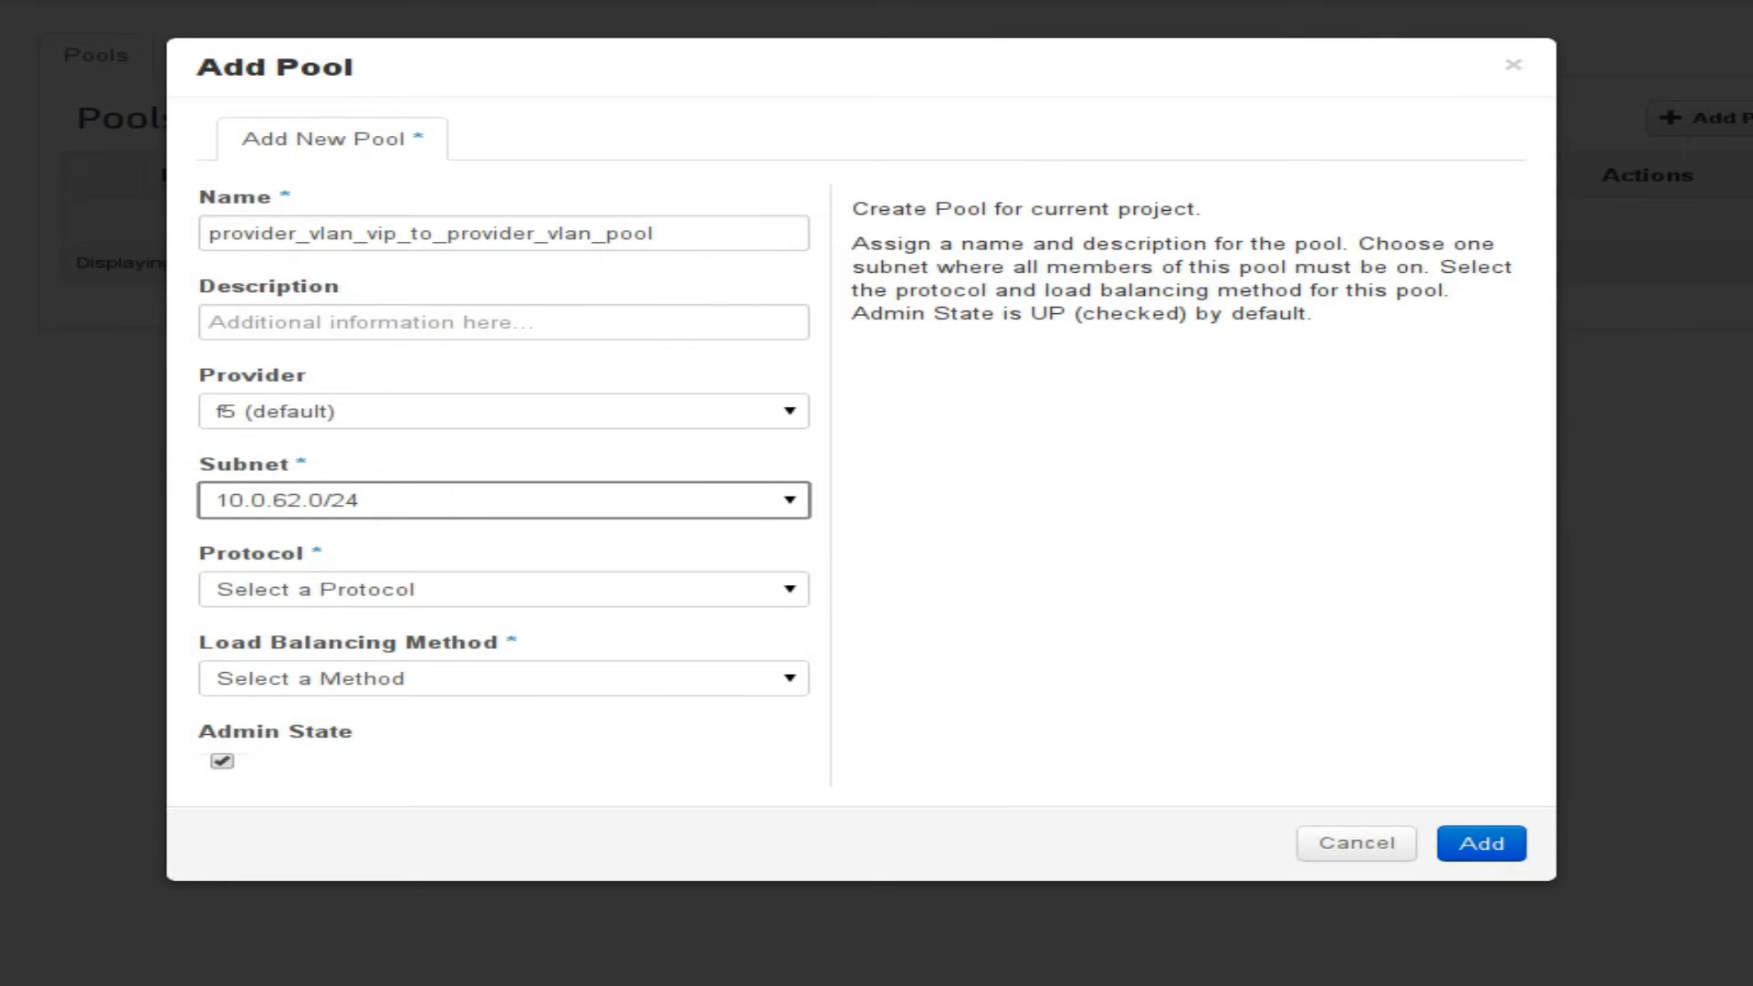
left_click(502, 590)
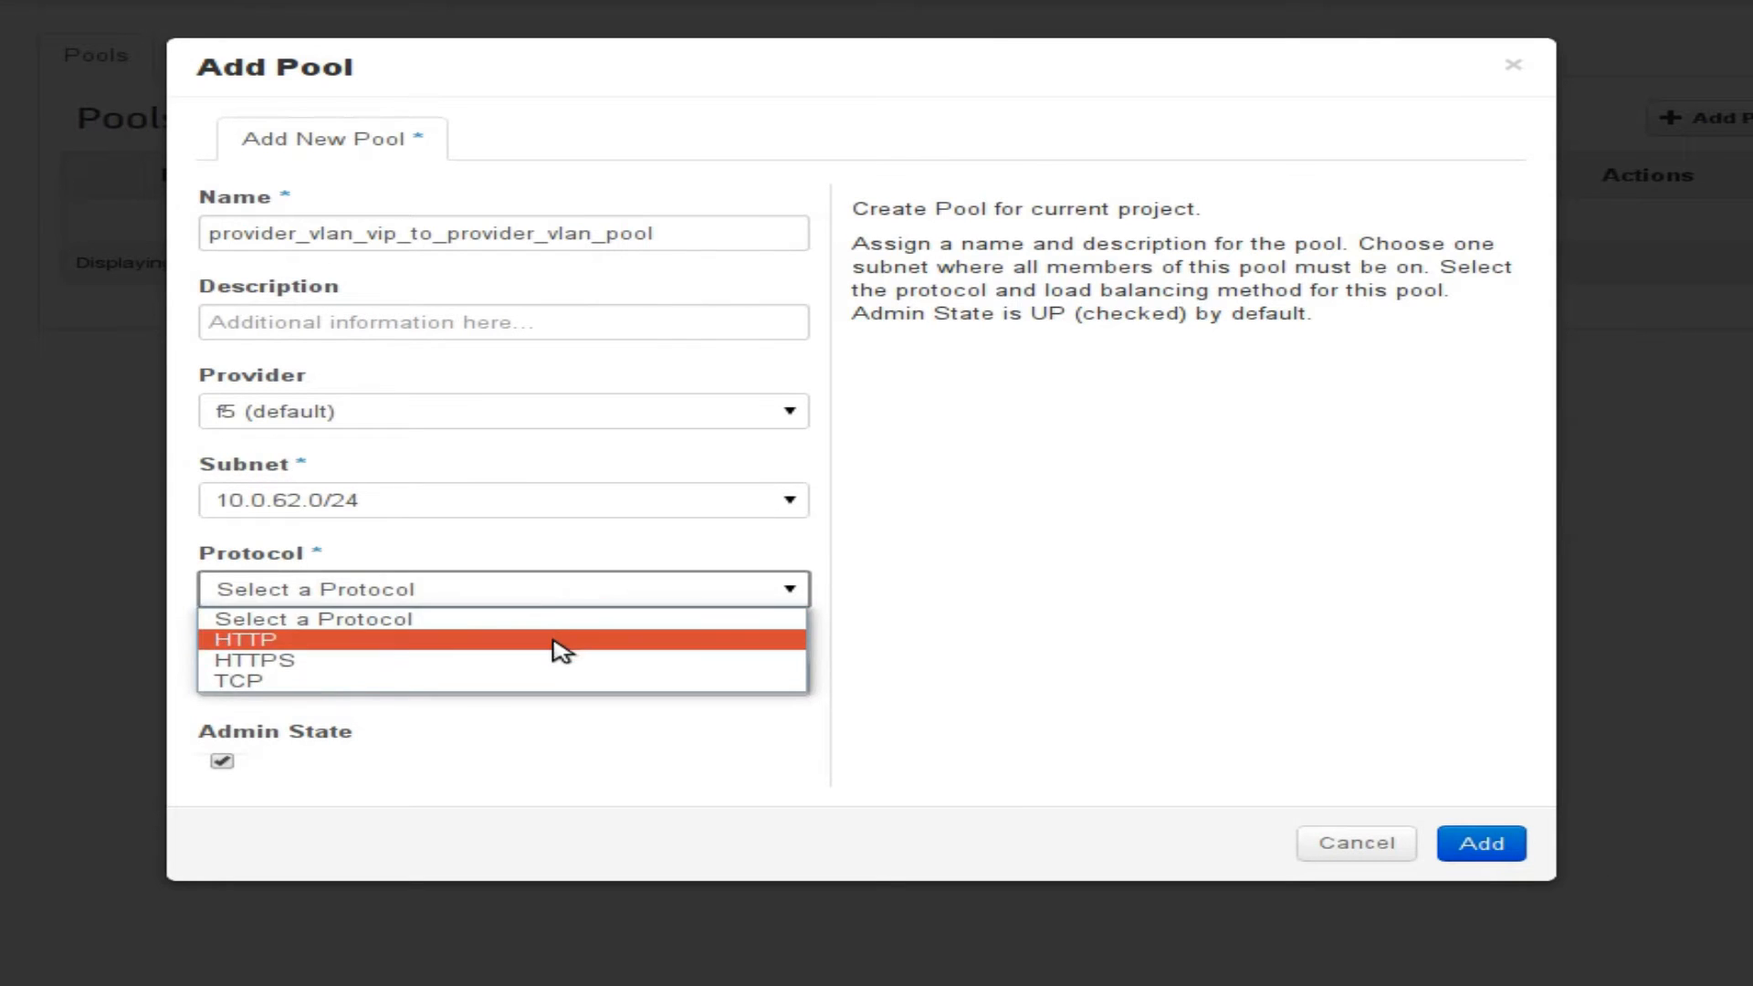
left_click(241, 639)
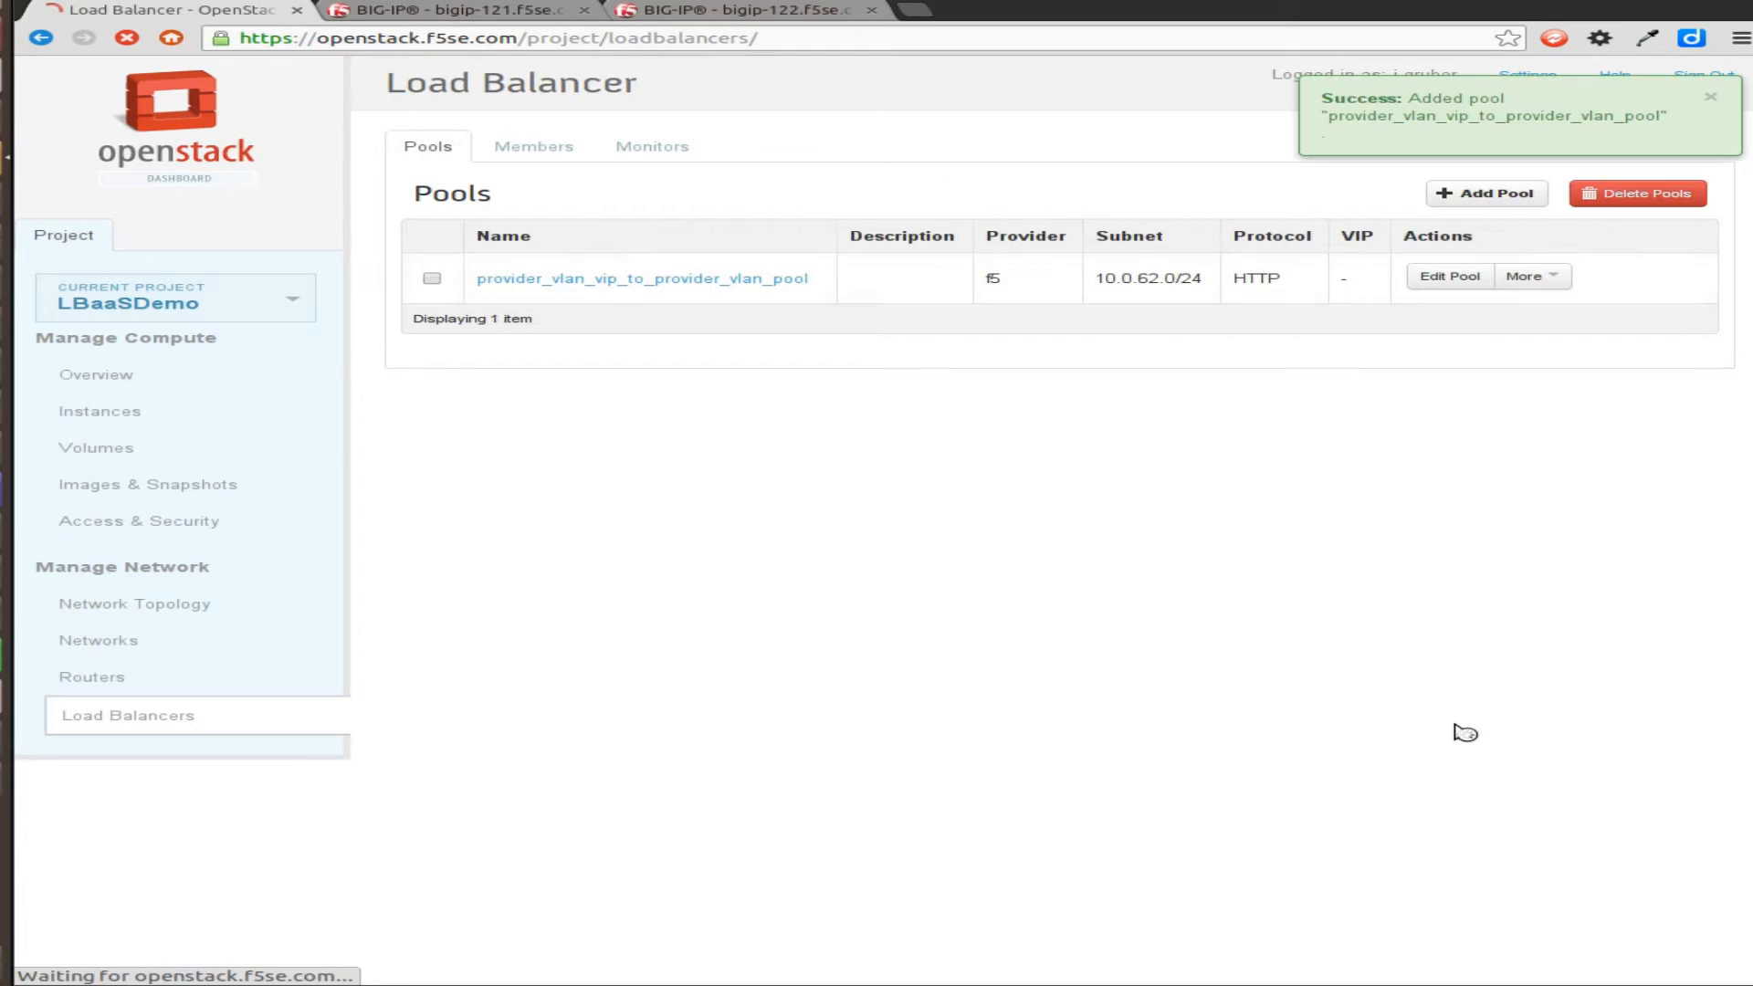
Add both provider_vlan servers to the pool as members on port 80
left_click(533, 146)
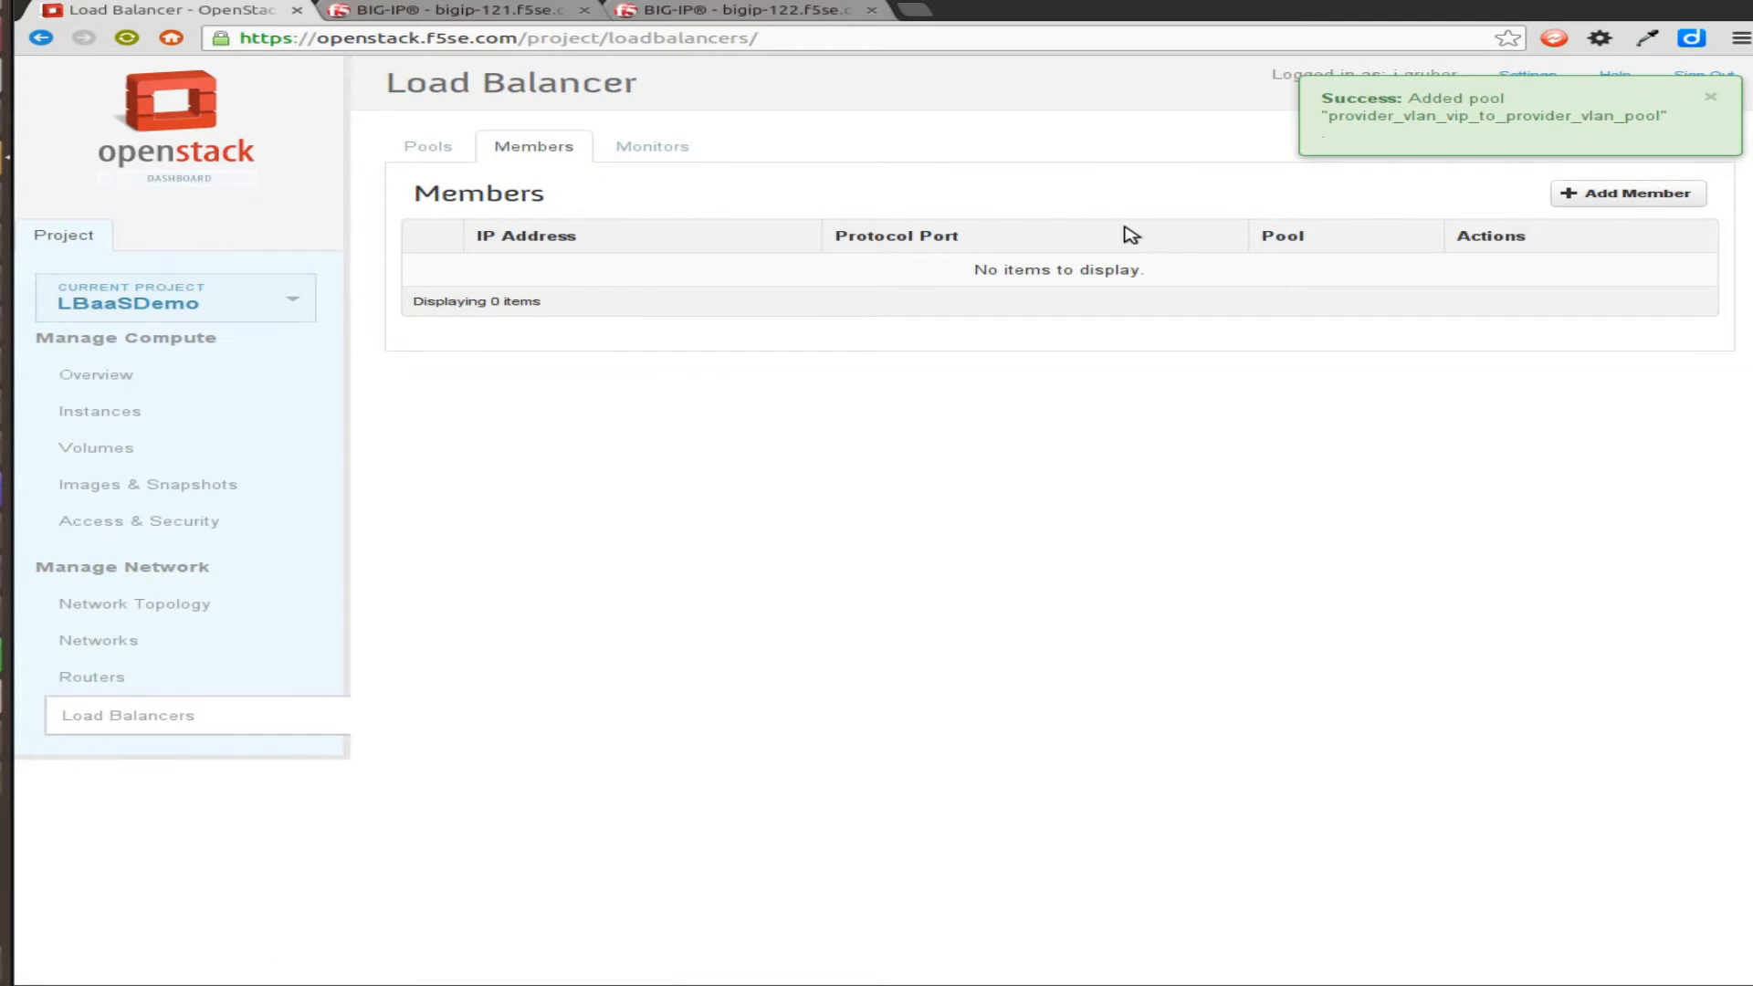
left_click(1627, 191)
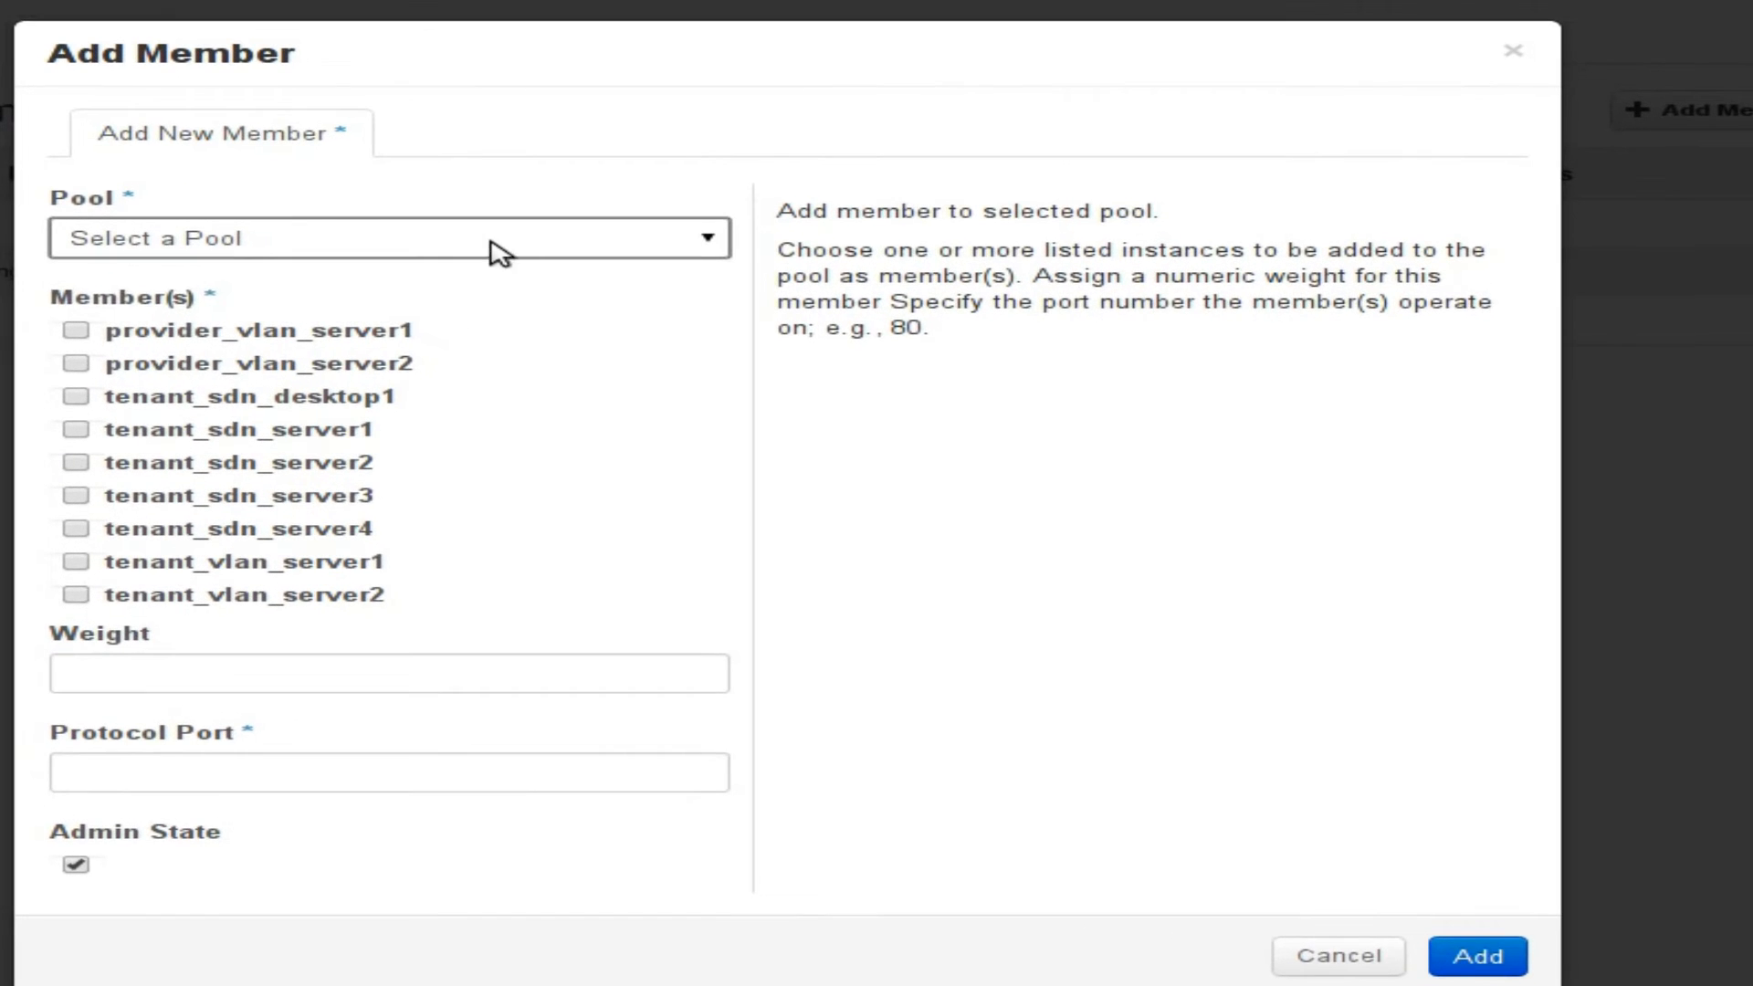
left_click(387, 238)
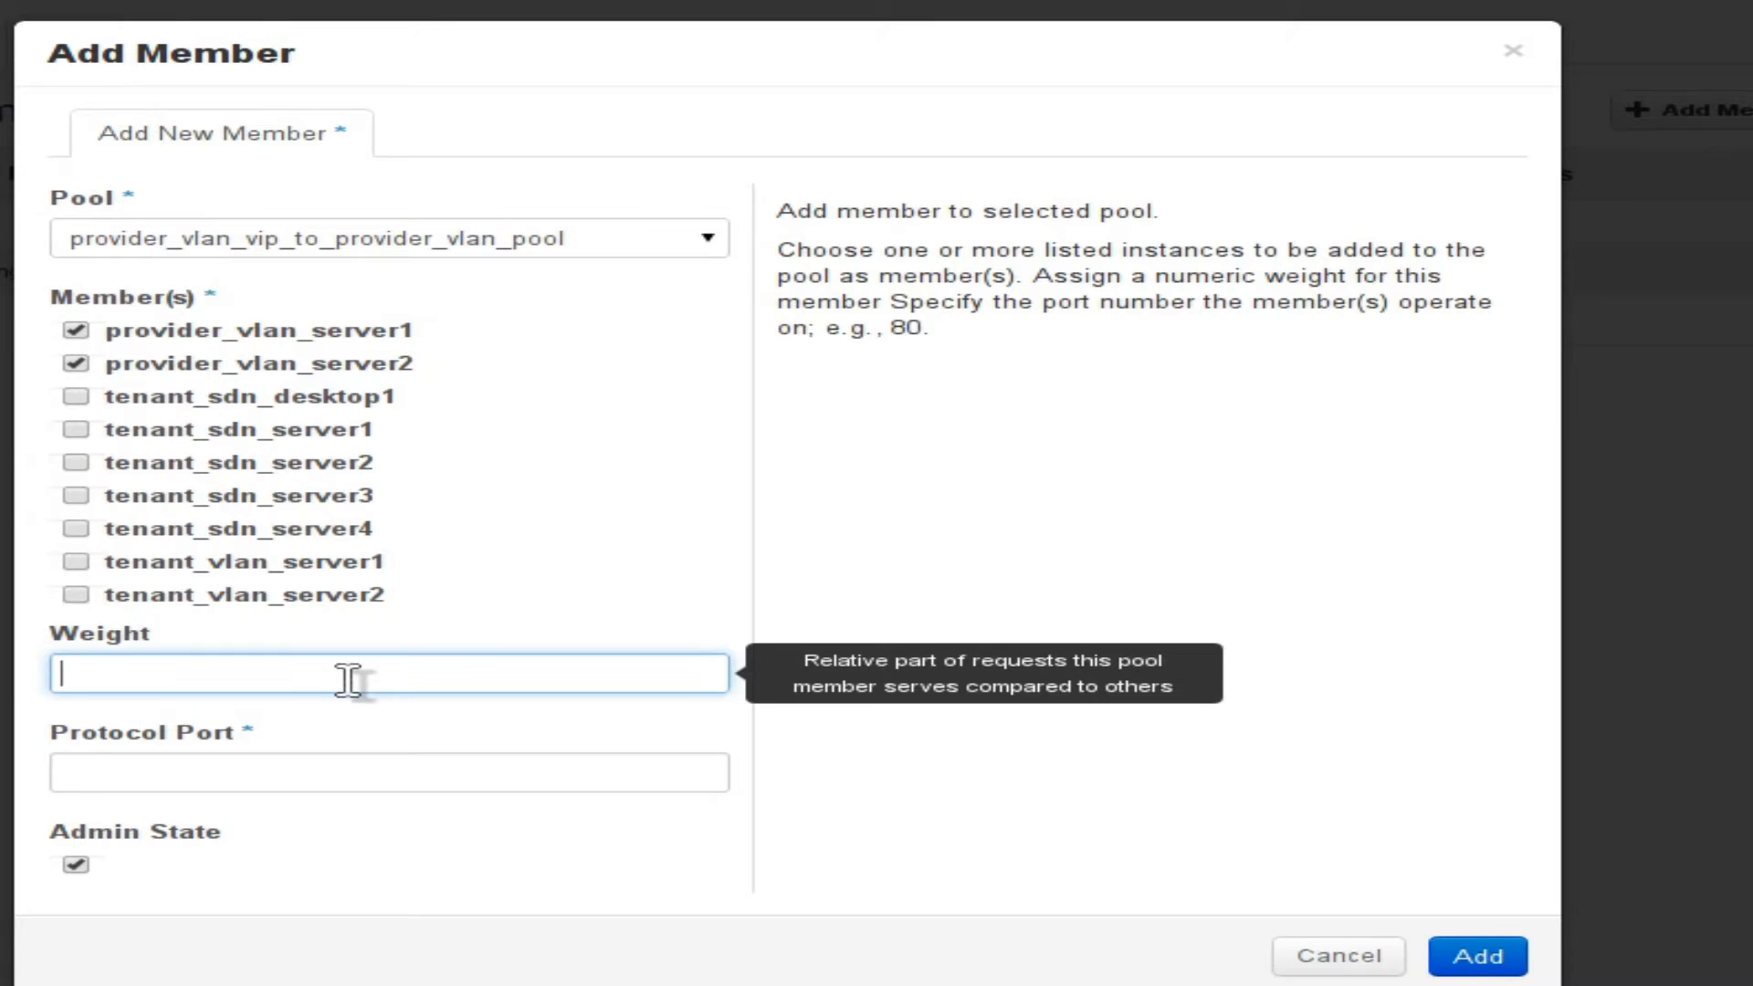
left_click(387, 773)
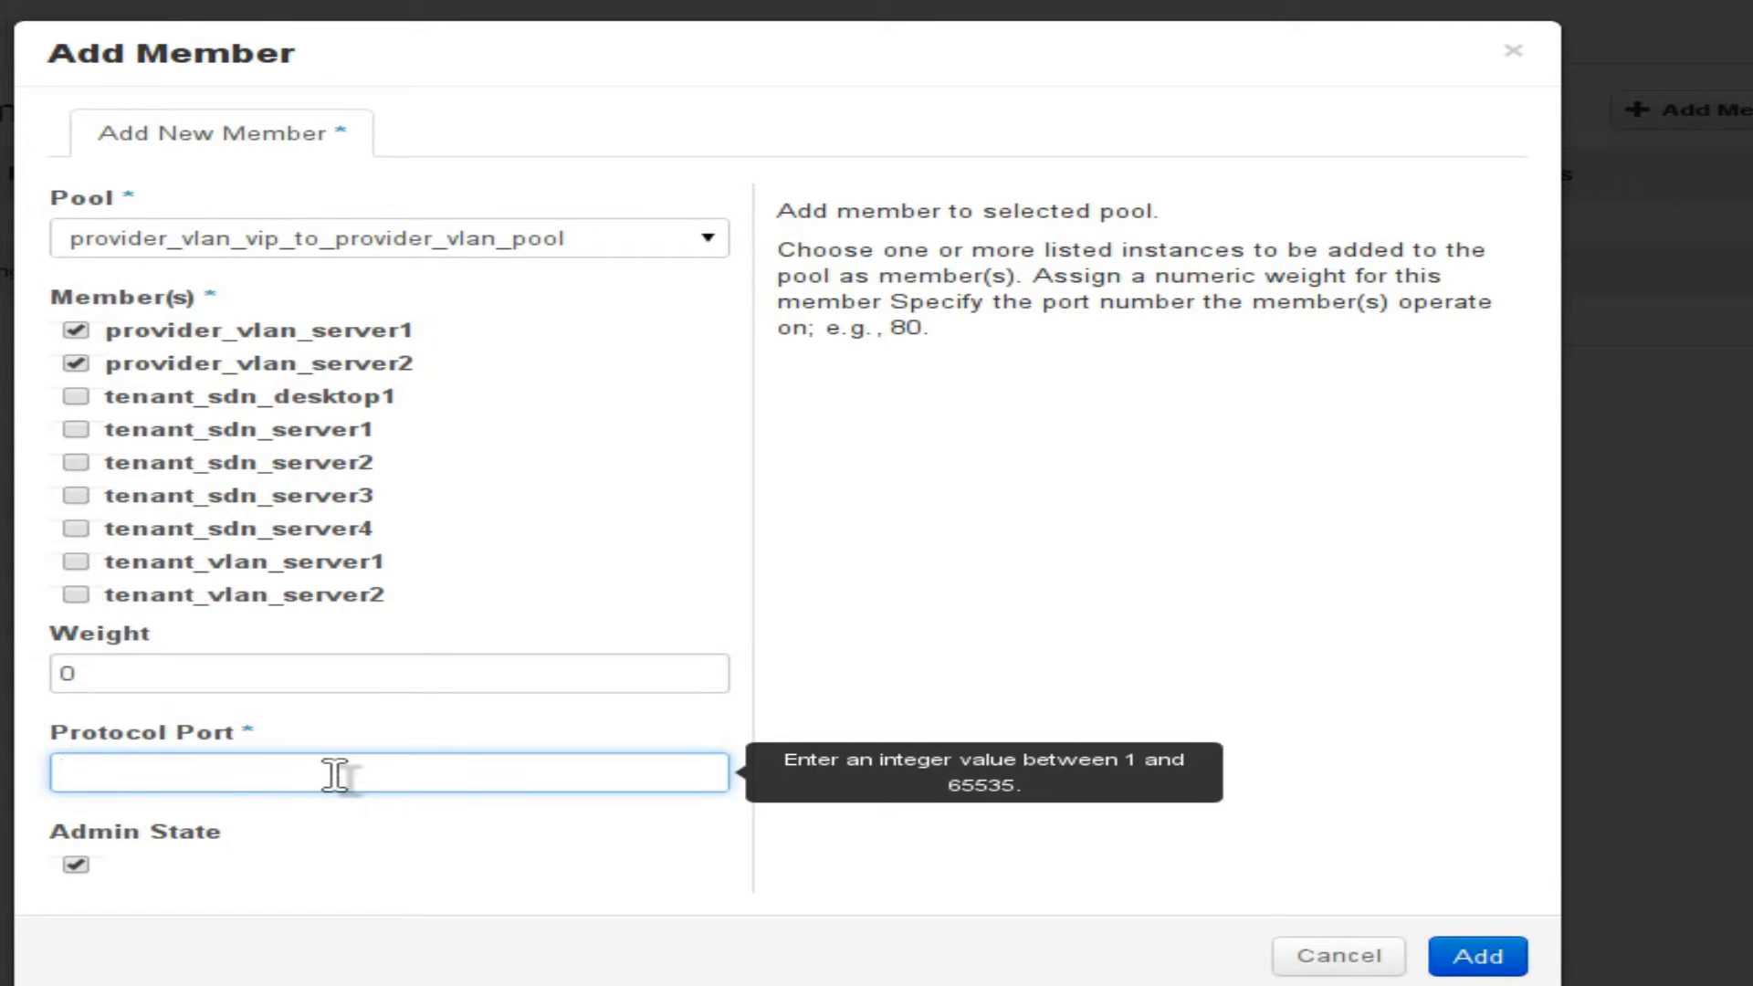
type("80")
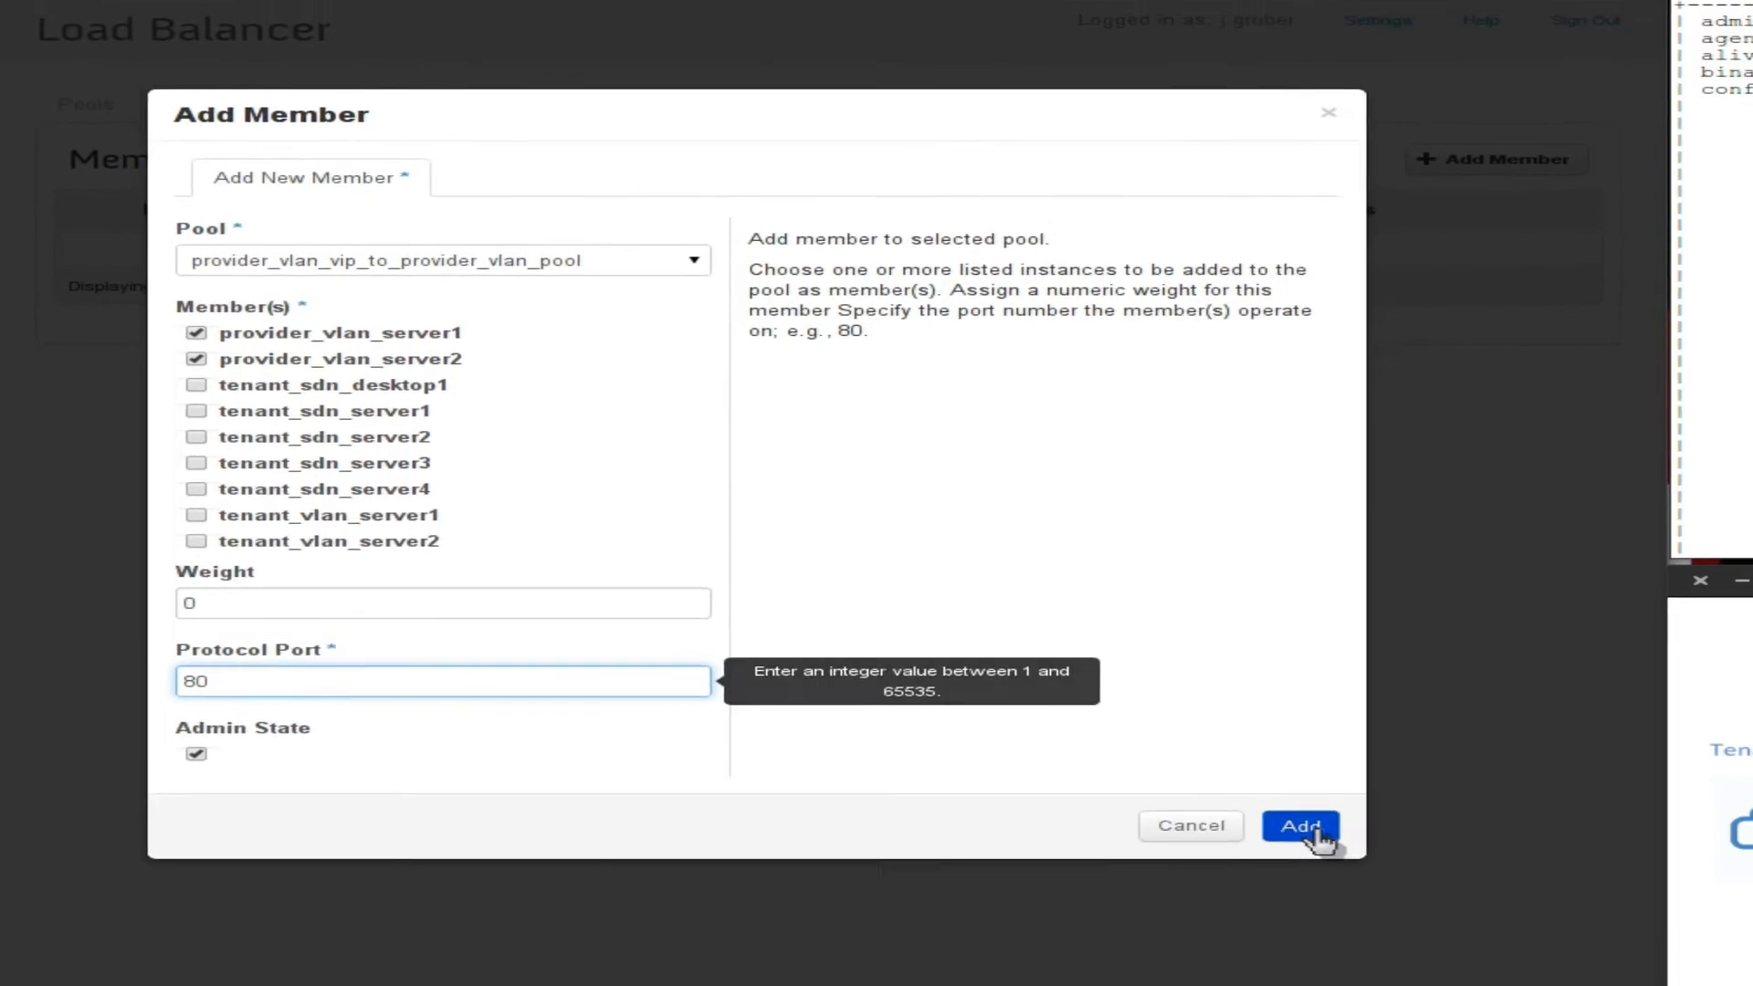
left_click(1298, 826)
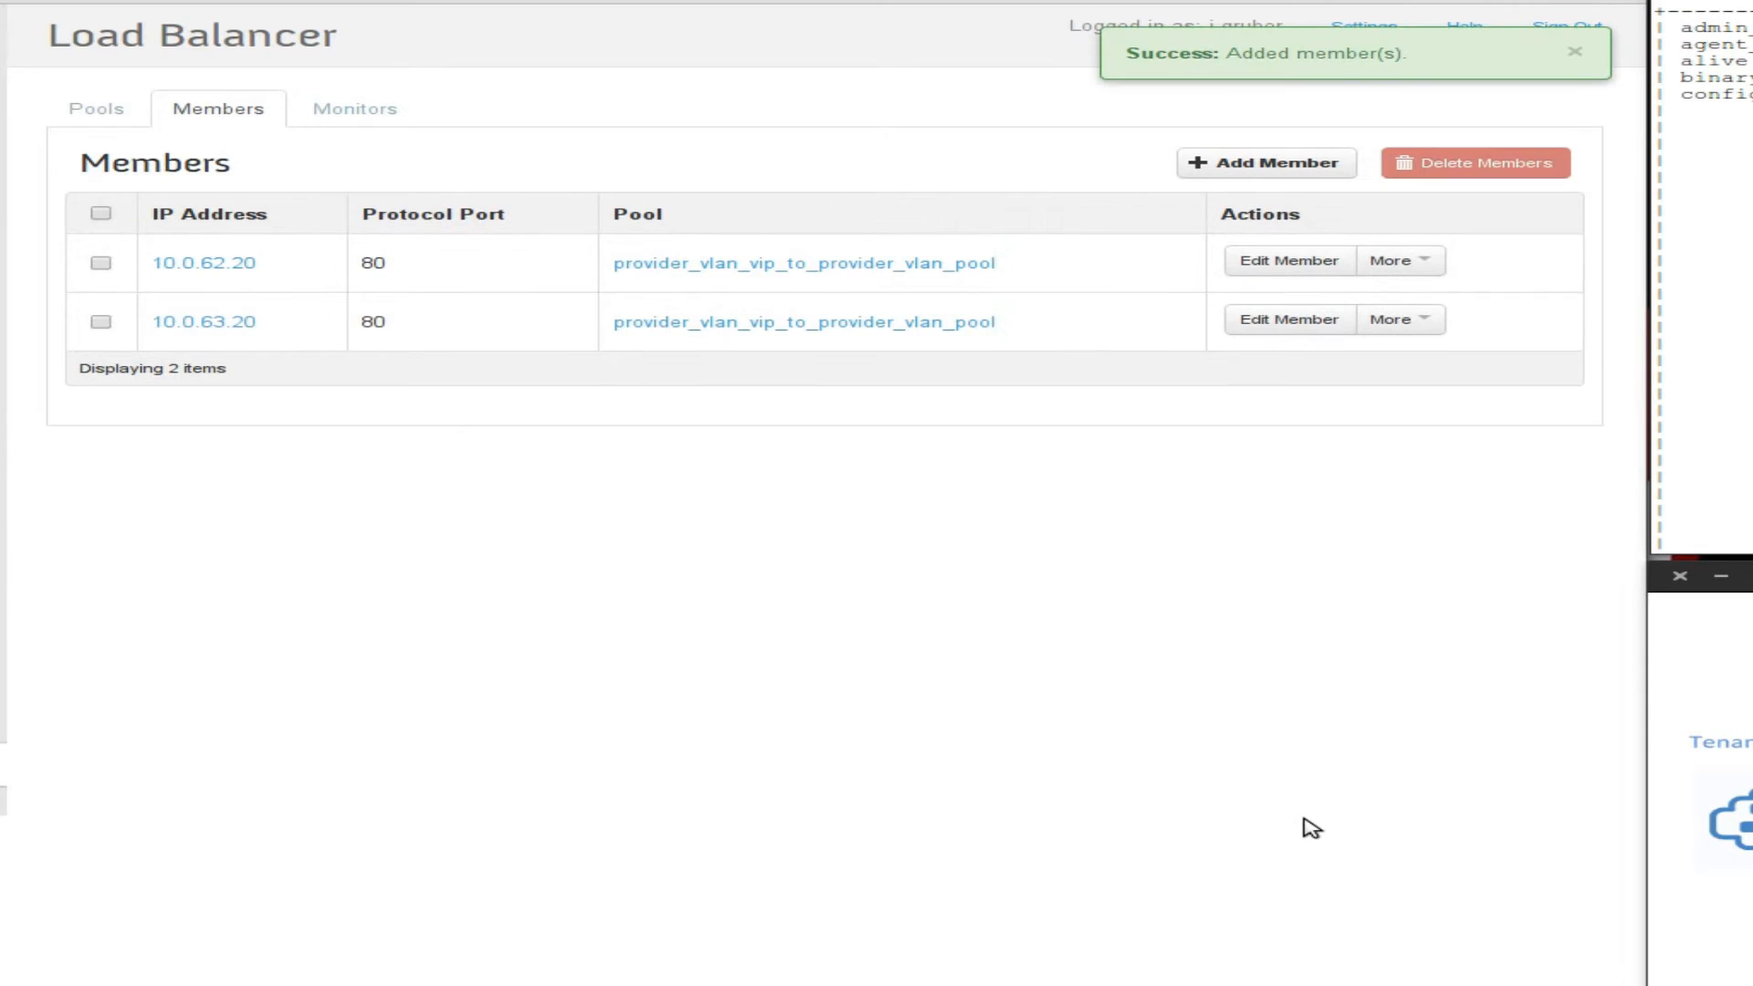
Associate the HTTP GET health monitor with the pool from the pools list
left_click(95, 108)
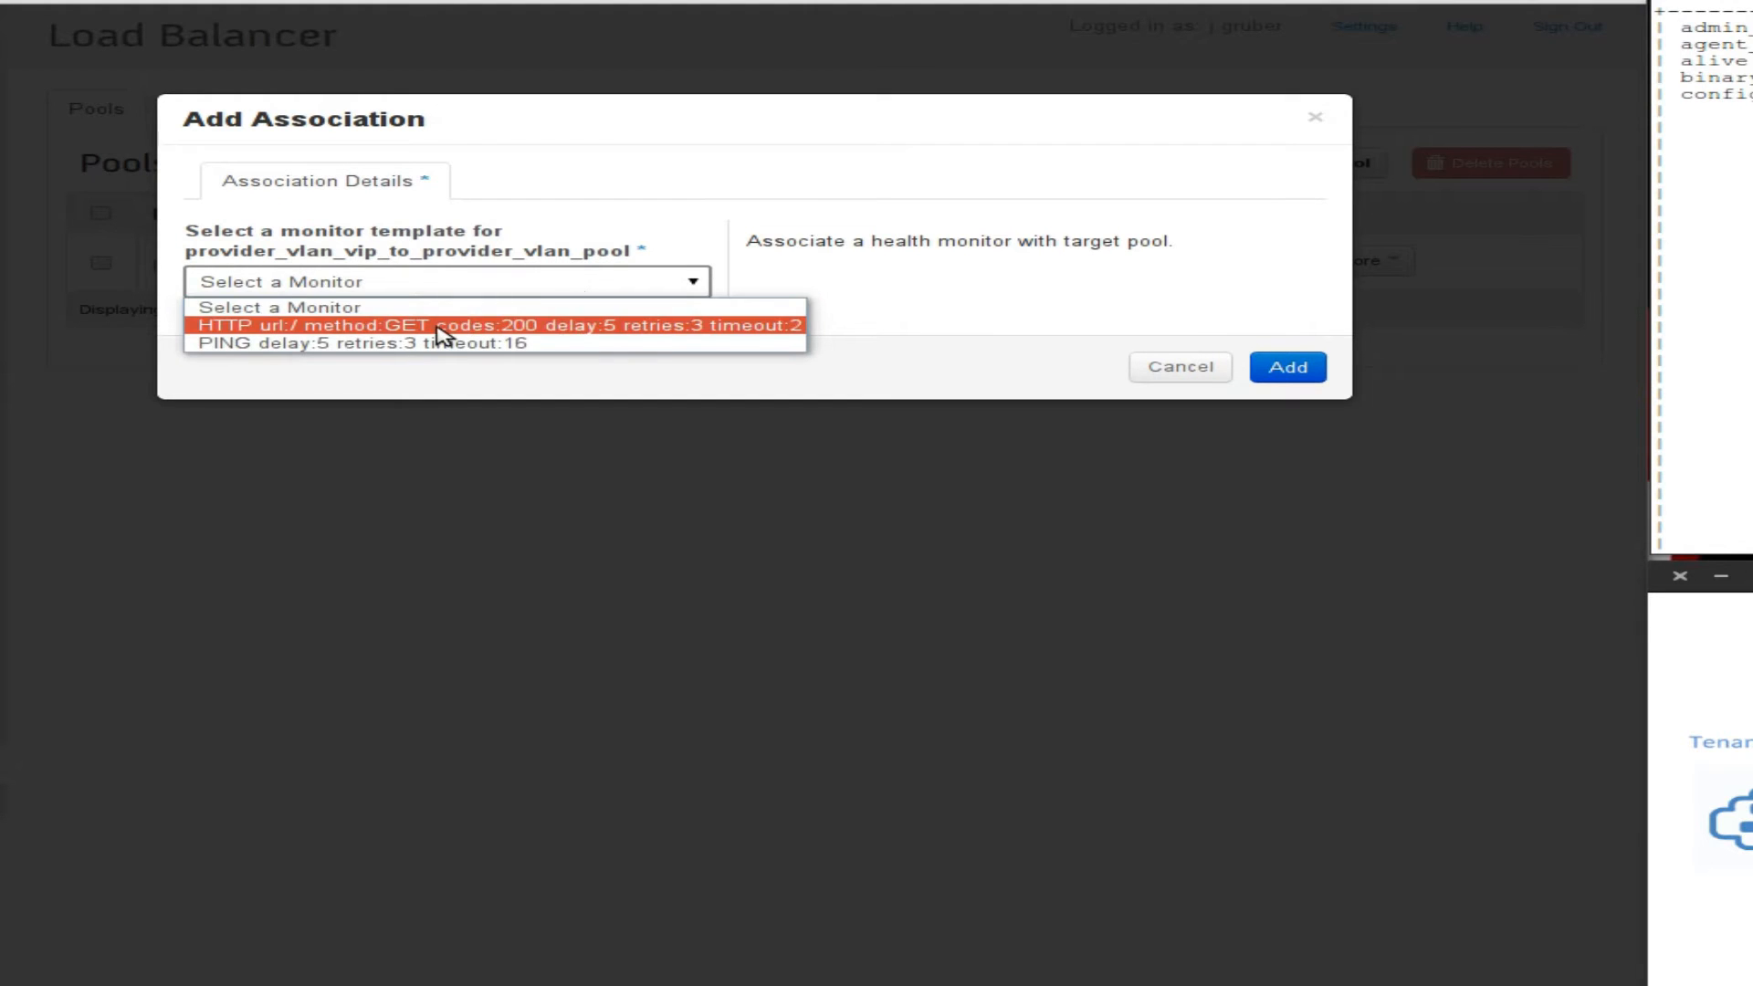
left_click(1285, 367)
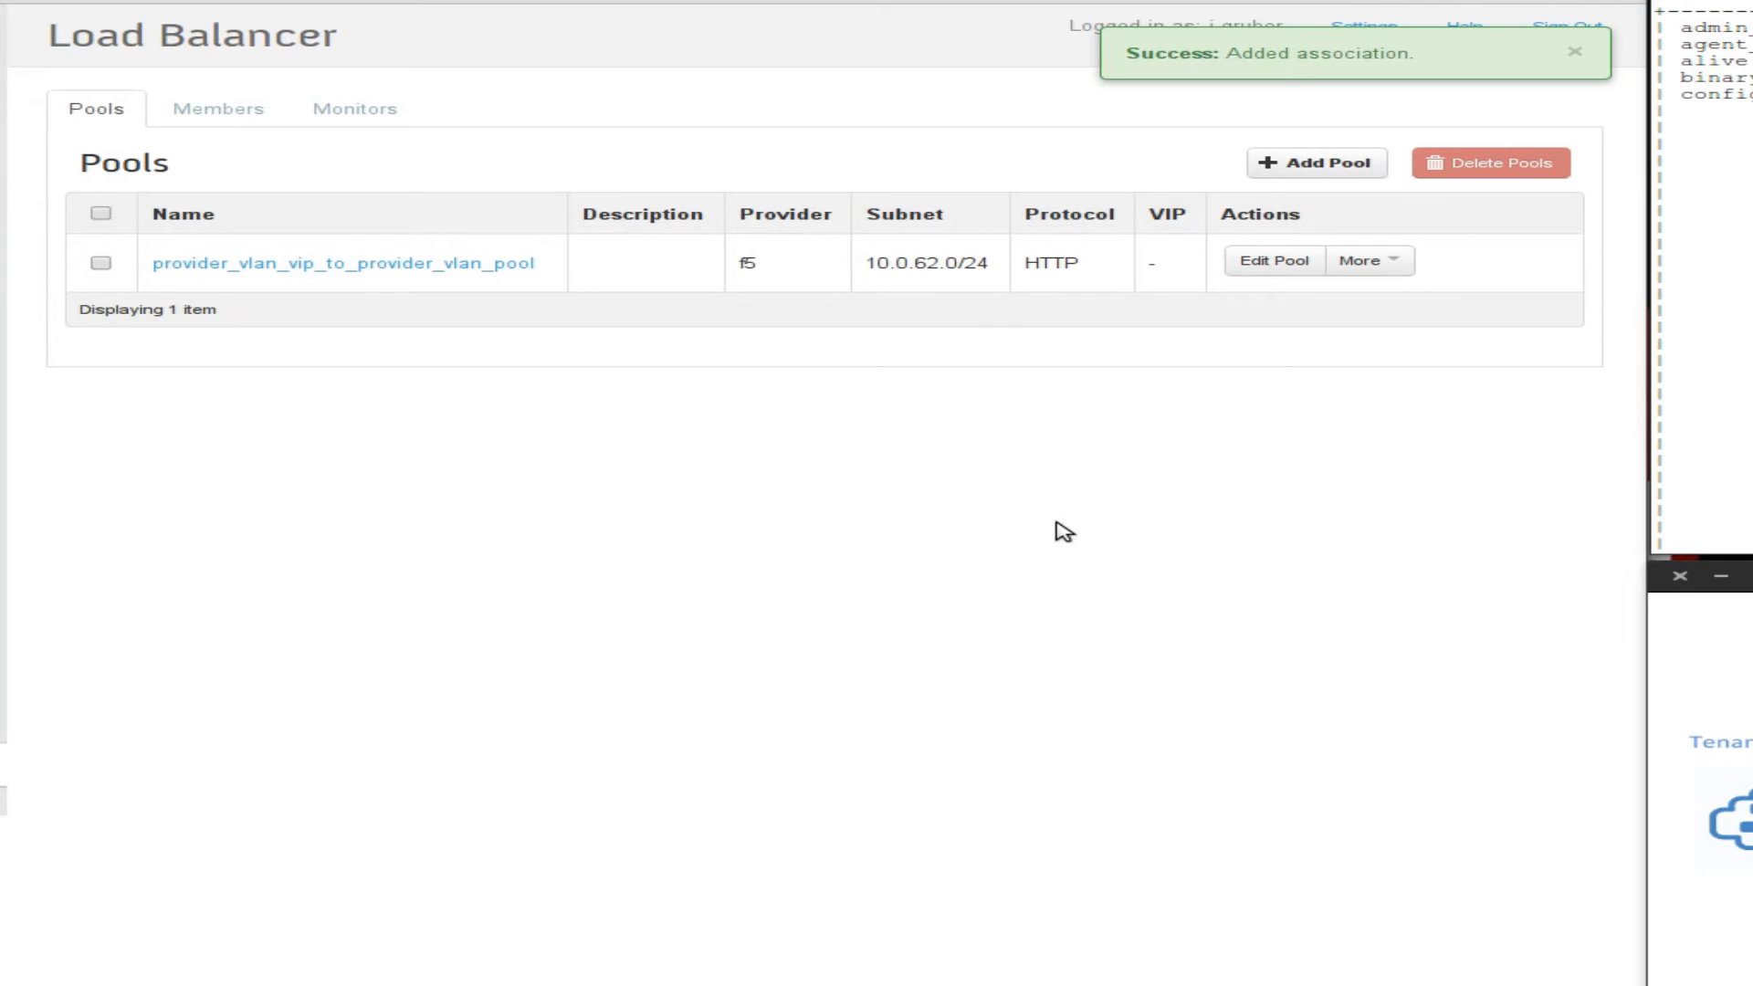
left_click(1368, 261)
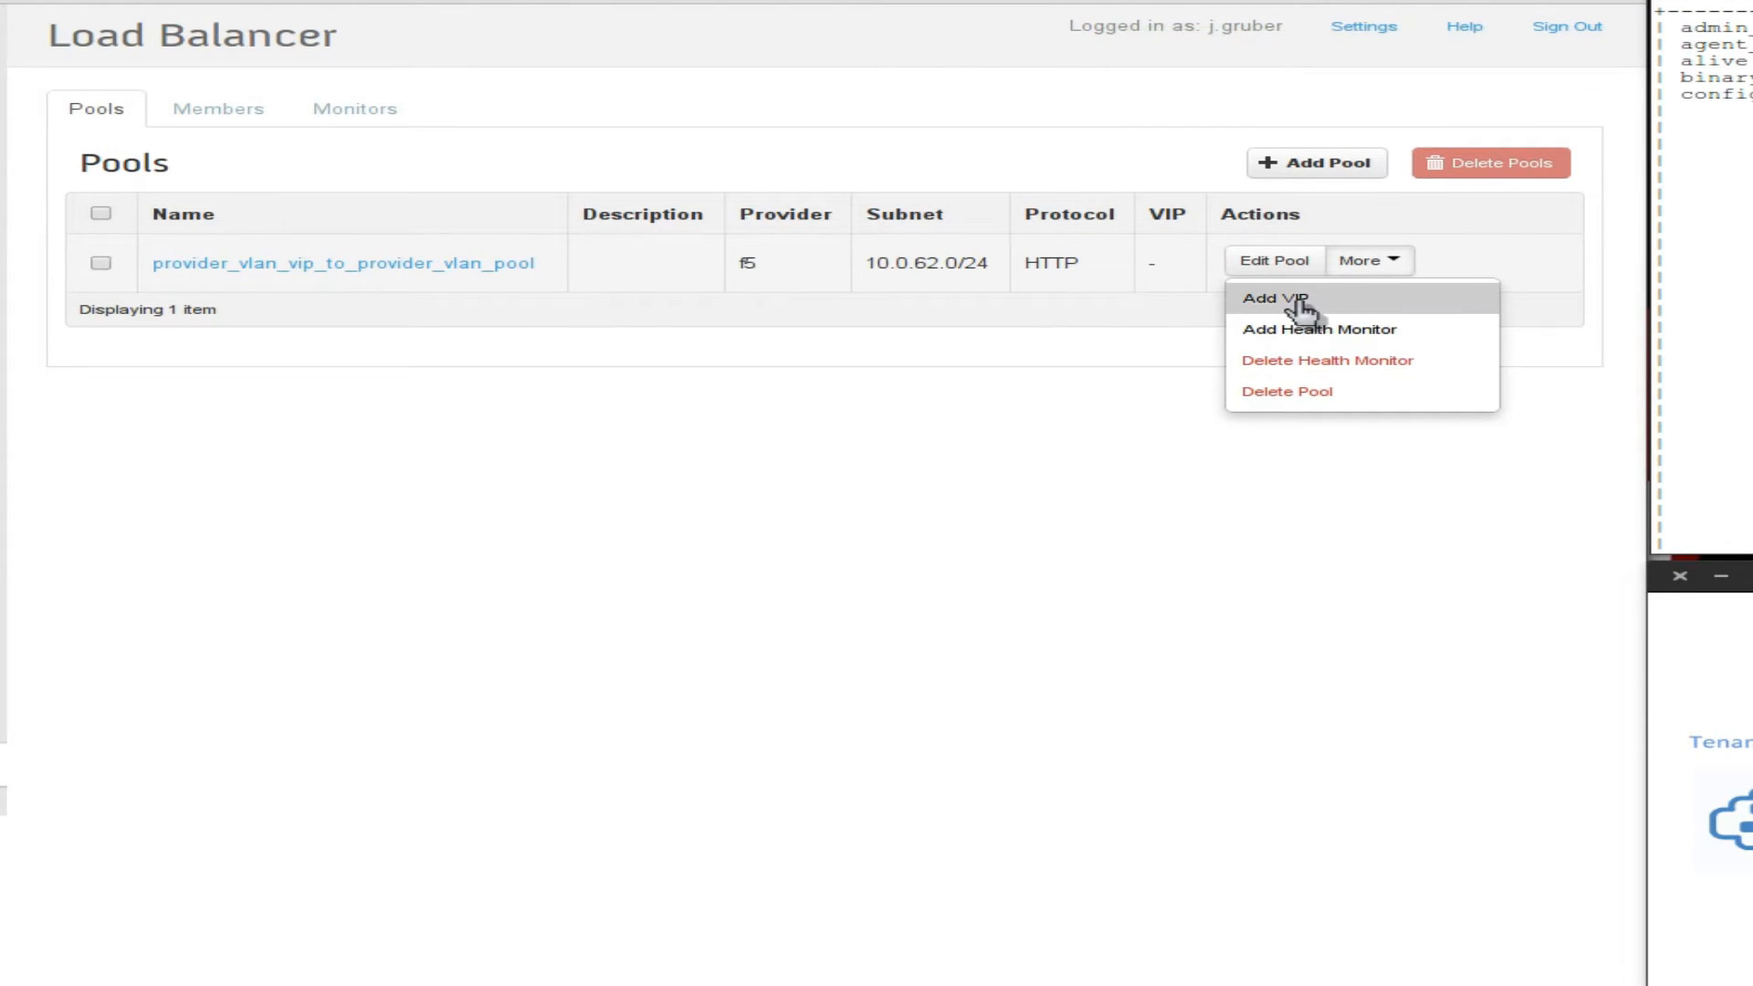
Start adding a VIP to the pool from its More menu
left_click(1273, 297)
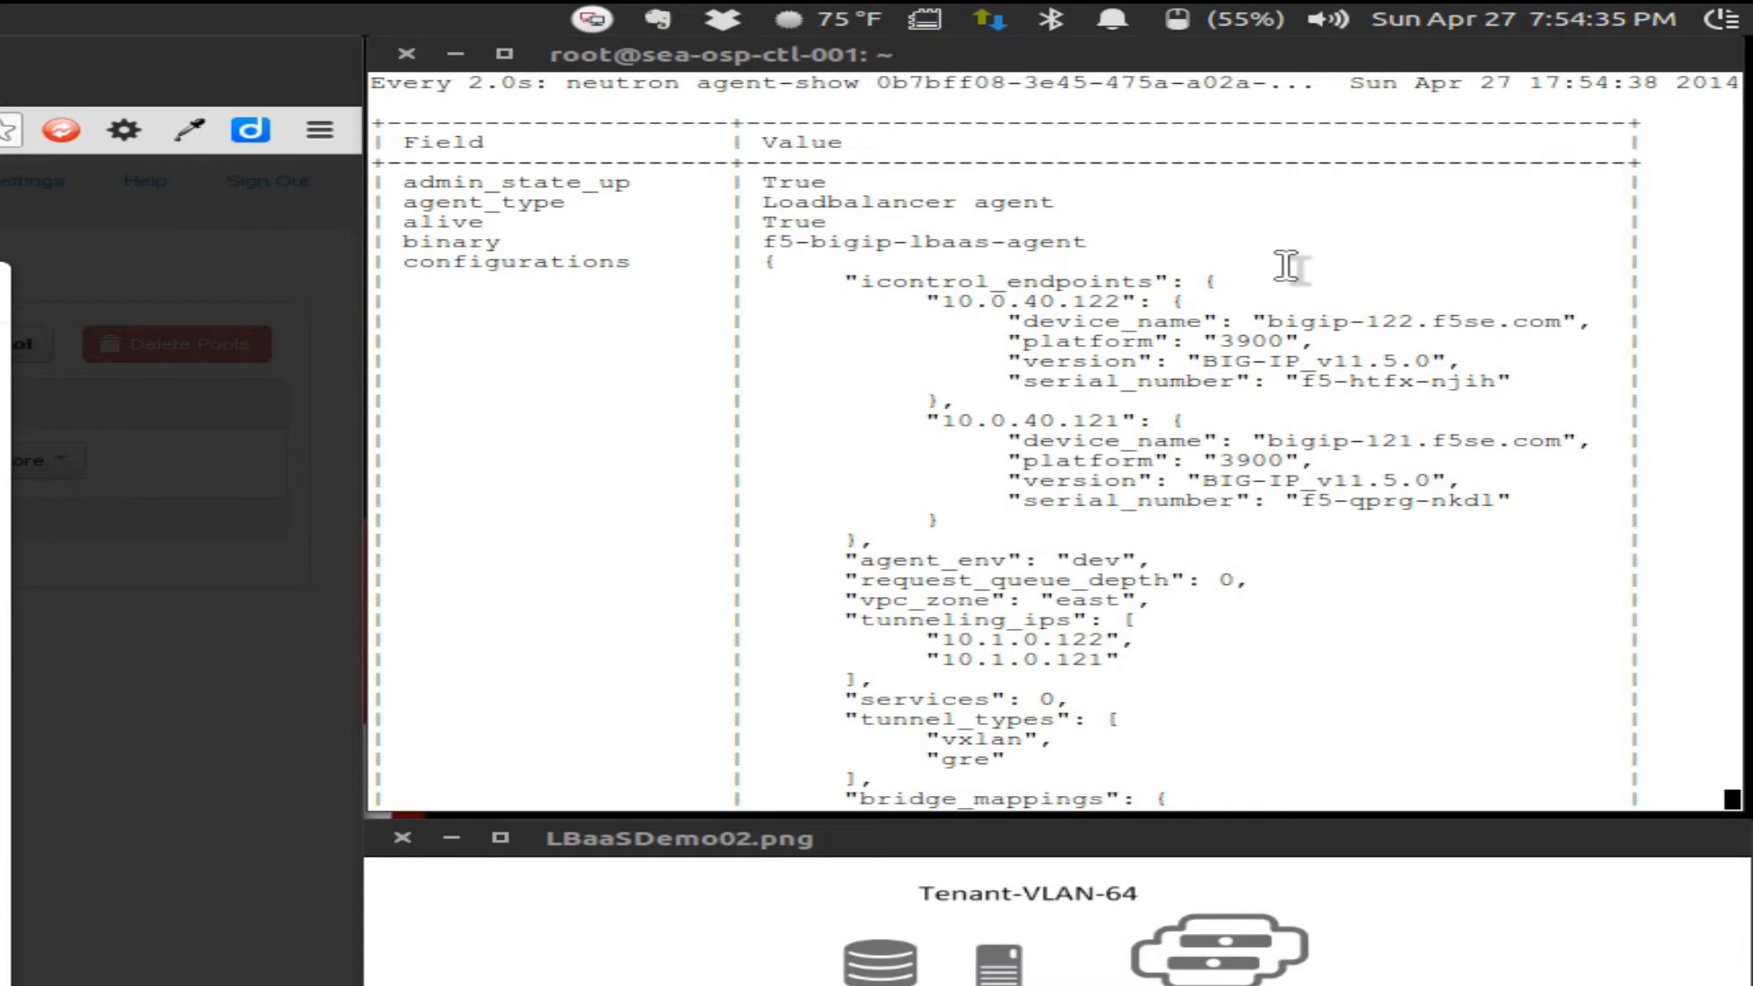
mouse_move(1313, 701)
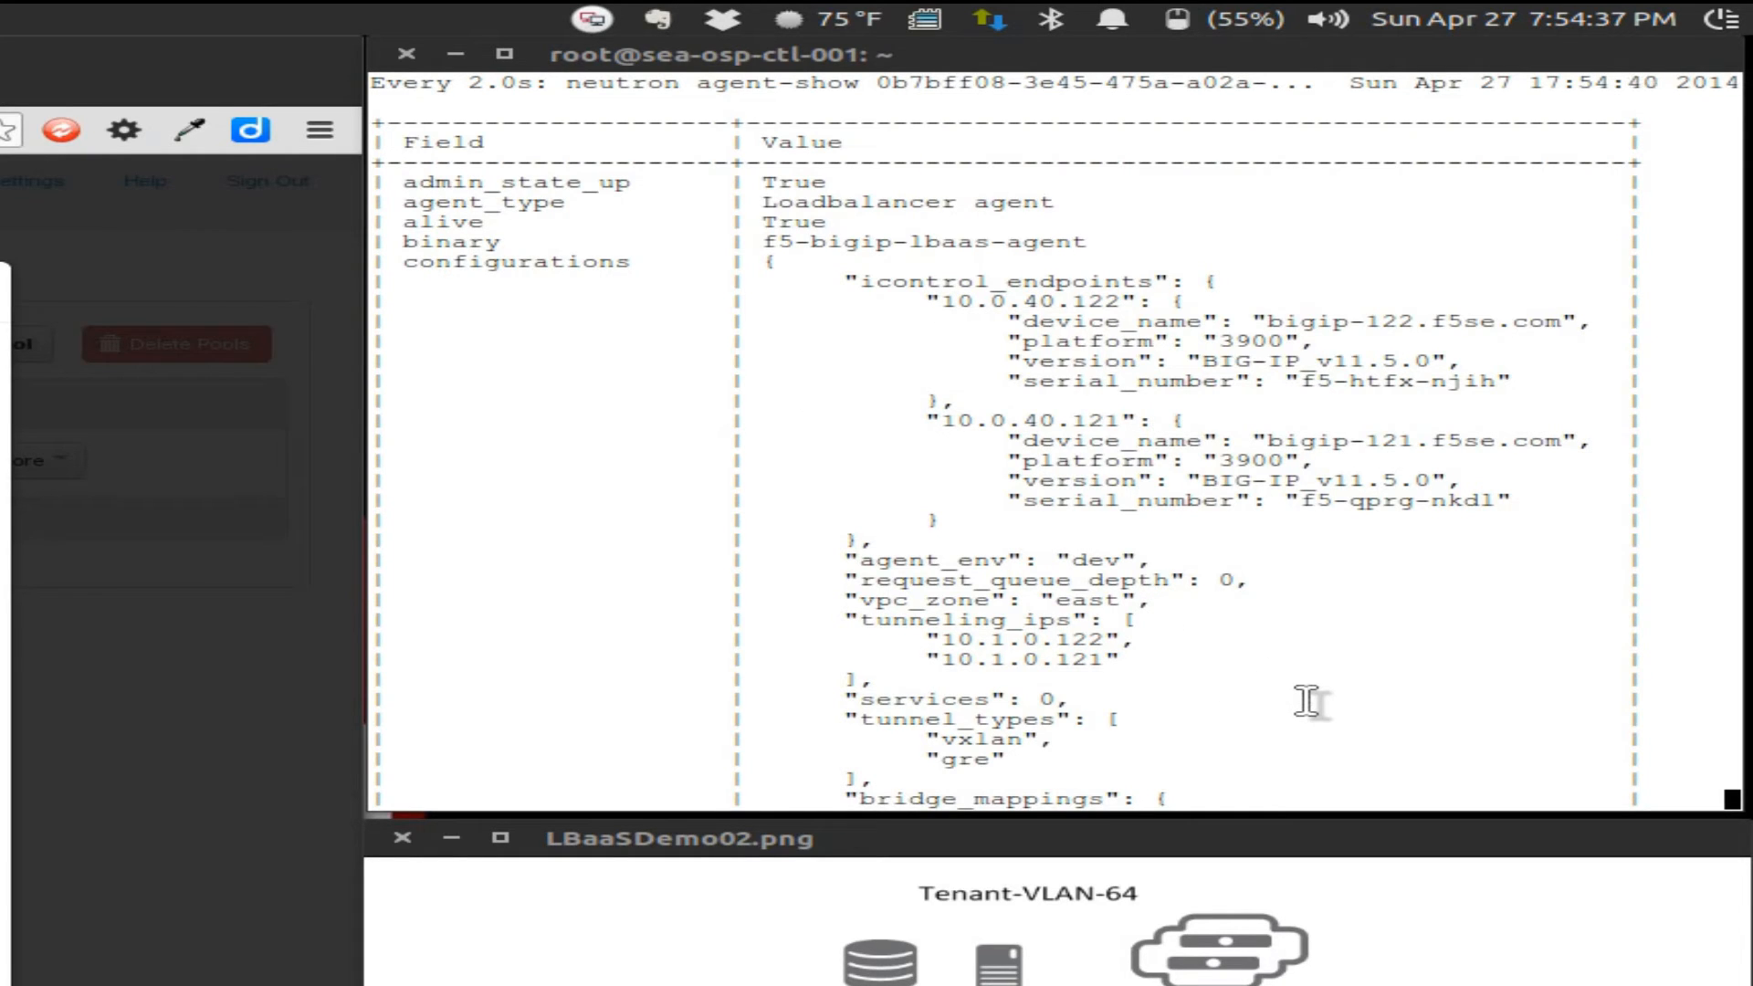
mouse_move(878, 700)
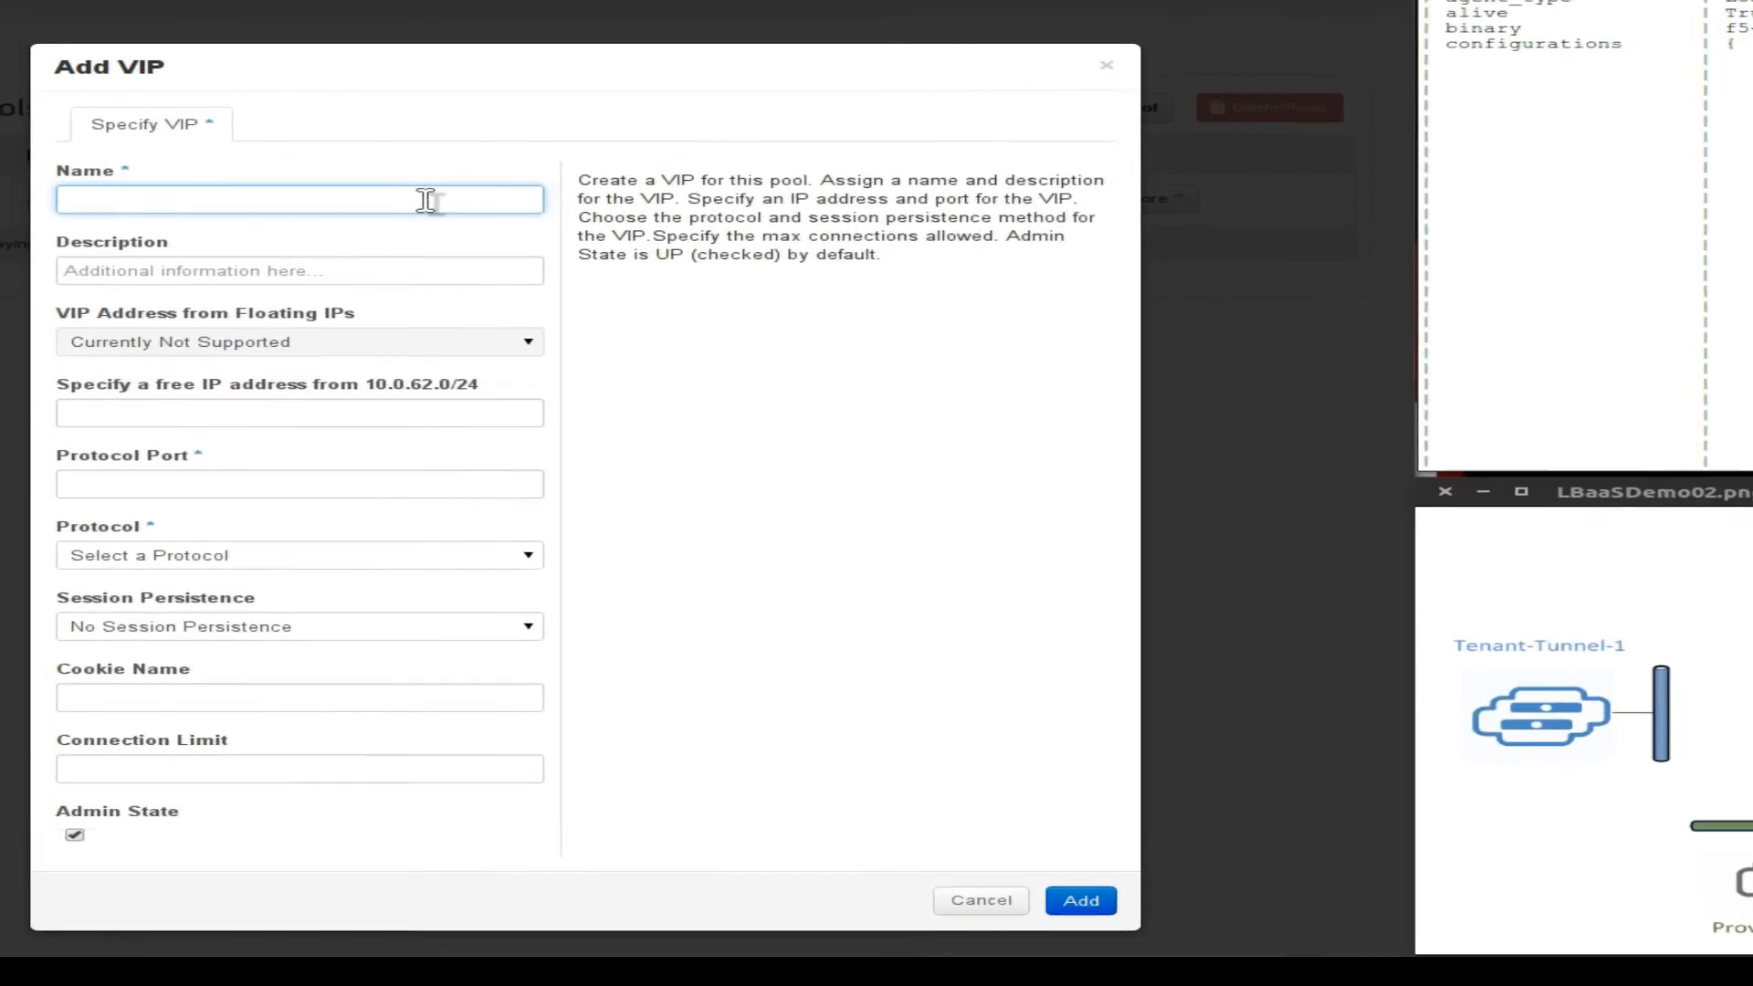
Create VIP provider_vlan62_vip at 10.0.62.100, port 80, HTTP, and submit it
type("provider_vlan62_vip")
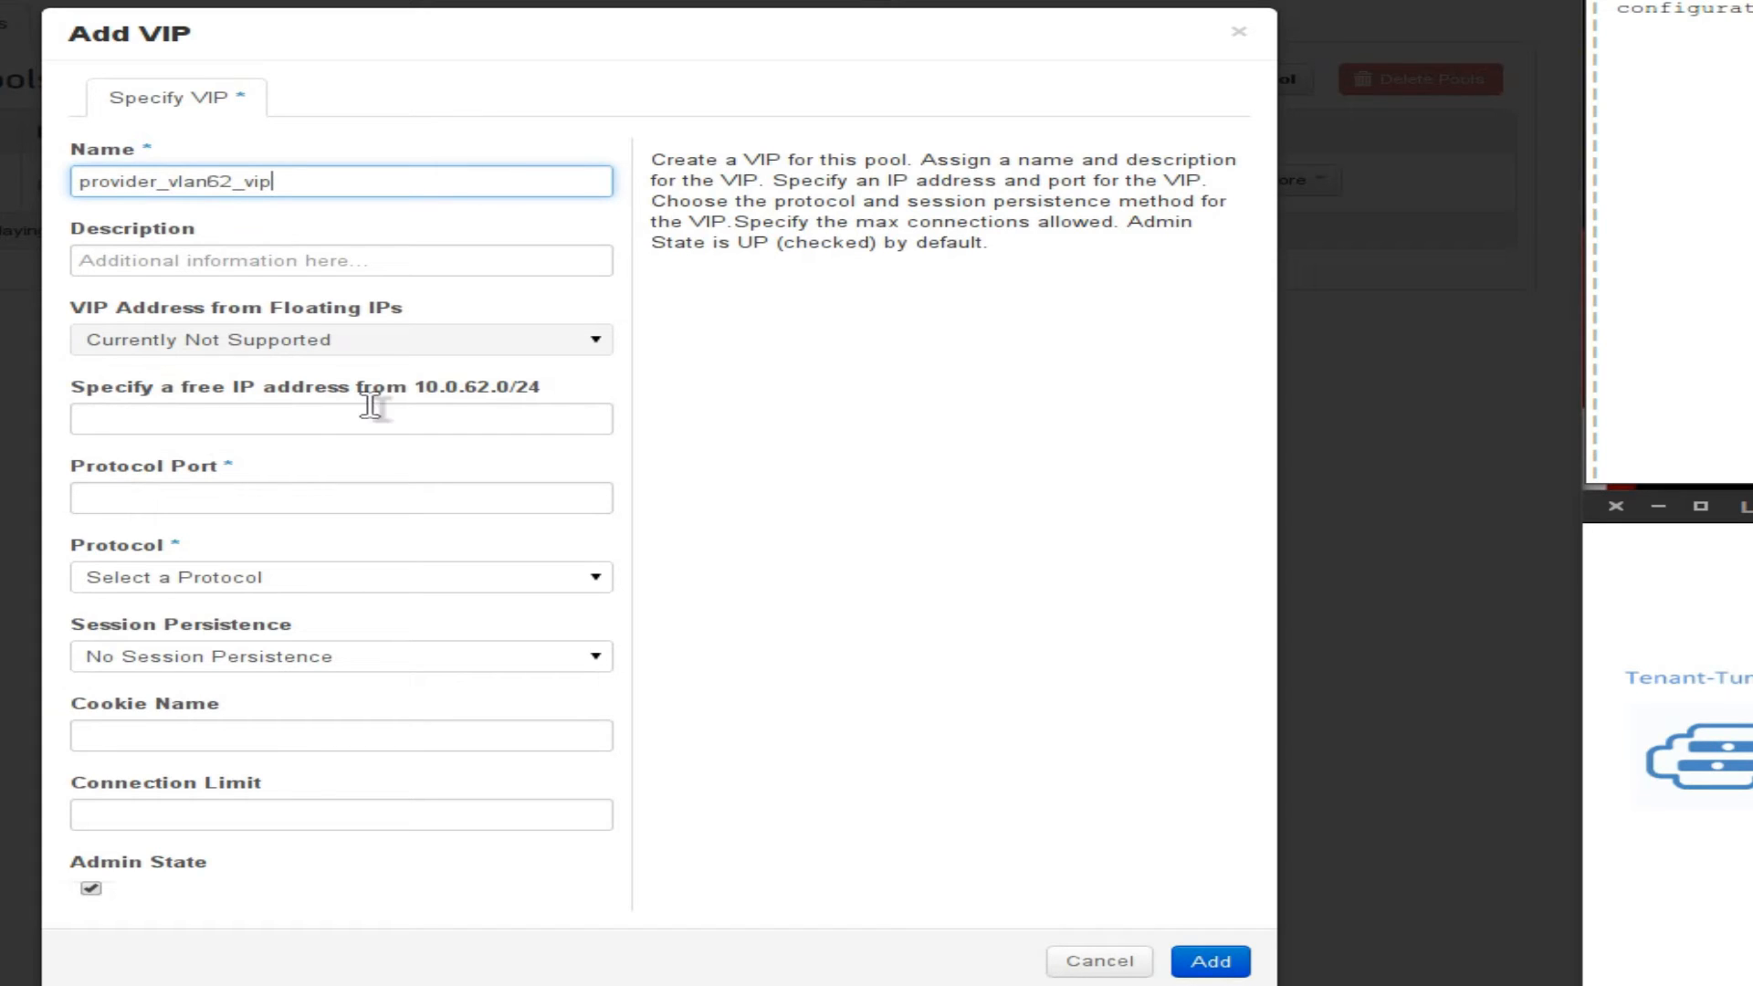
left_click(342, 418)
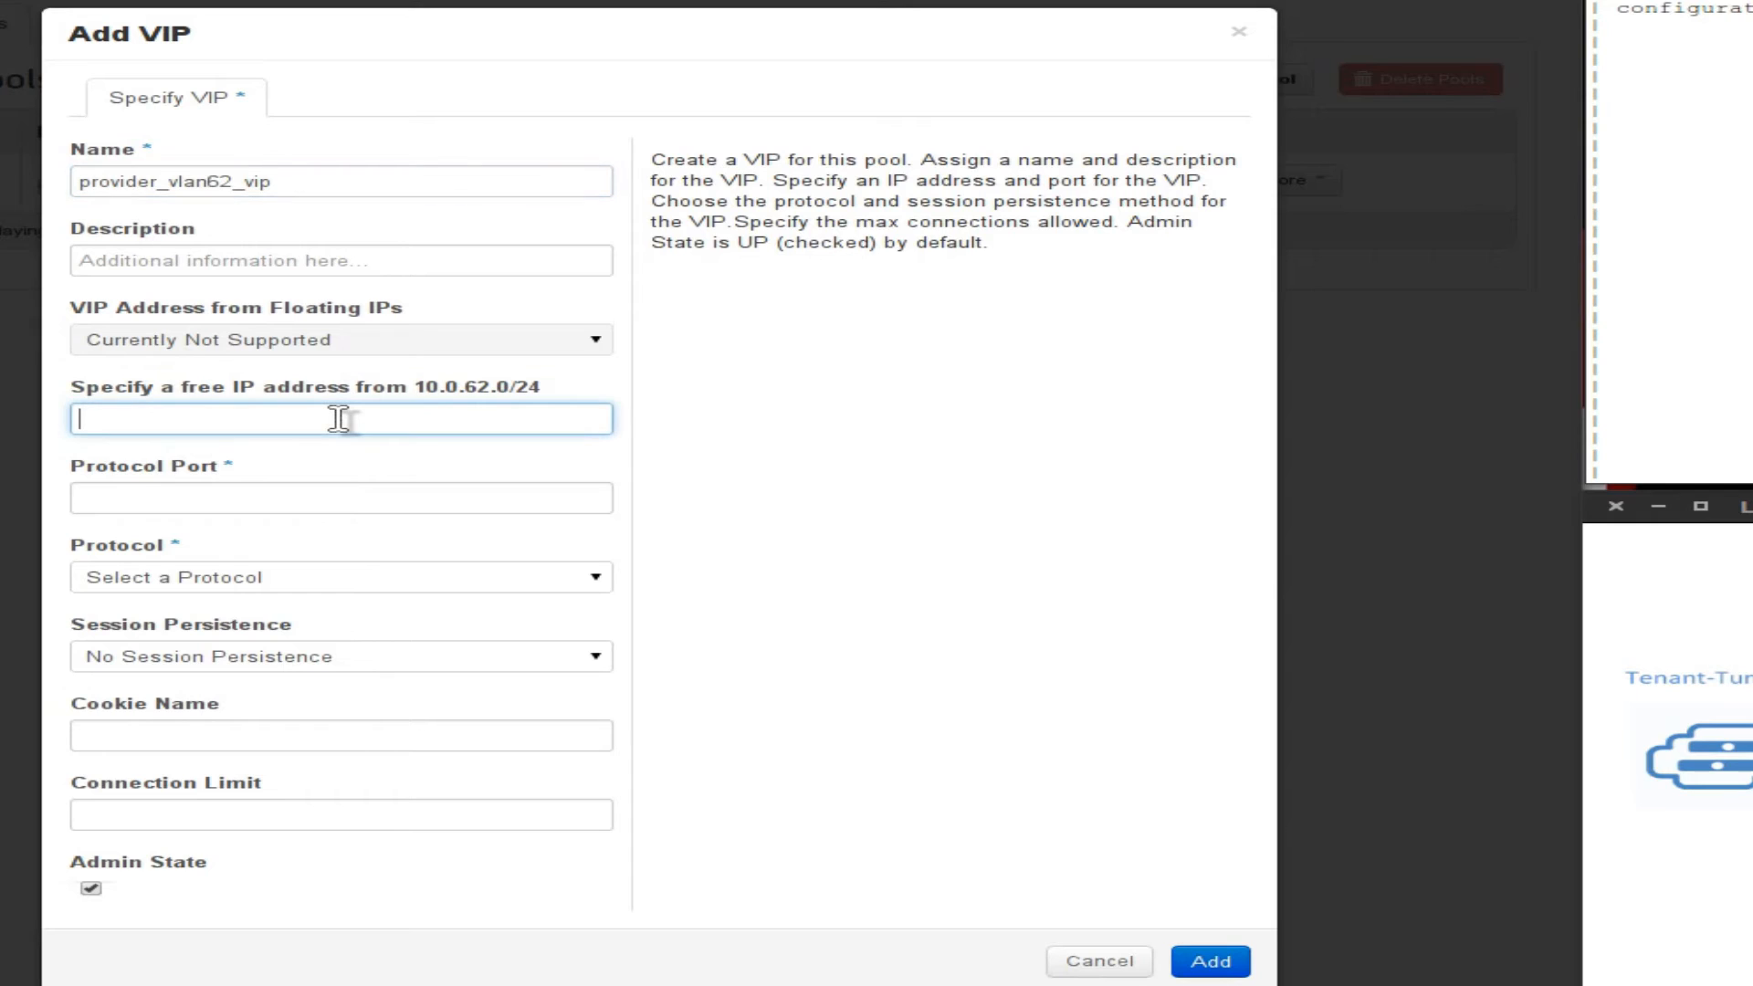
type("10.0.62.100")
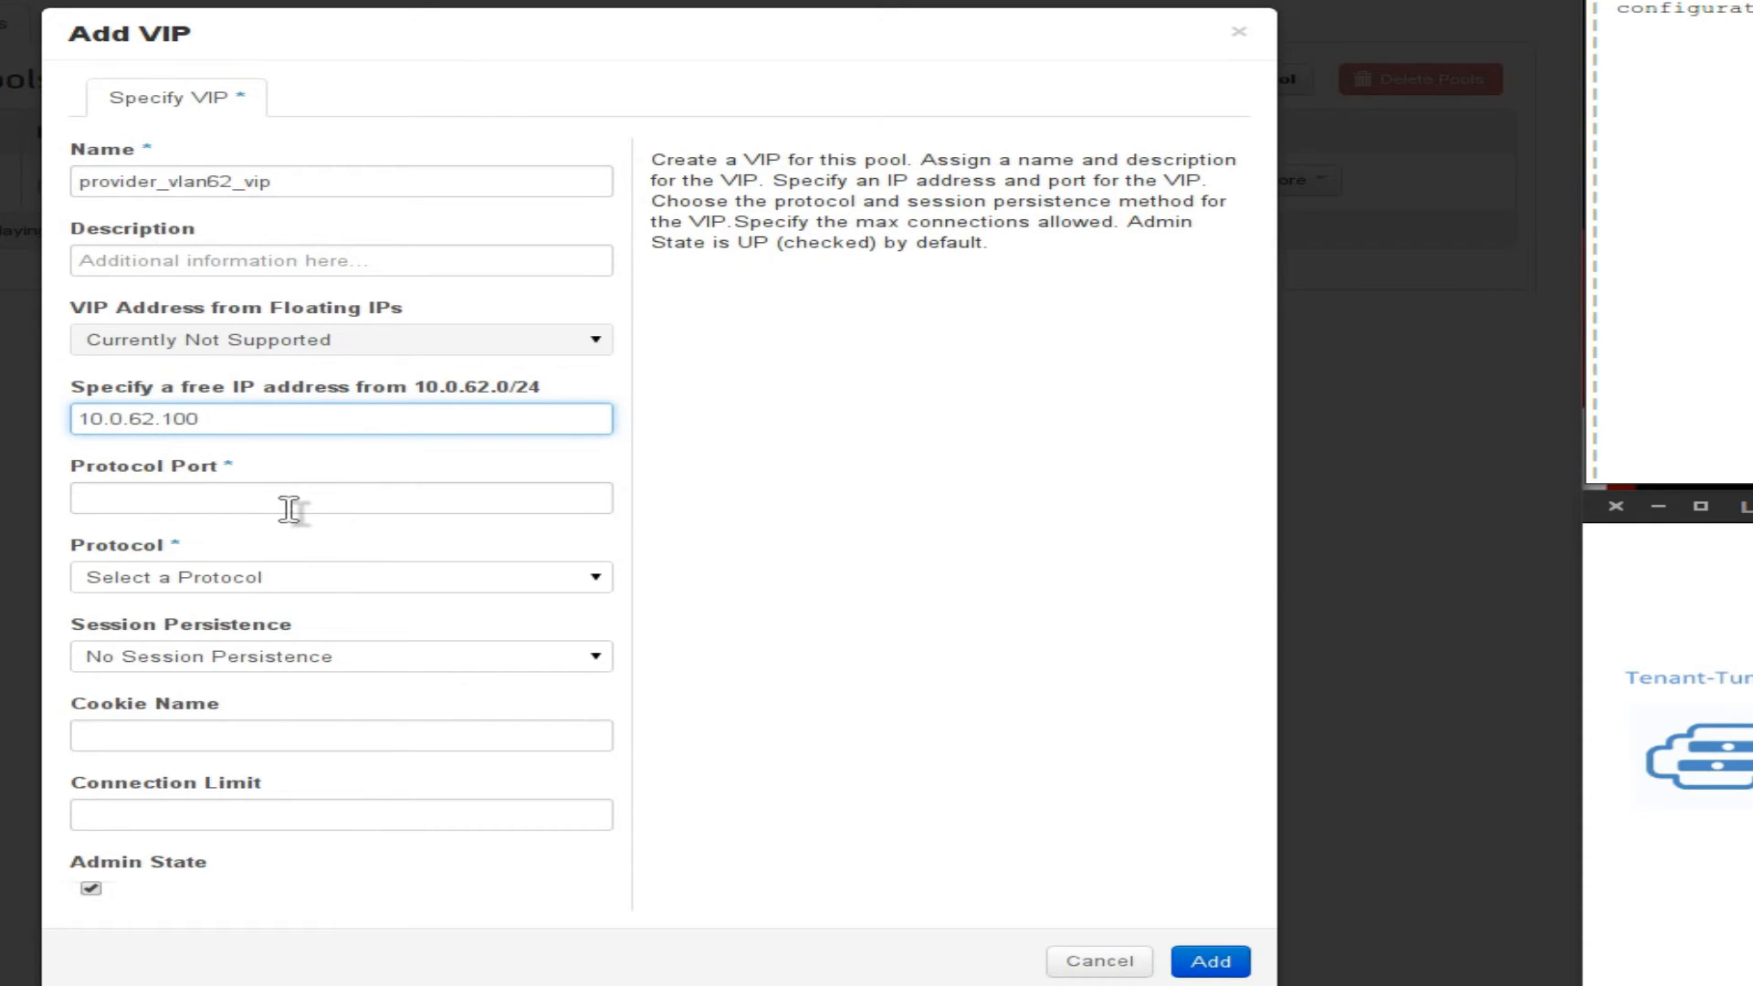
type("80")
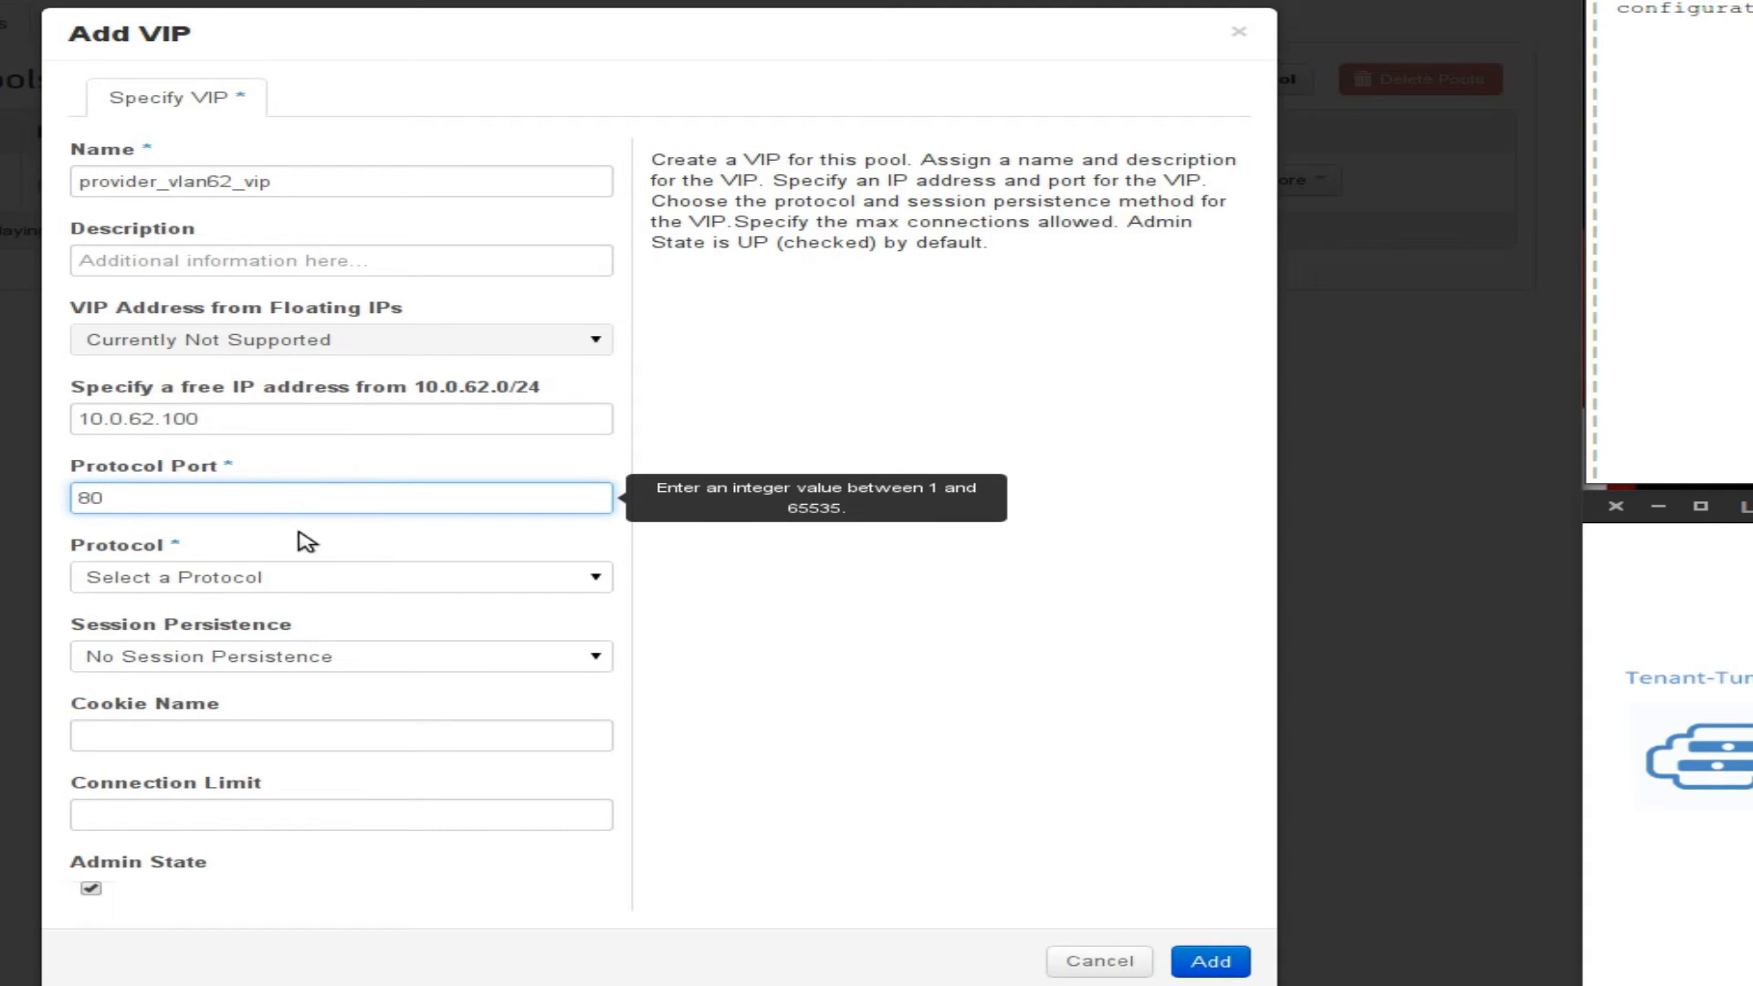
left_click(342, 577)
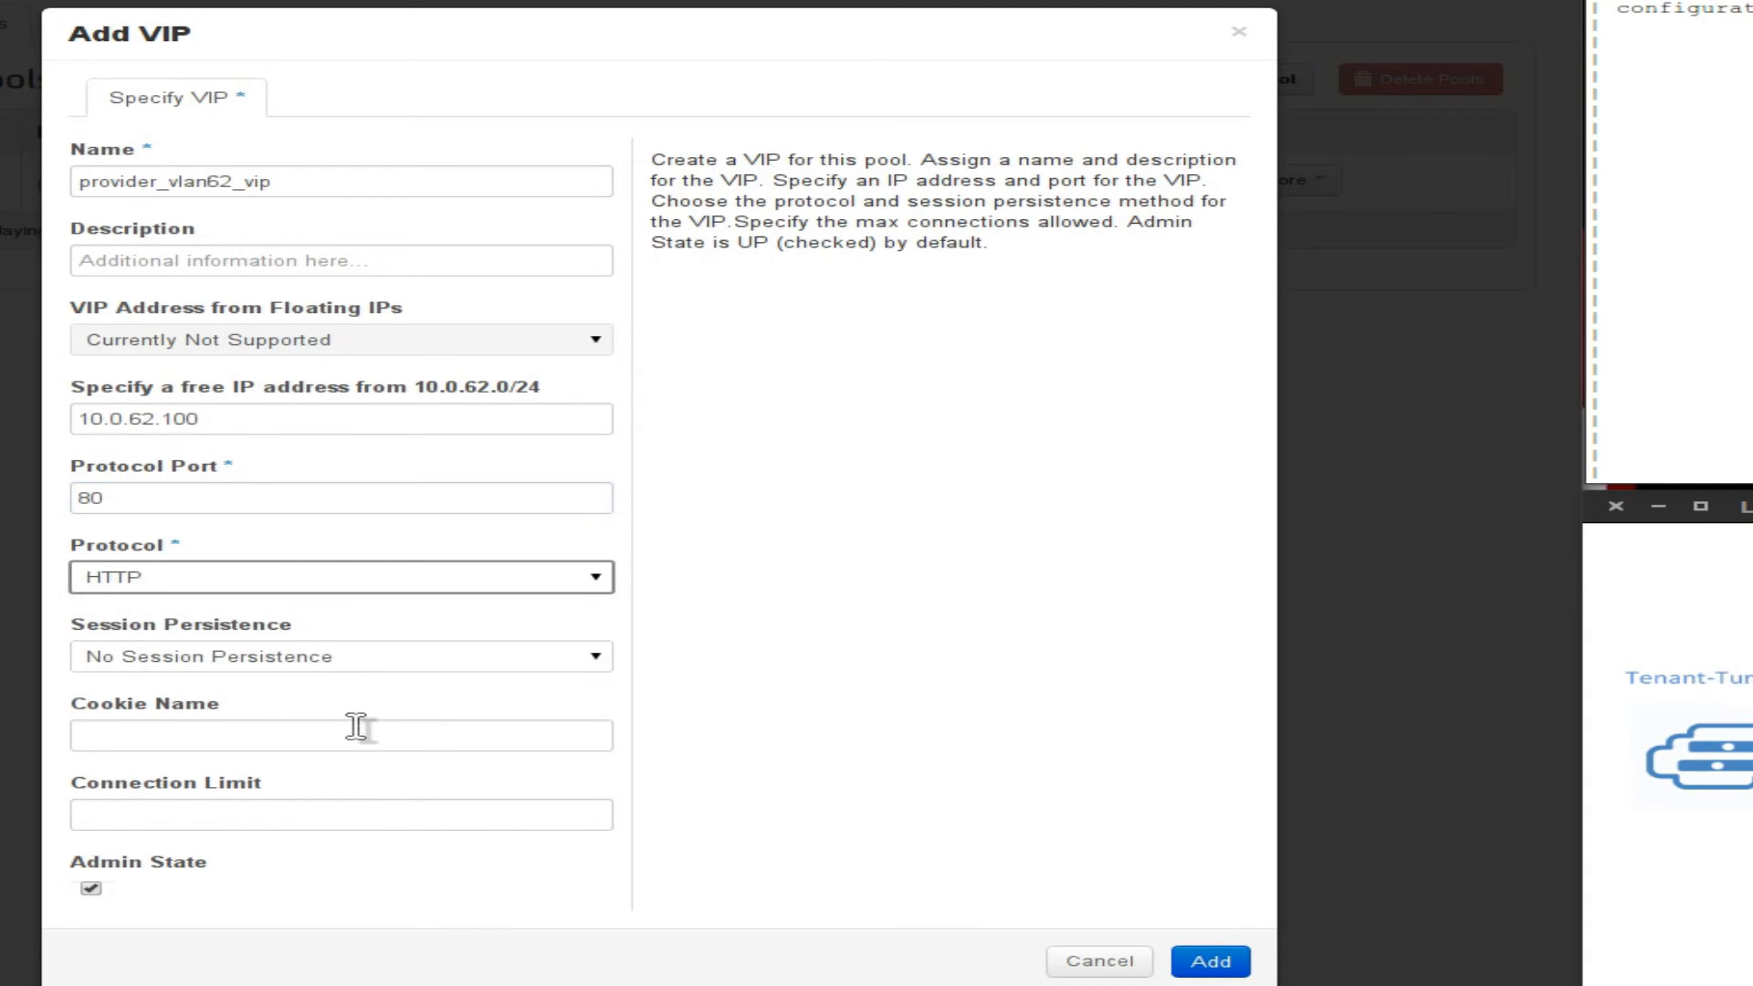
left_click(341, 656)
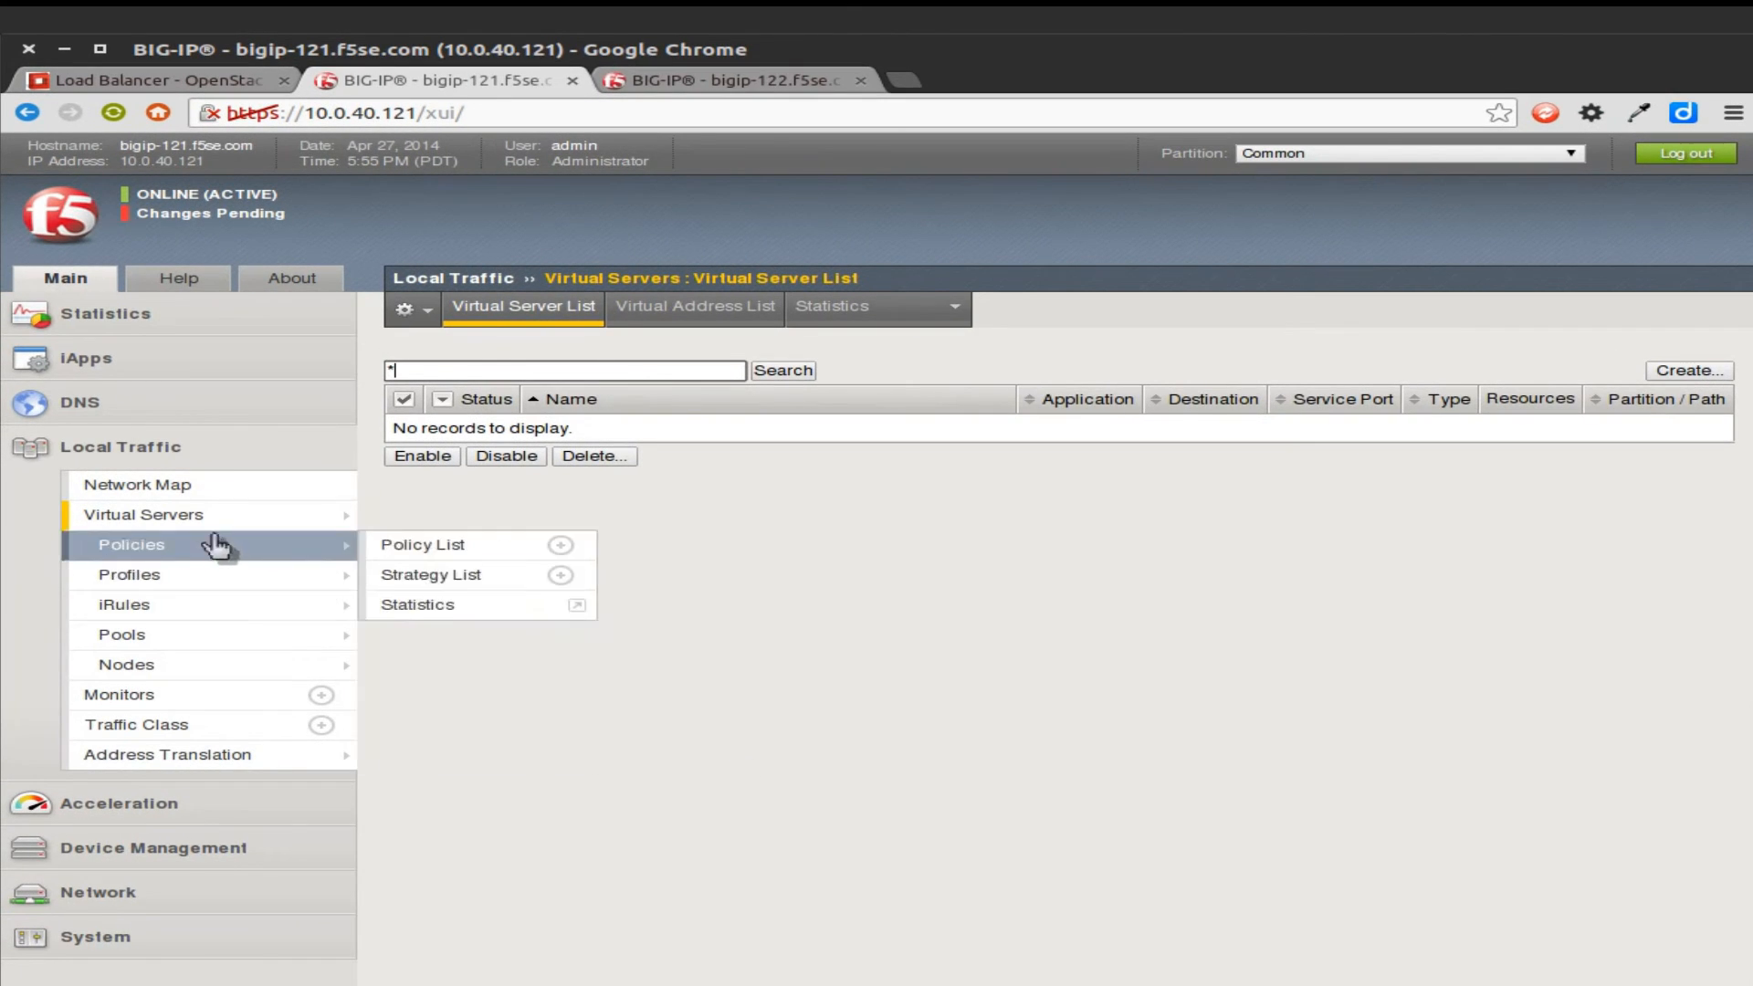
mouse_move(630, 493)
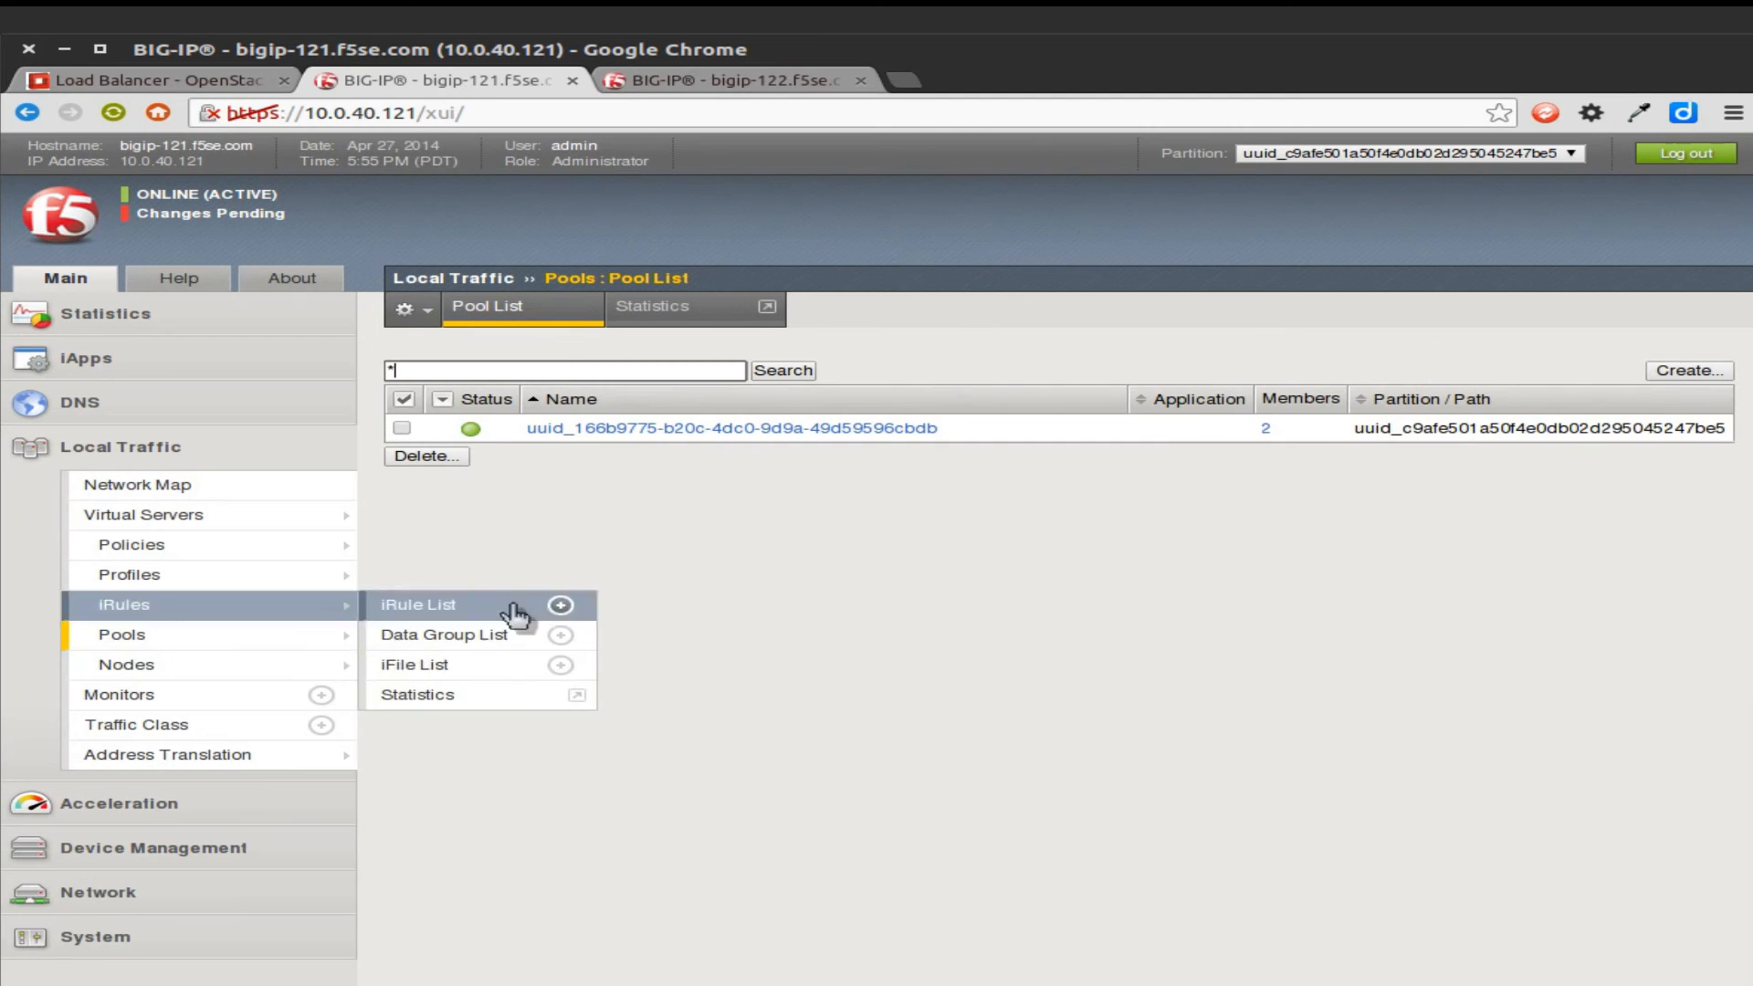
View the uuid pool's members 10.0.62.20 and 10.0.63.20 on port 80 in BIG-IP
left_click(734, 427)
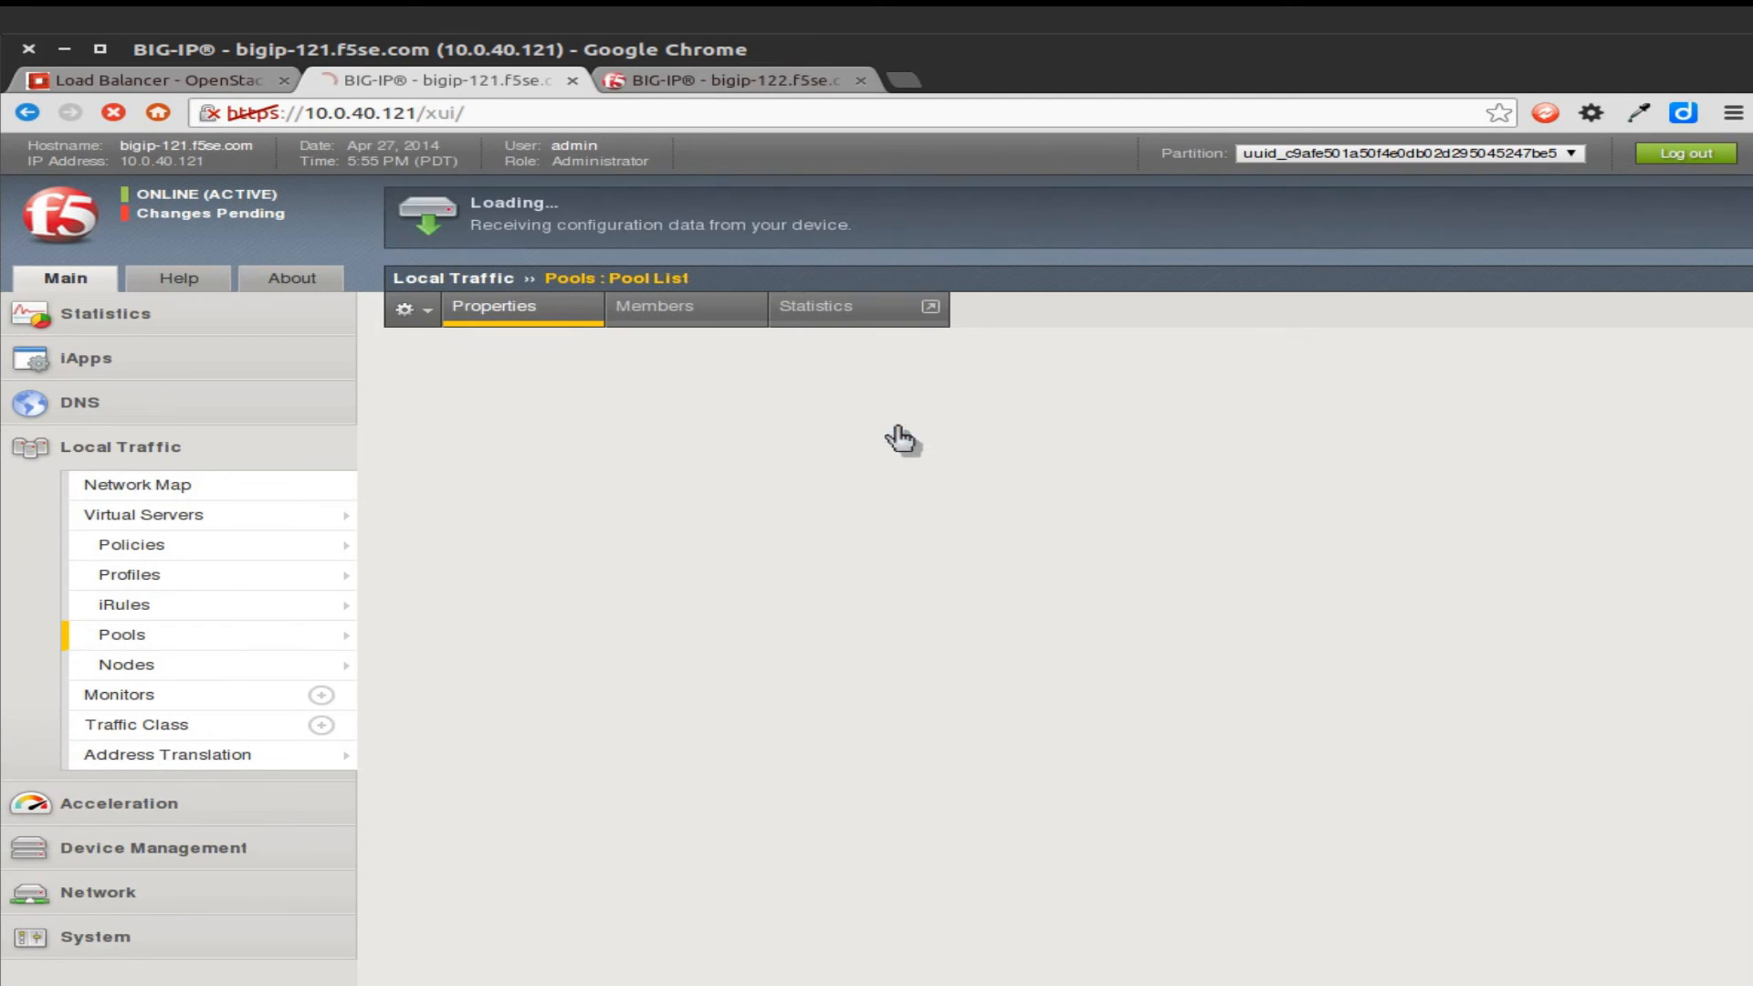
left_click(654, 305)
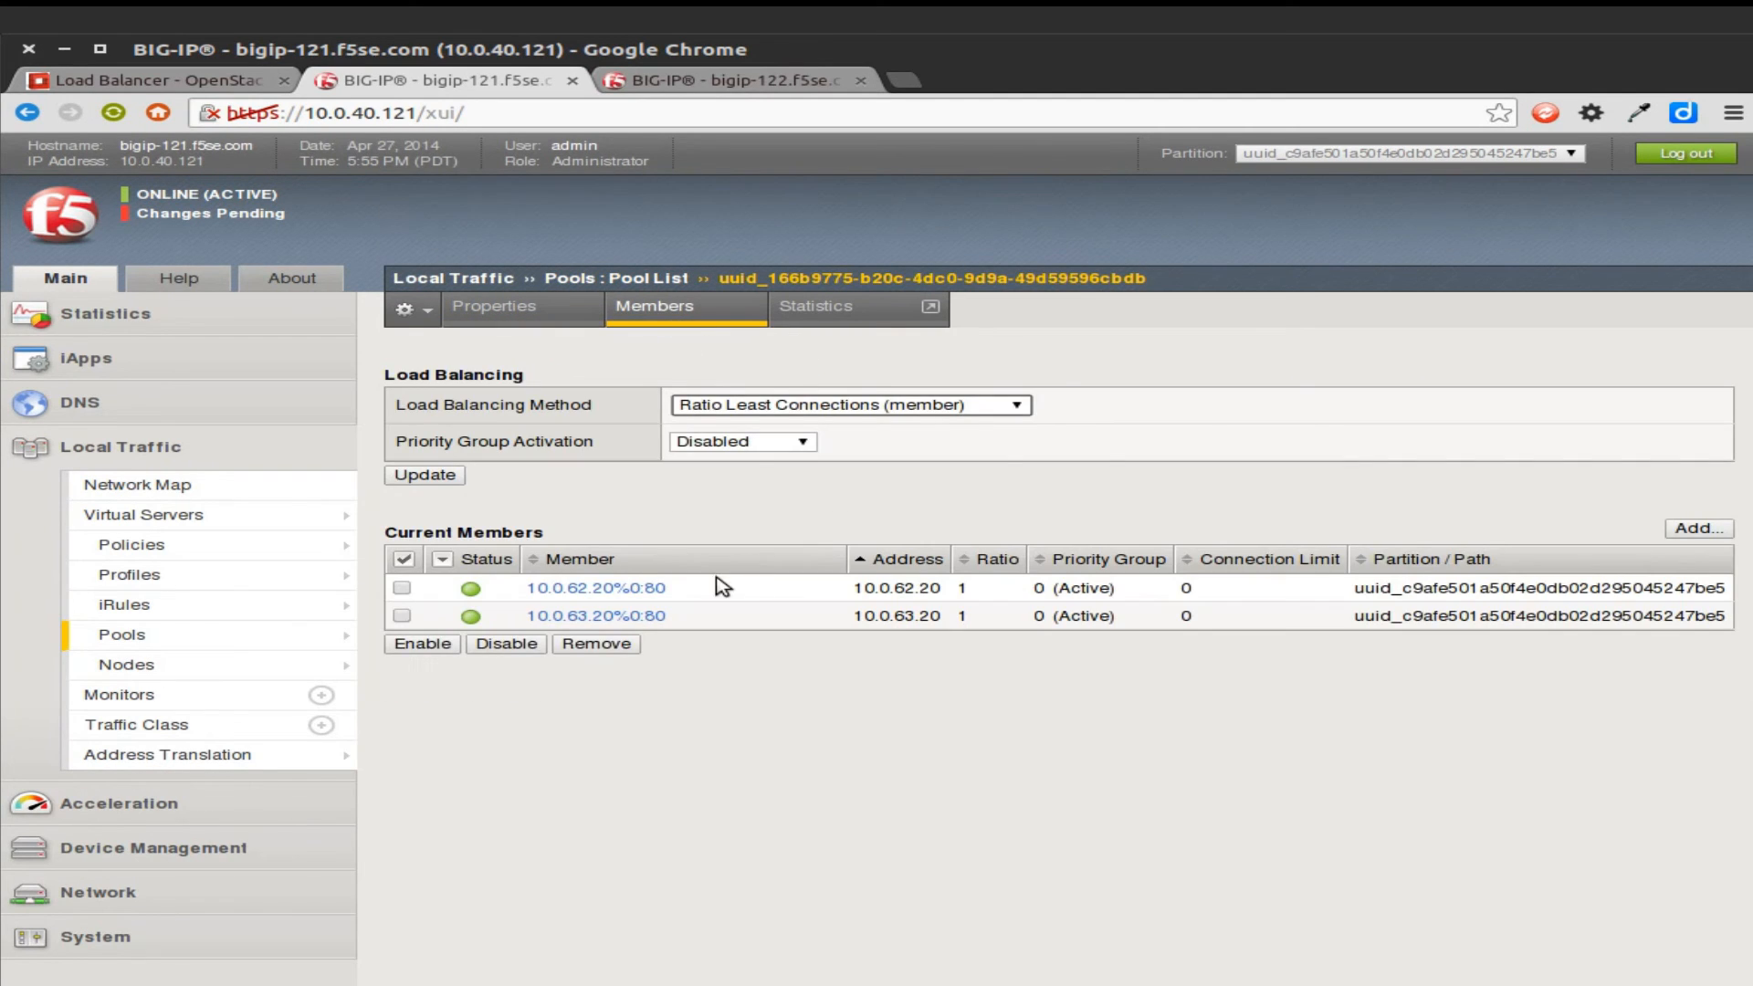
mouse_move(699, 648)
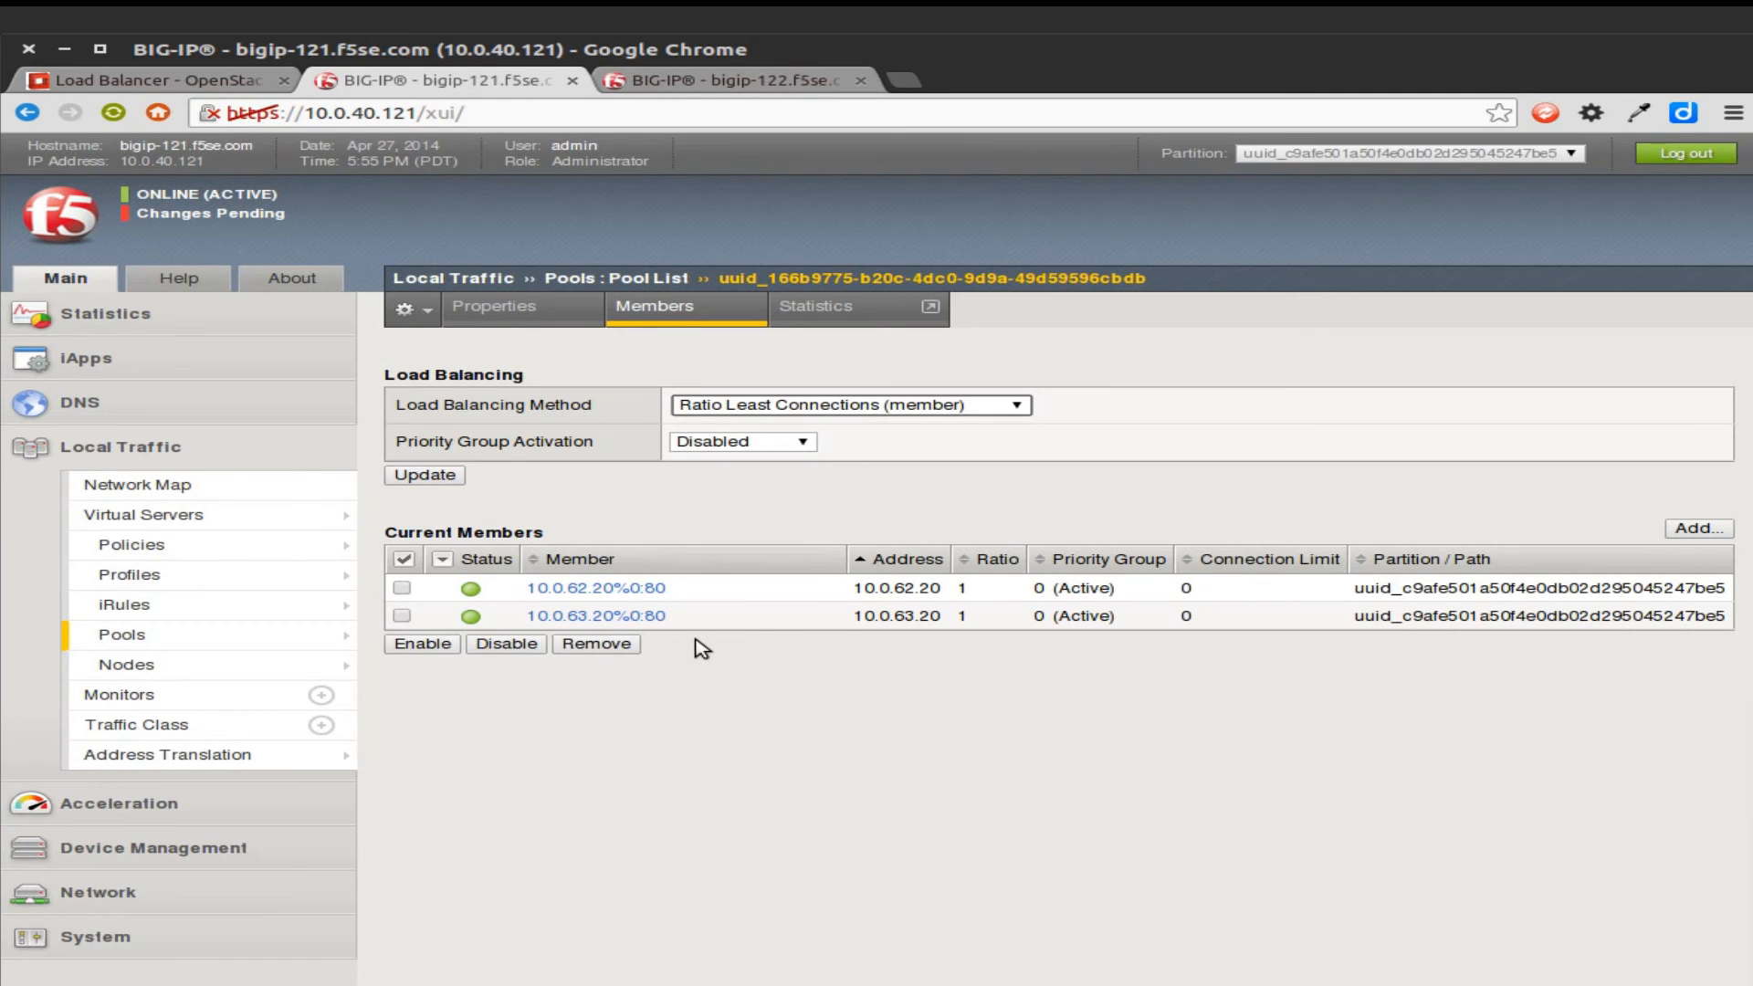
mouse_move(106, 454)
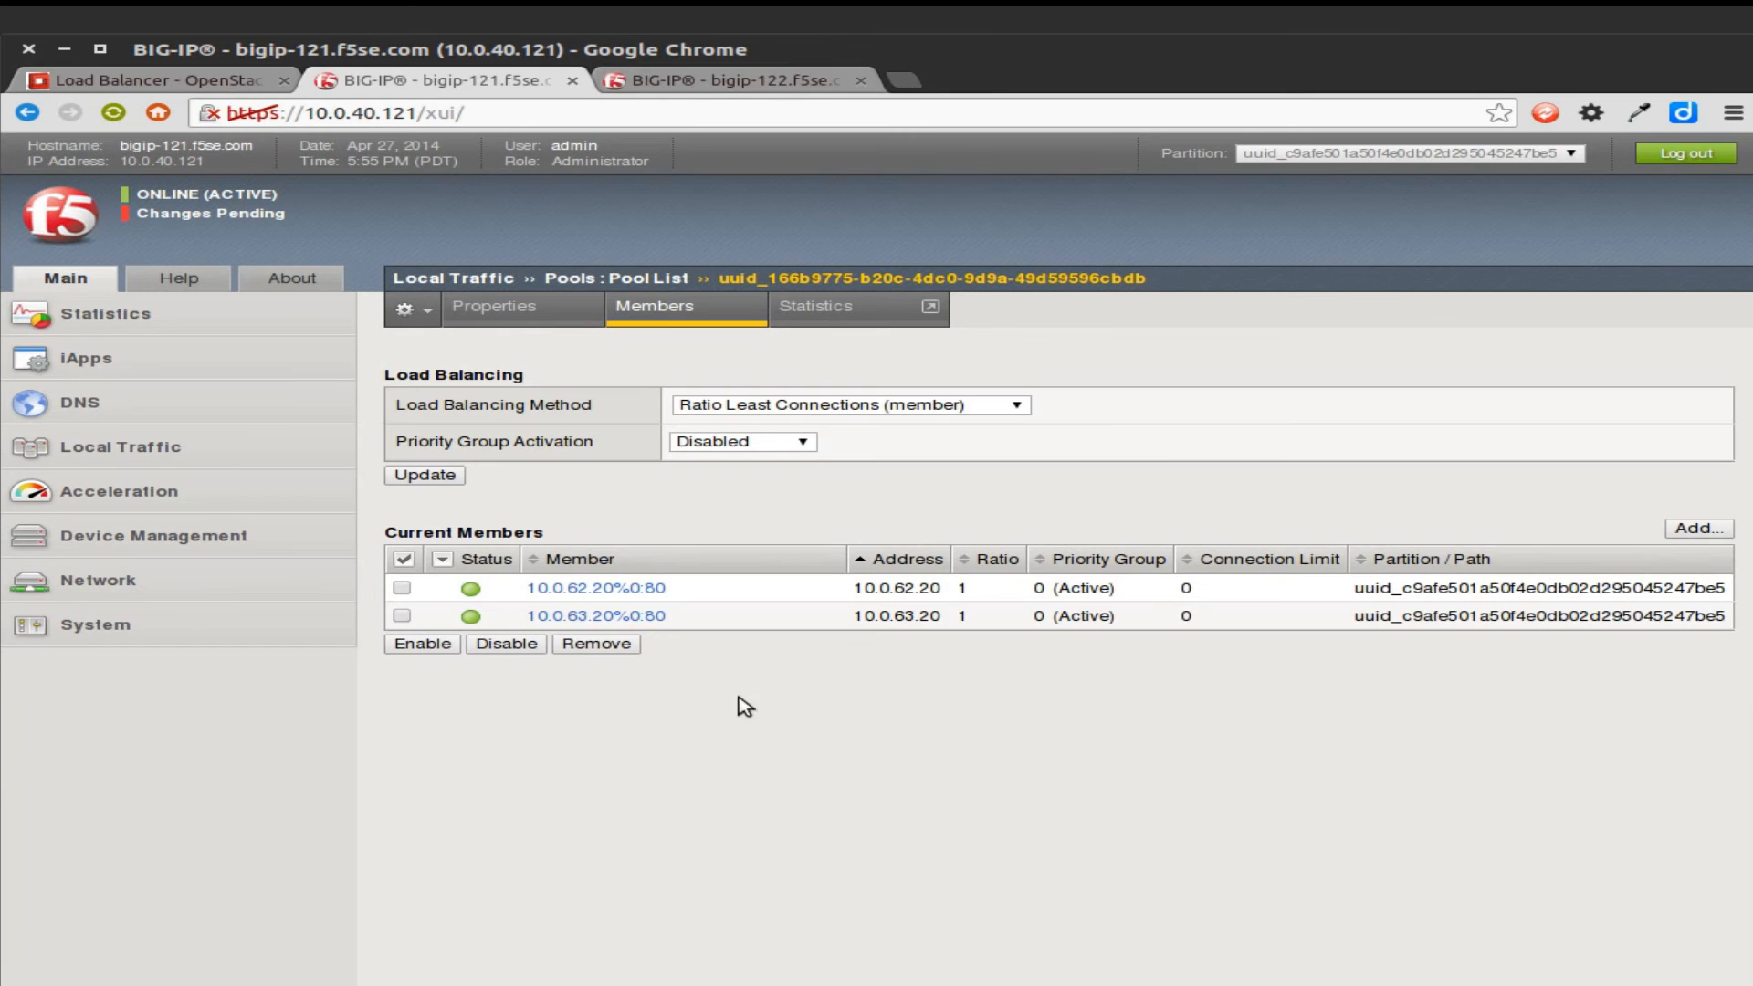
left_click(98, 579)
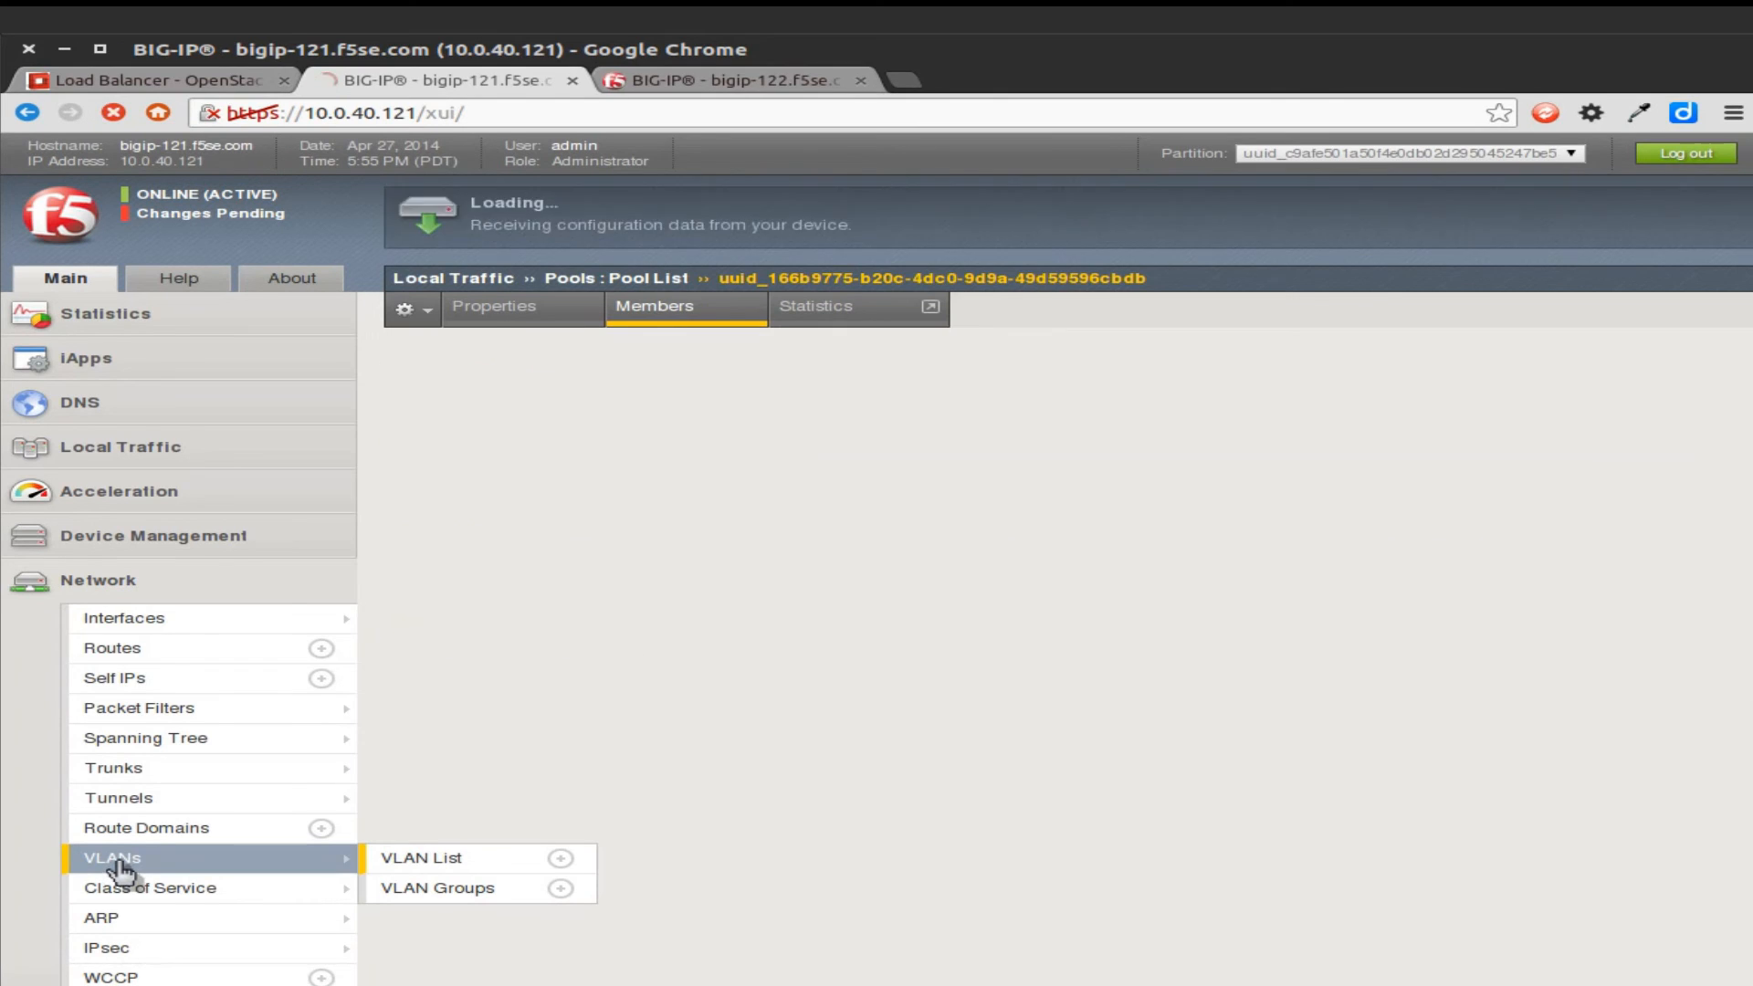
List the BIG-IP VLANs uuid_vlan-1-1-62 and uuid_vlan-1-1-63
left_click(422, 859)
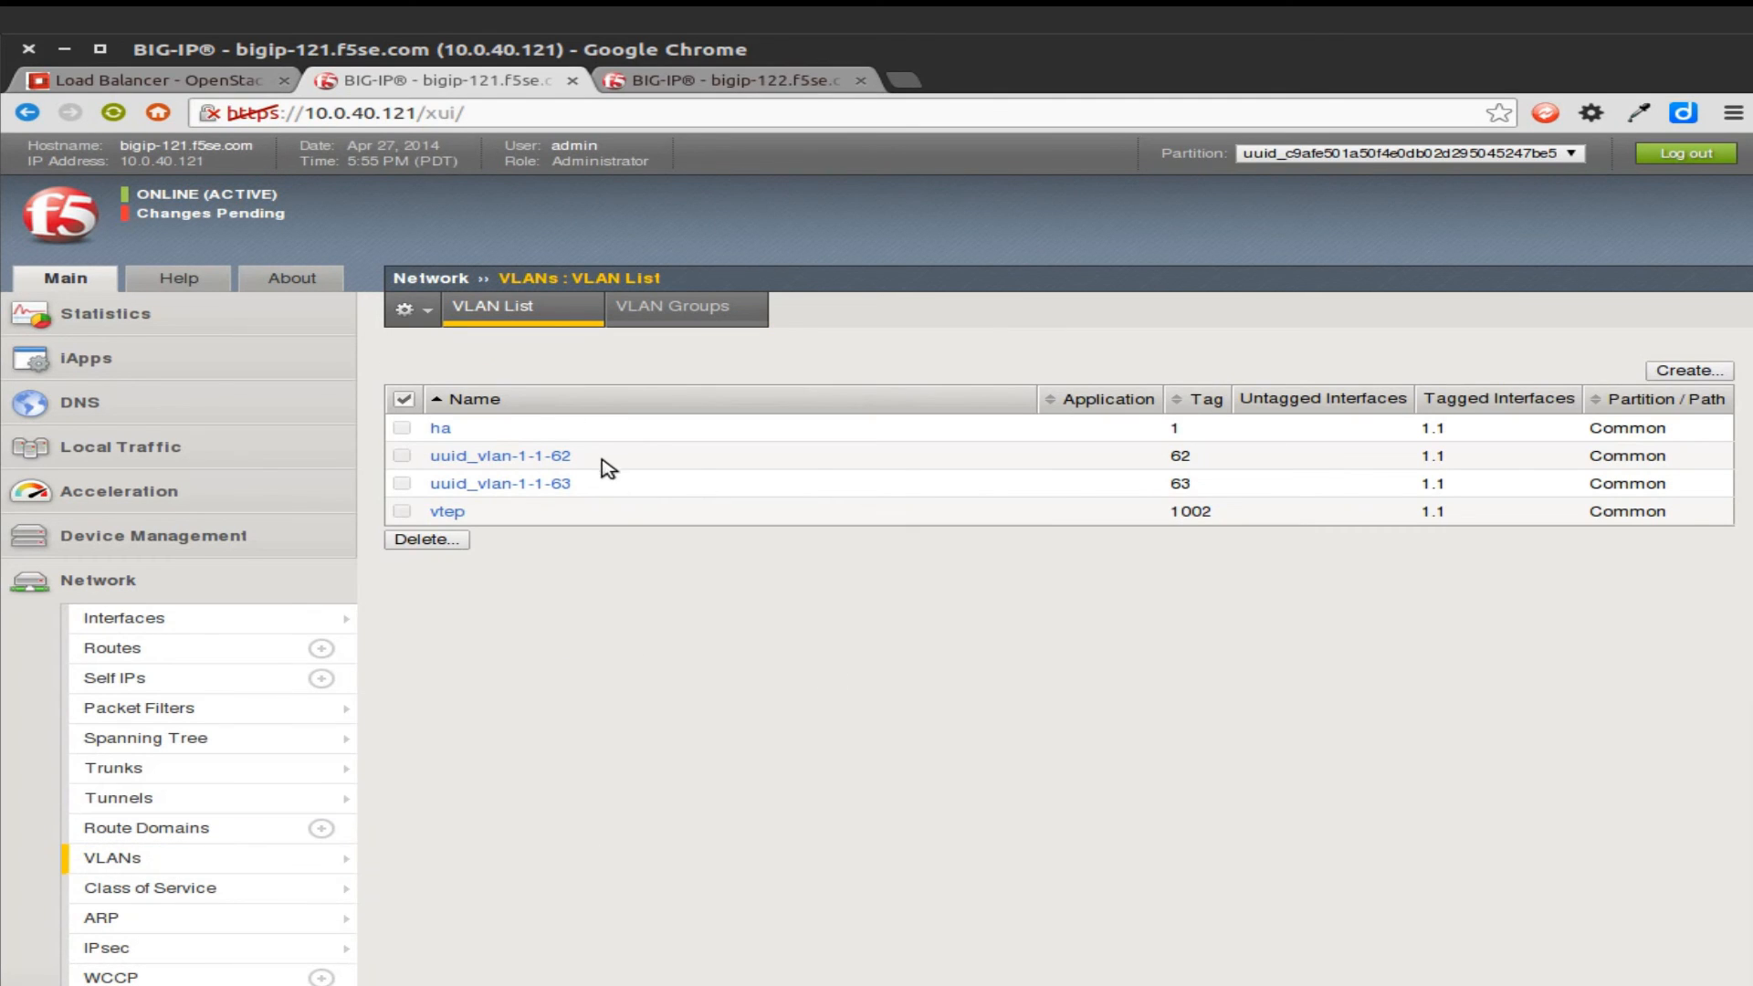
mouse_move(1229, 490)
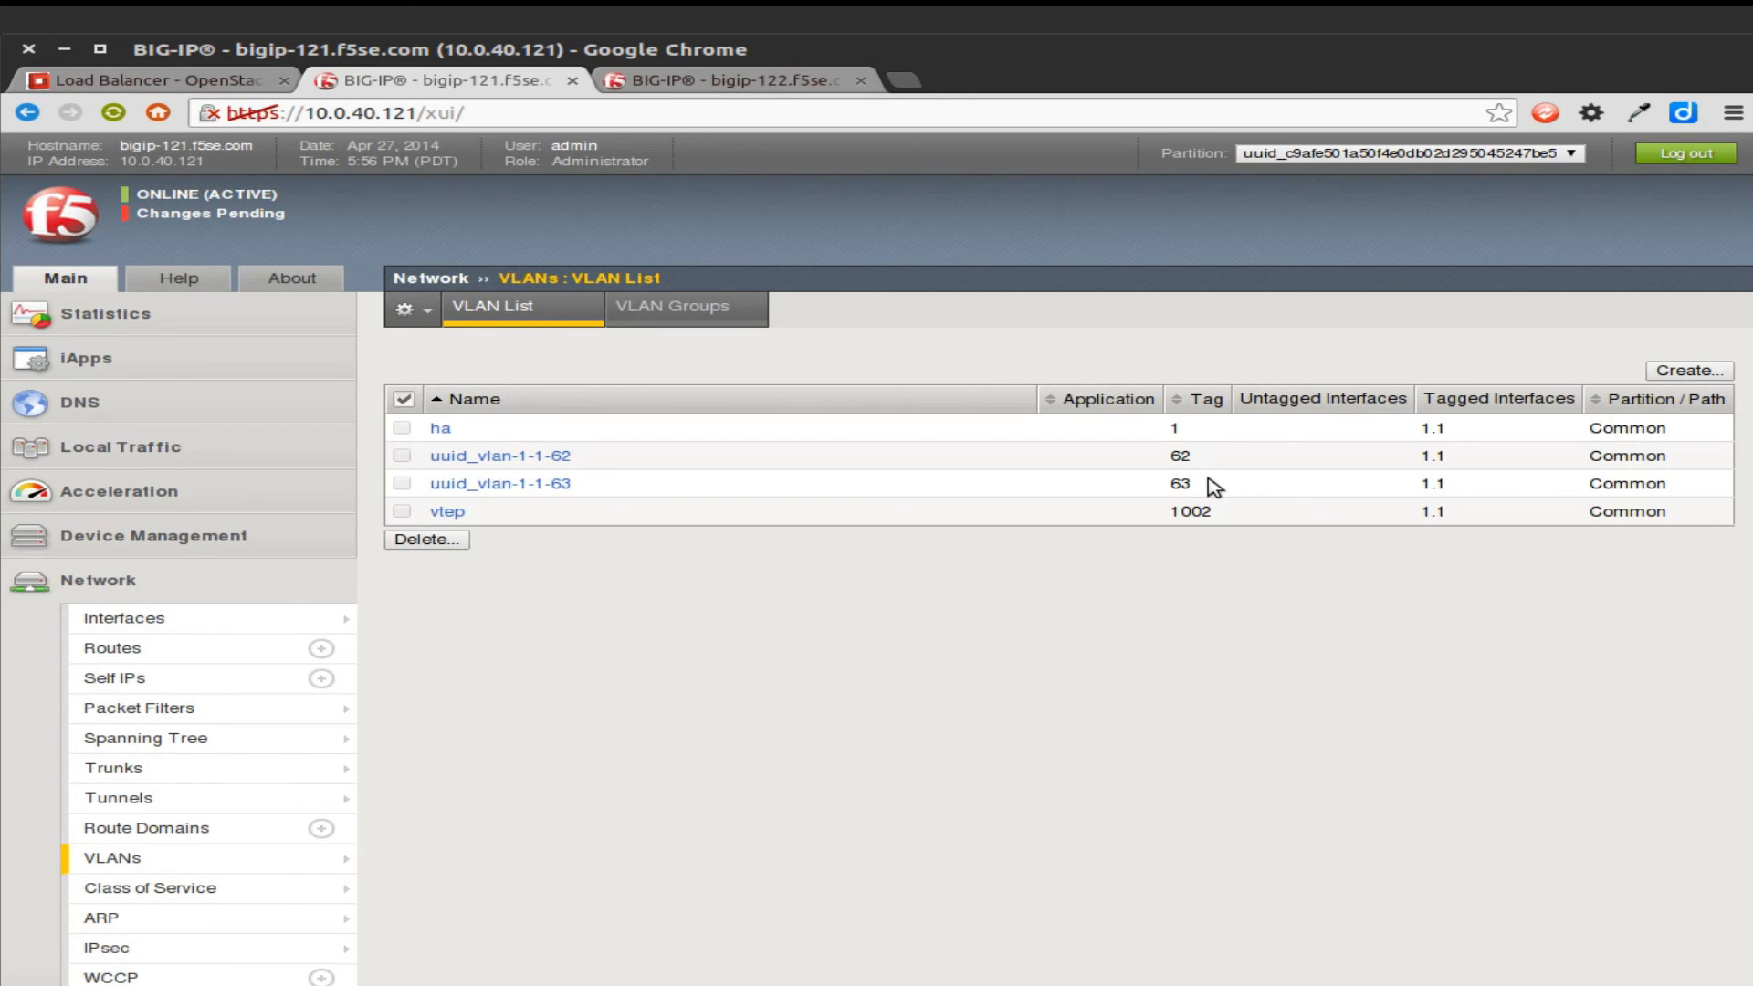
mouse_move(665, 496)
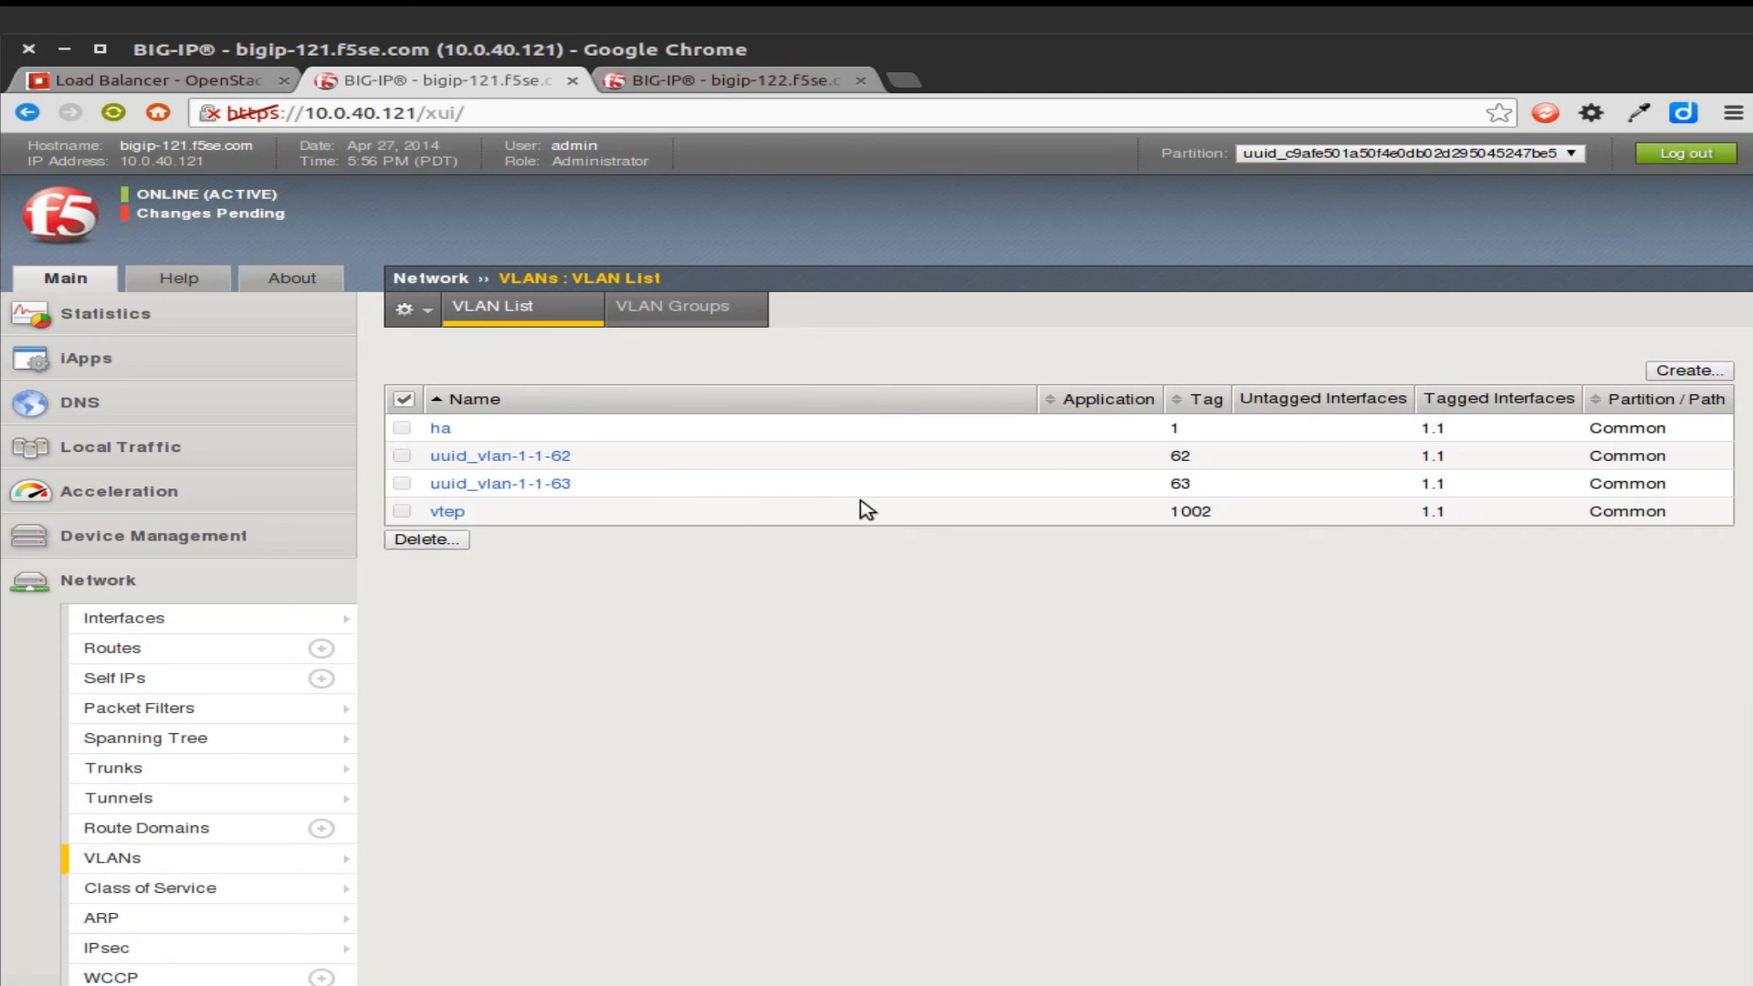
mouse_move(112, 646)
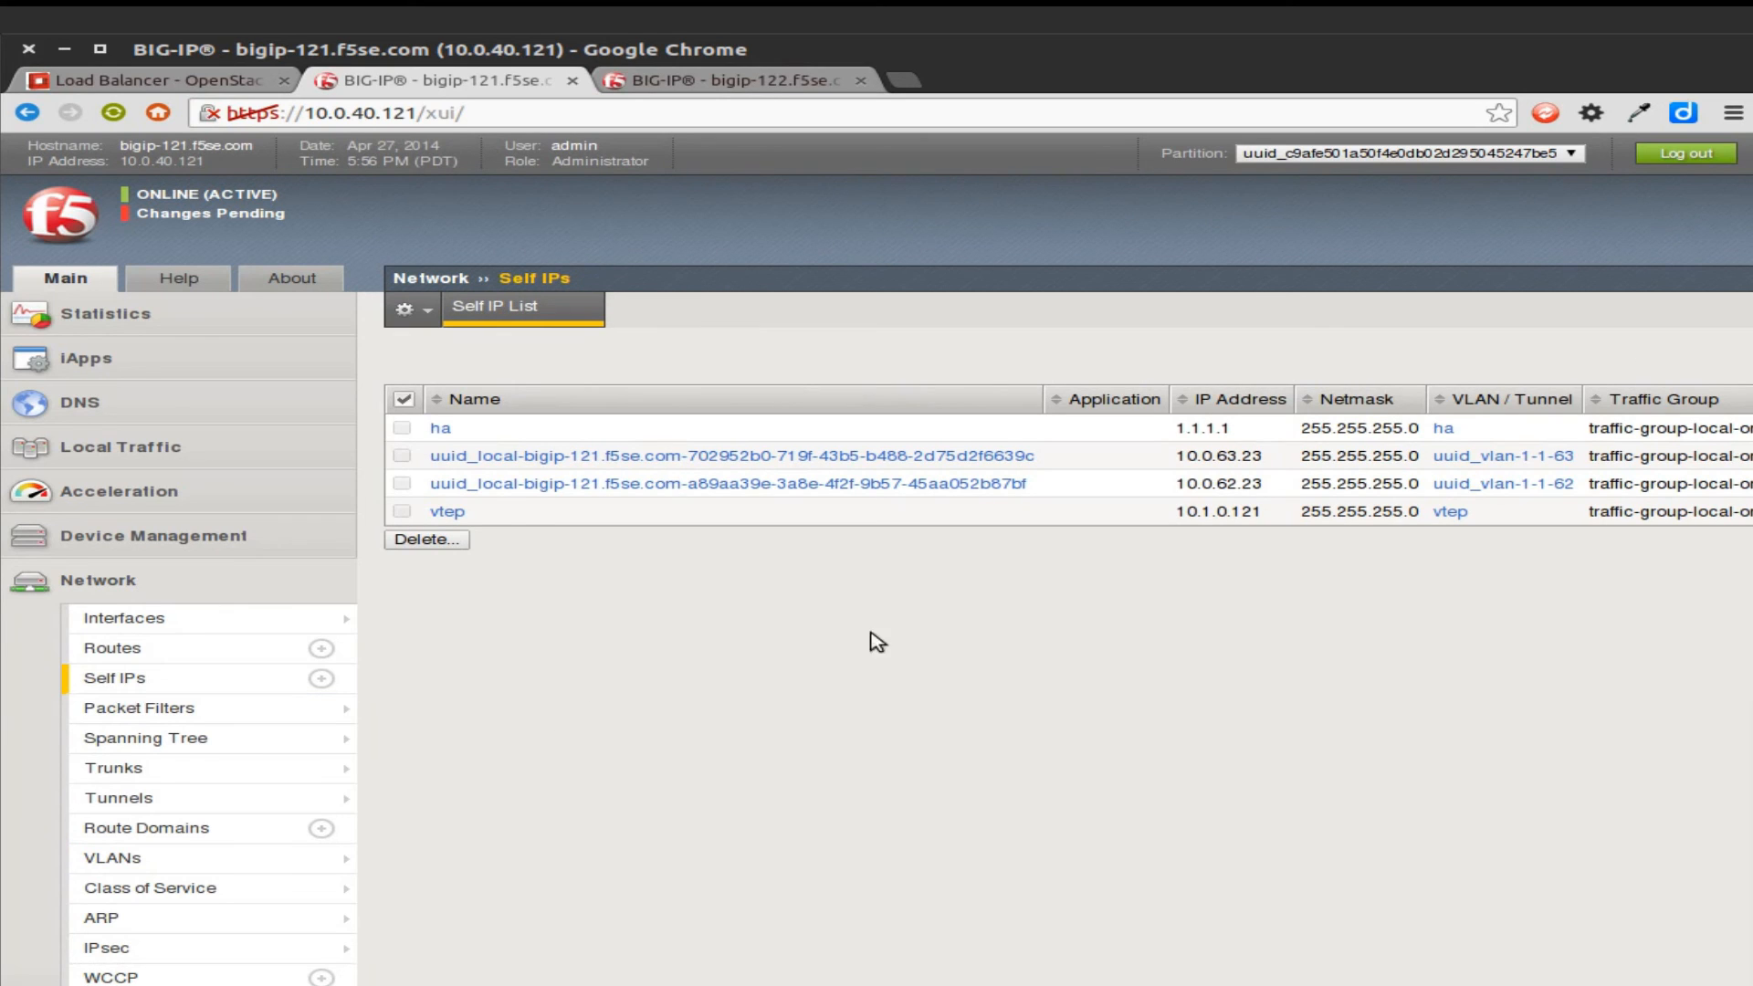
mouse_move(1121, 462)
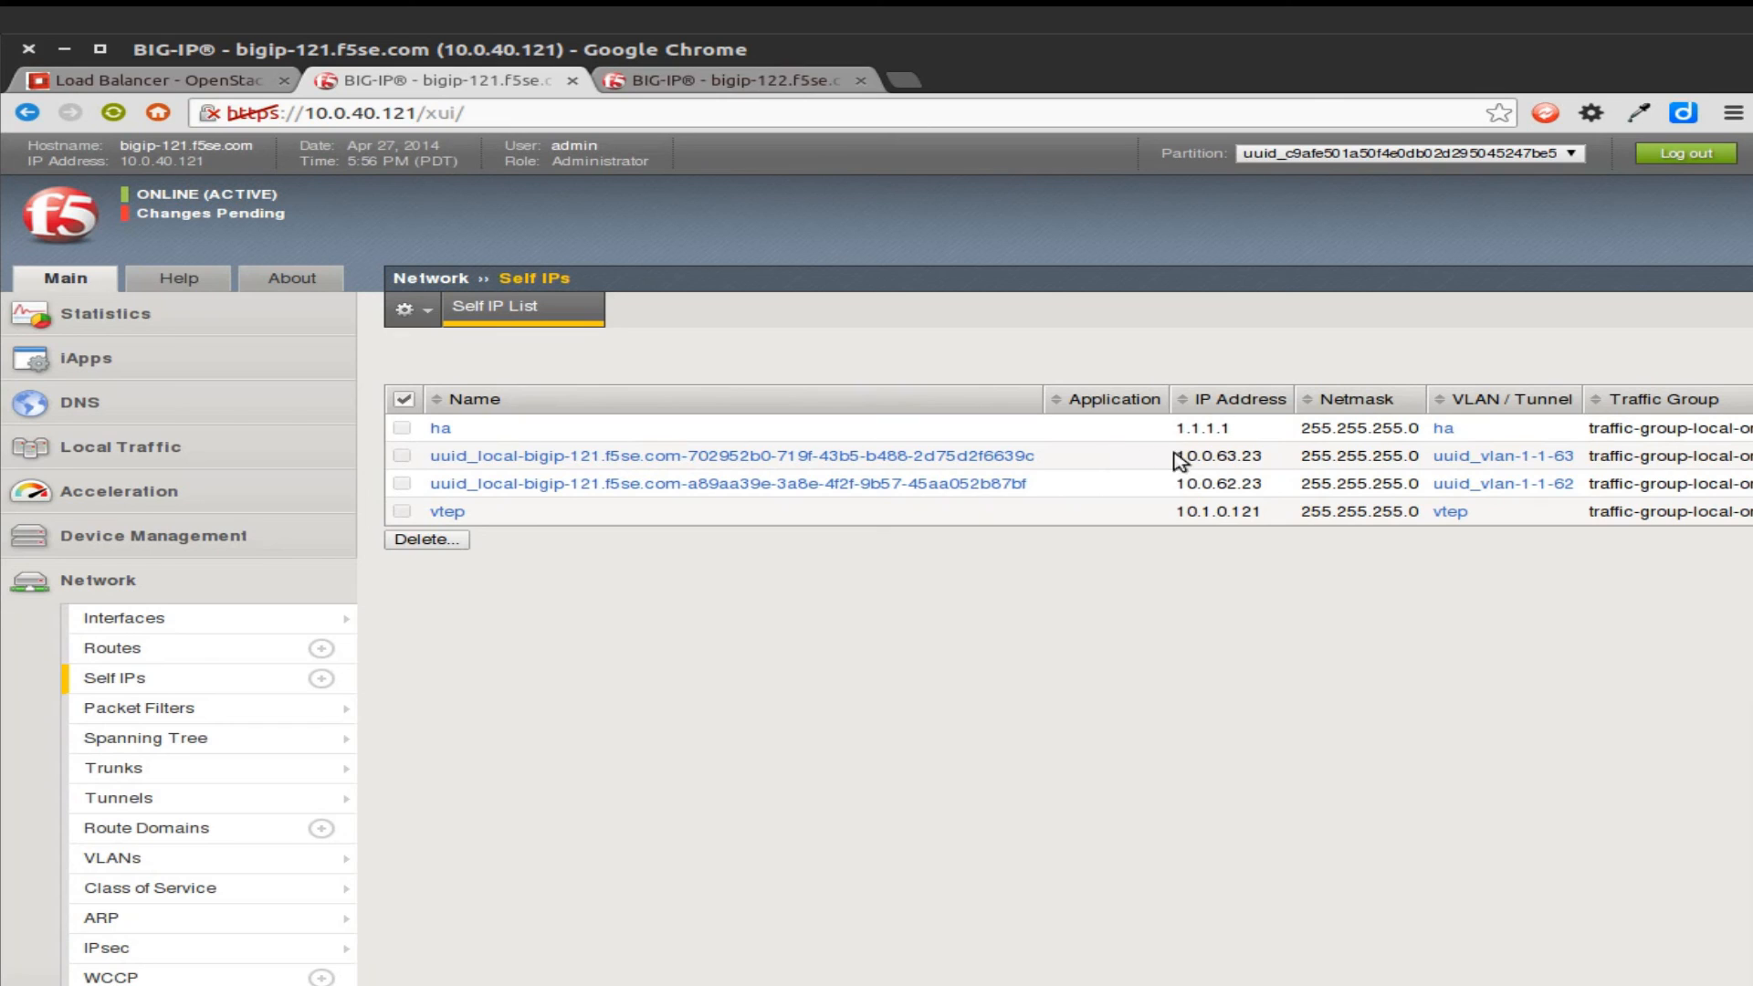
mouse_move(1274, 500)
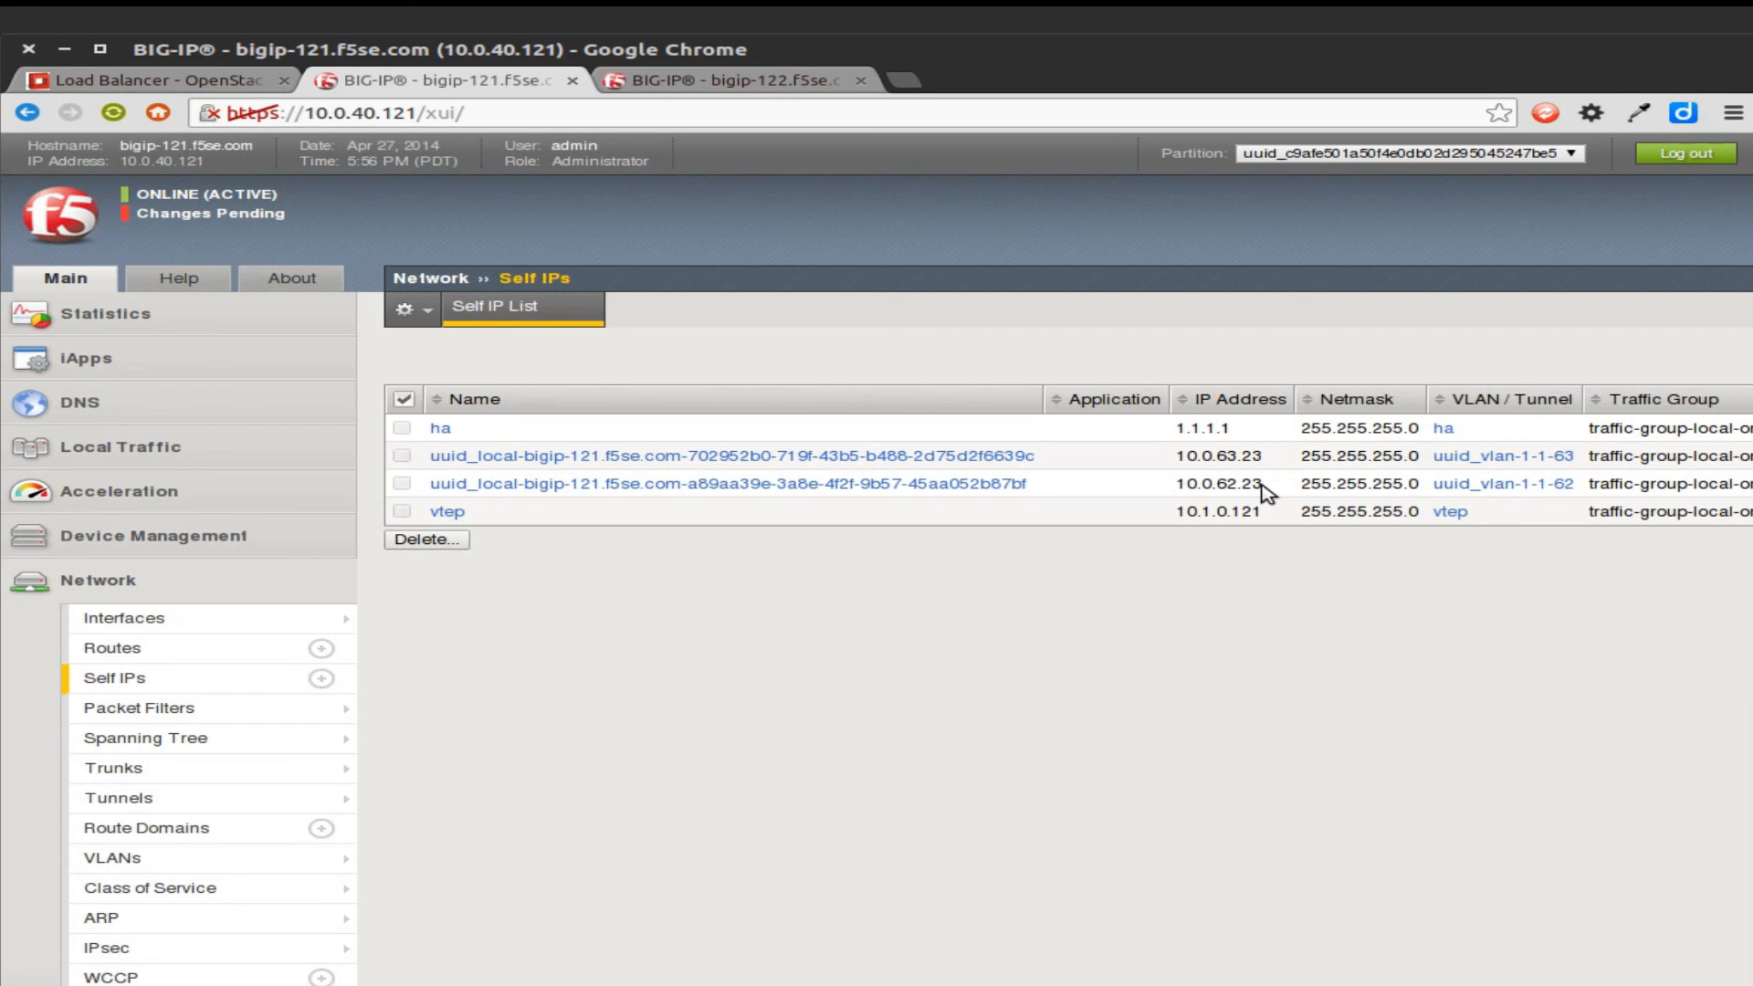
mouse_move(162, 435)
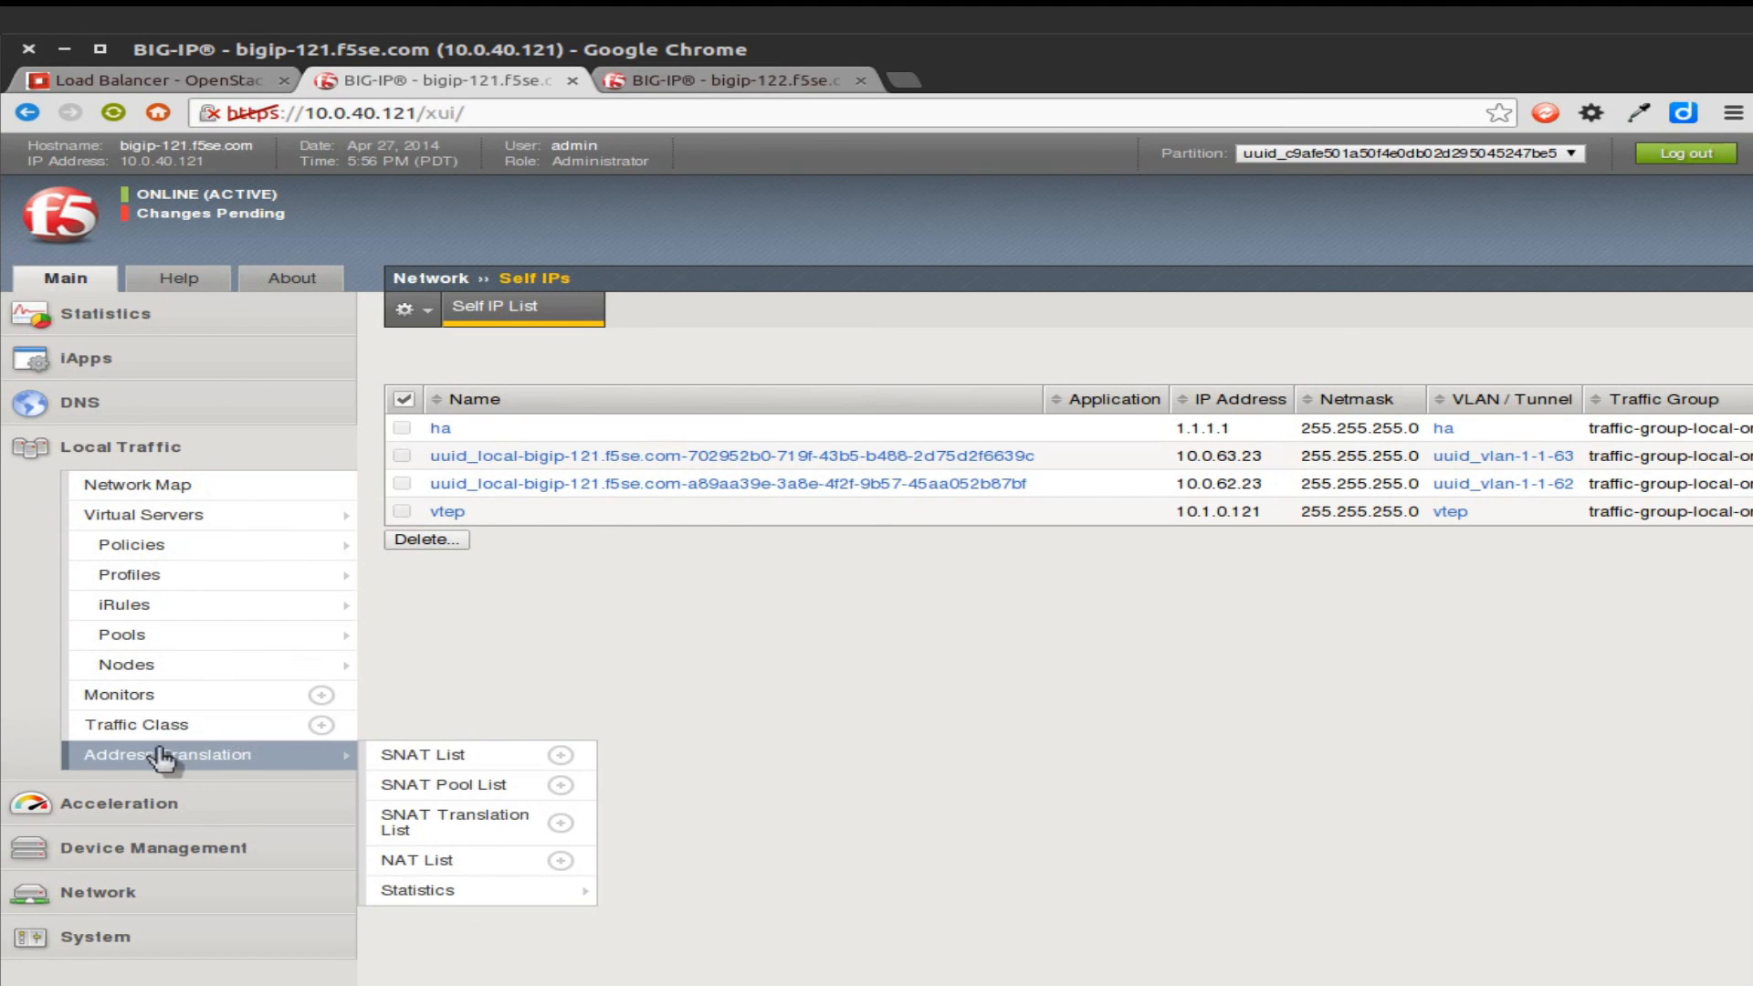
Review the SNAT pool translation entries, then return to the Horizon load balancer page
left_click(440, 783)
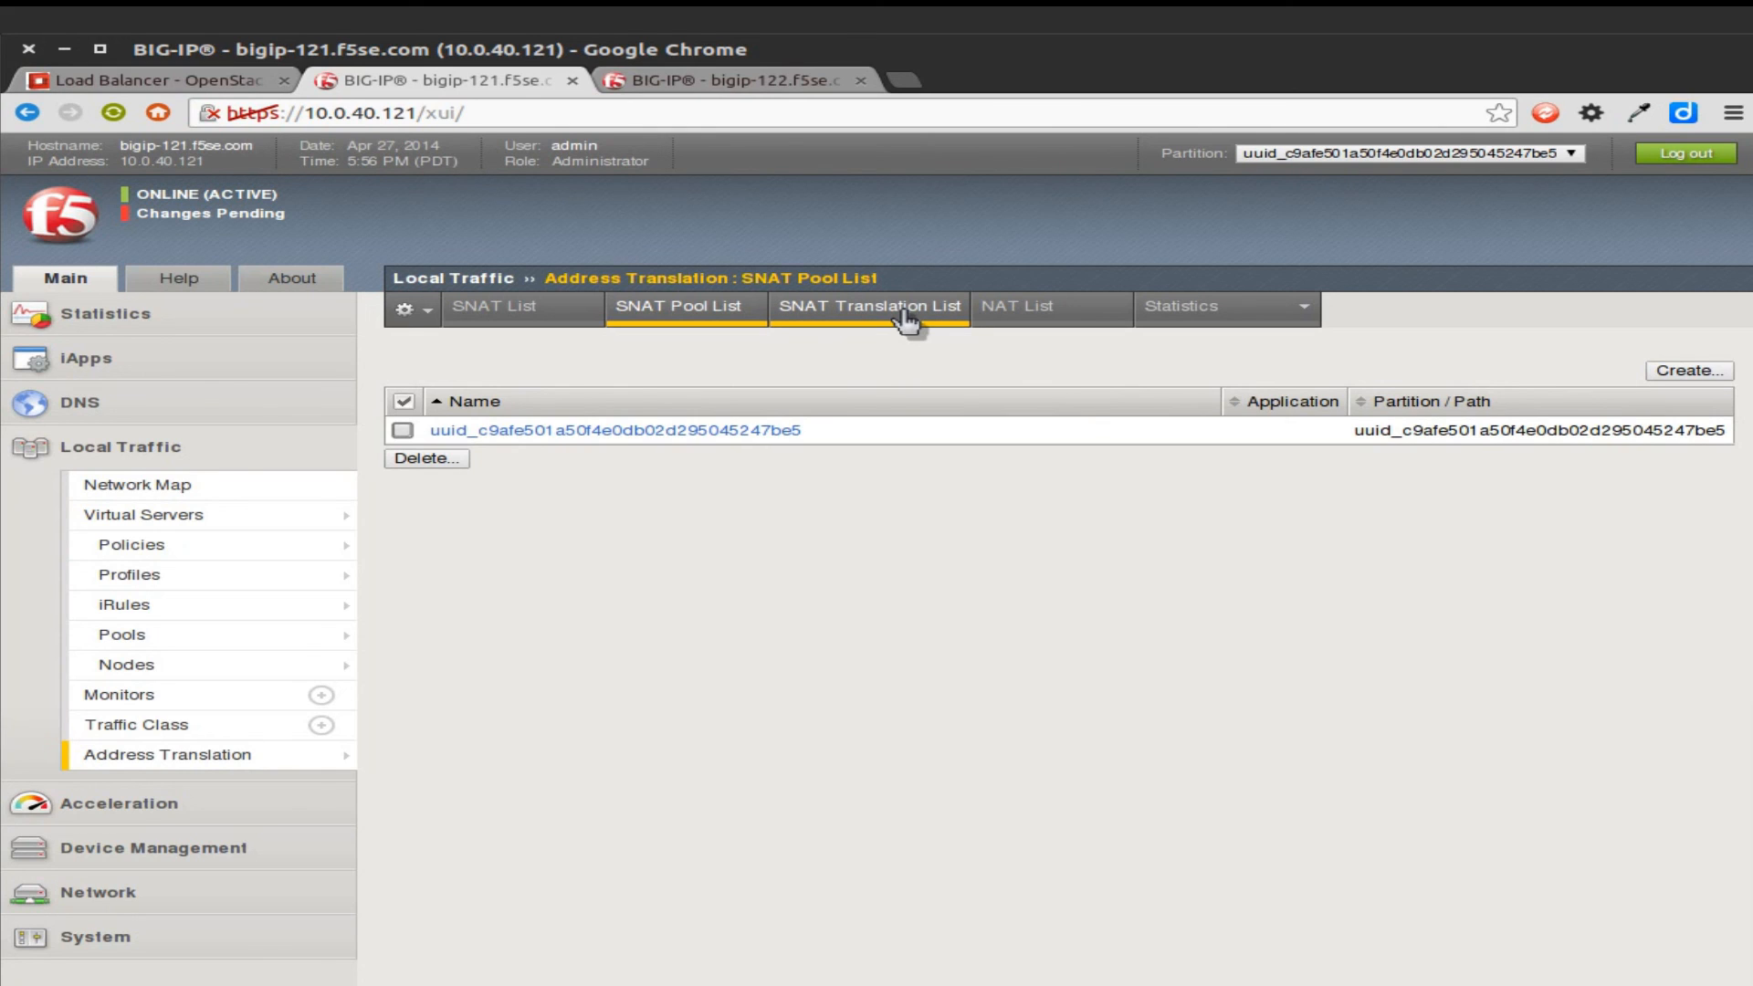
left_click(869, 305)
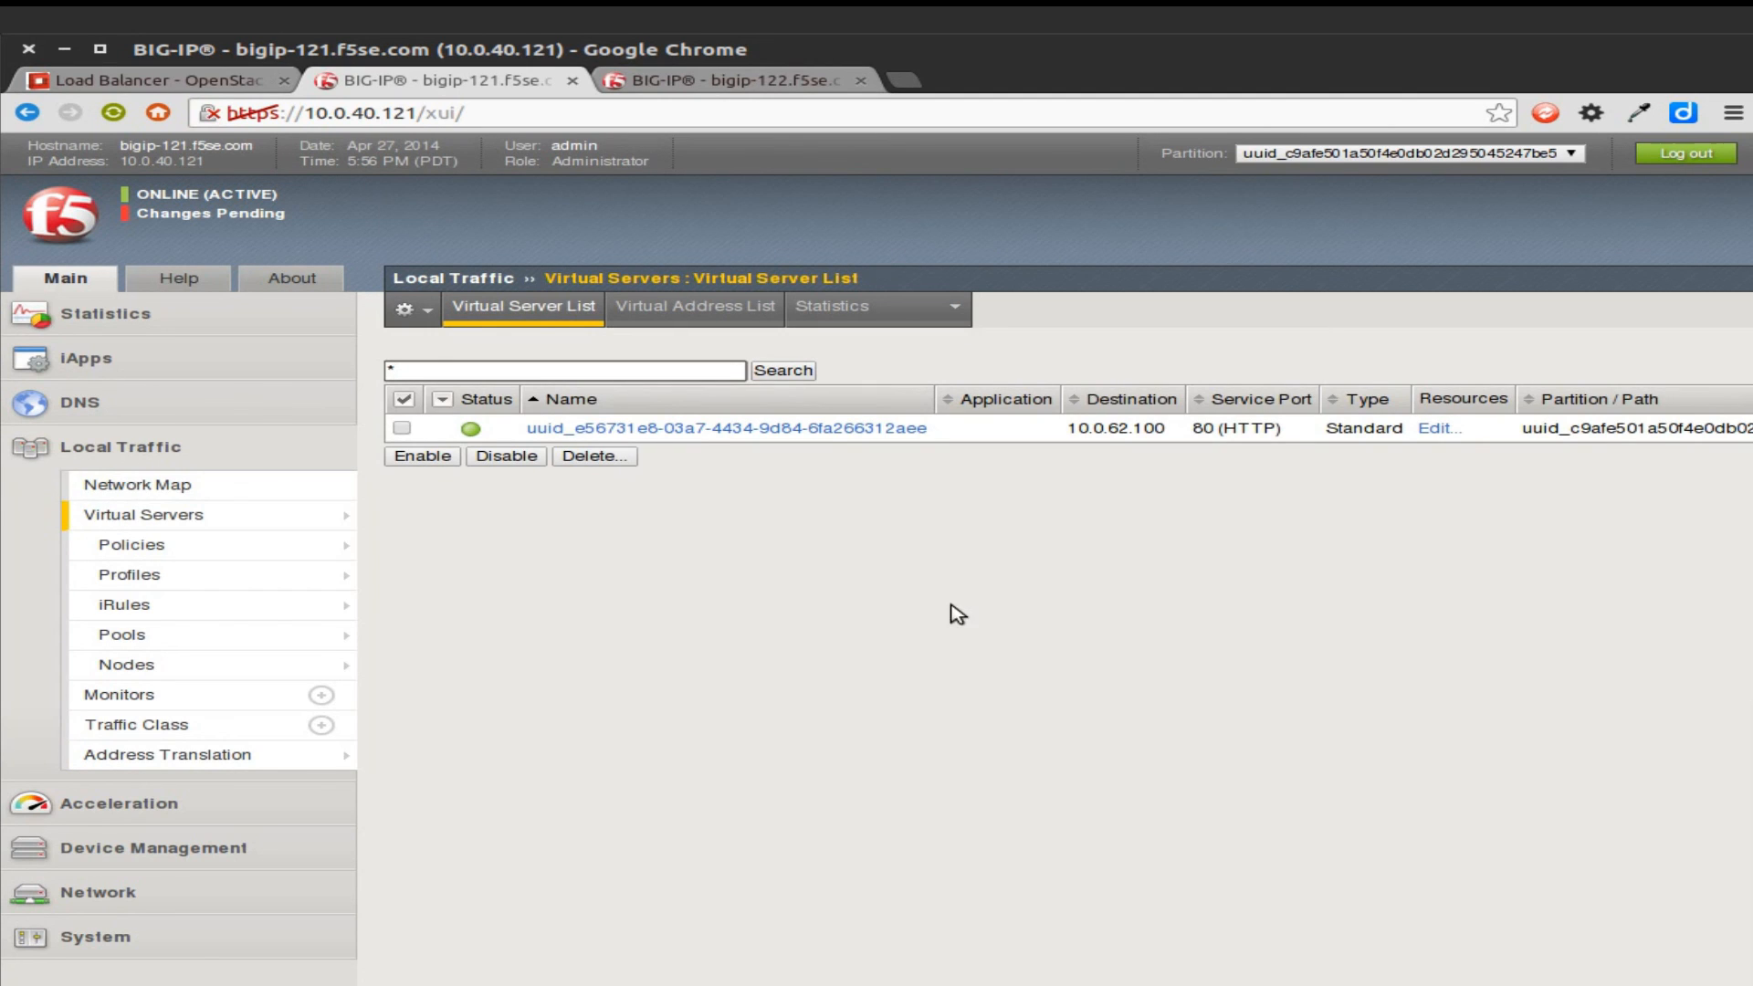
left_click(173, 78)
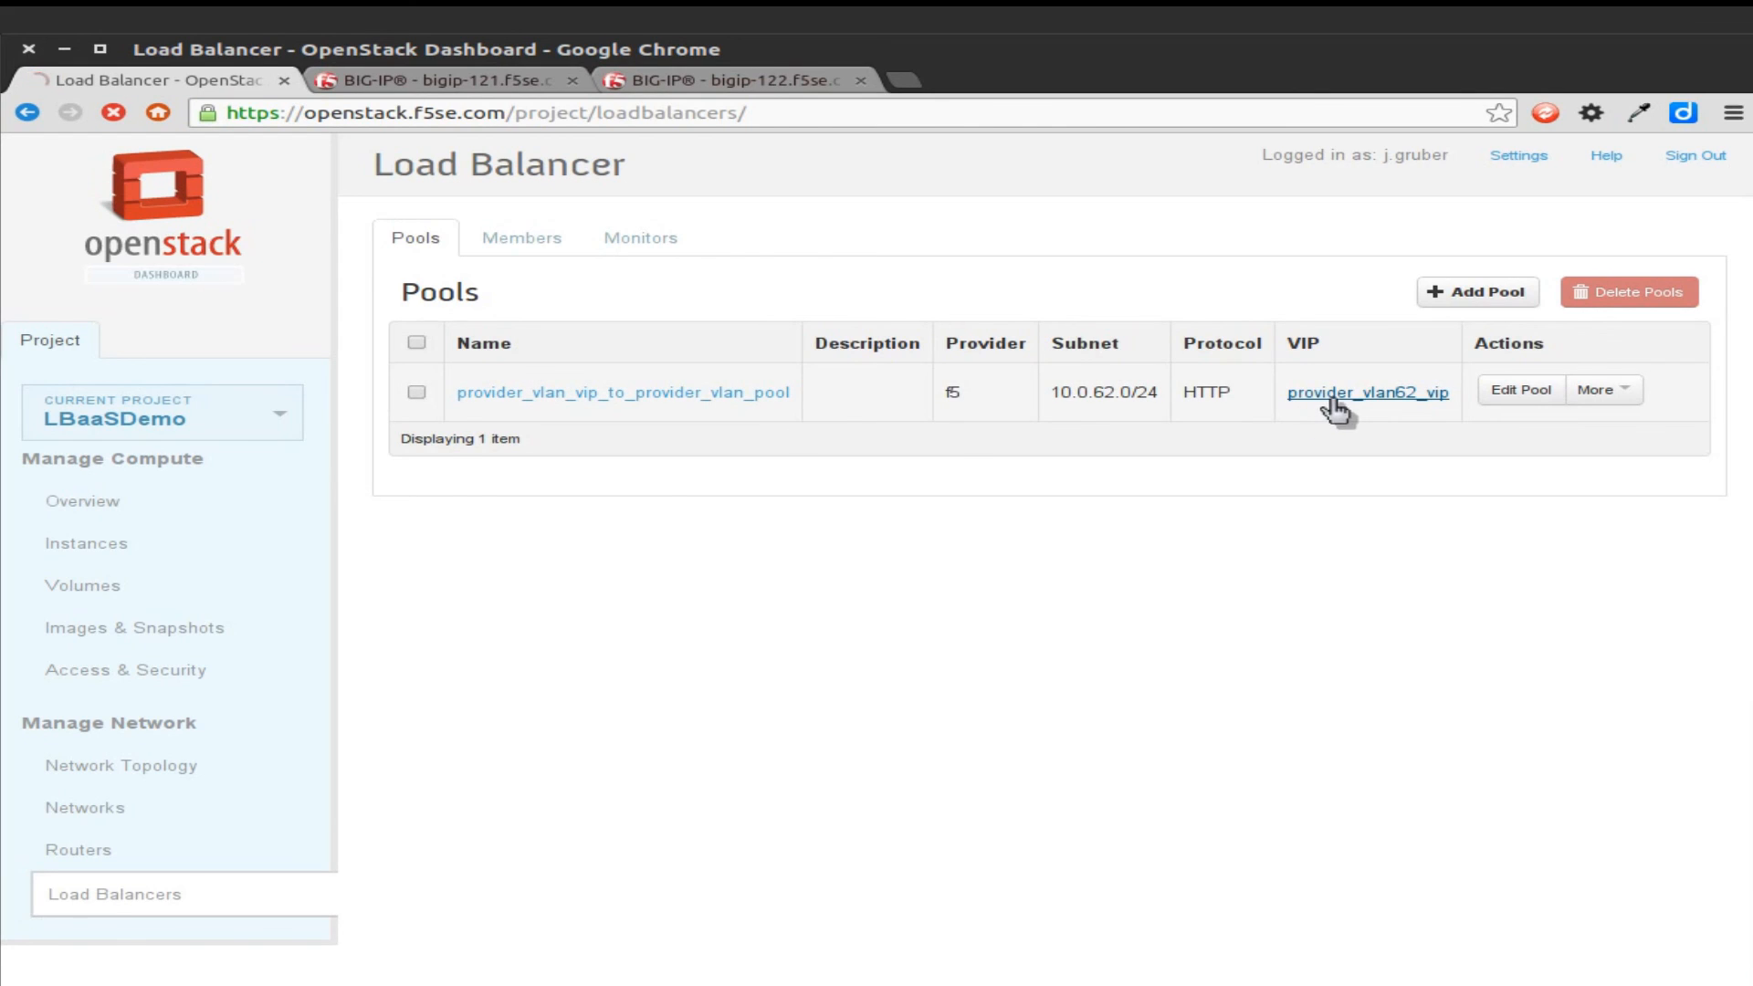
From provider_vlan62_vip's details, browse to 10.0.62.100 in a new tab
left_click(1366, 392)
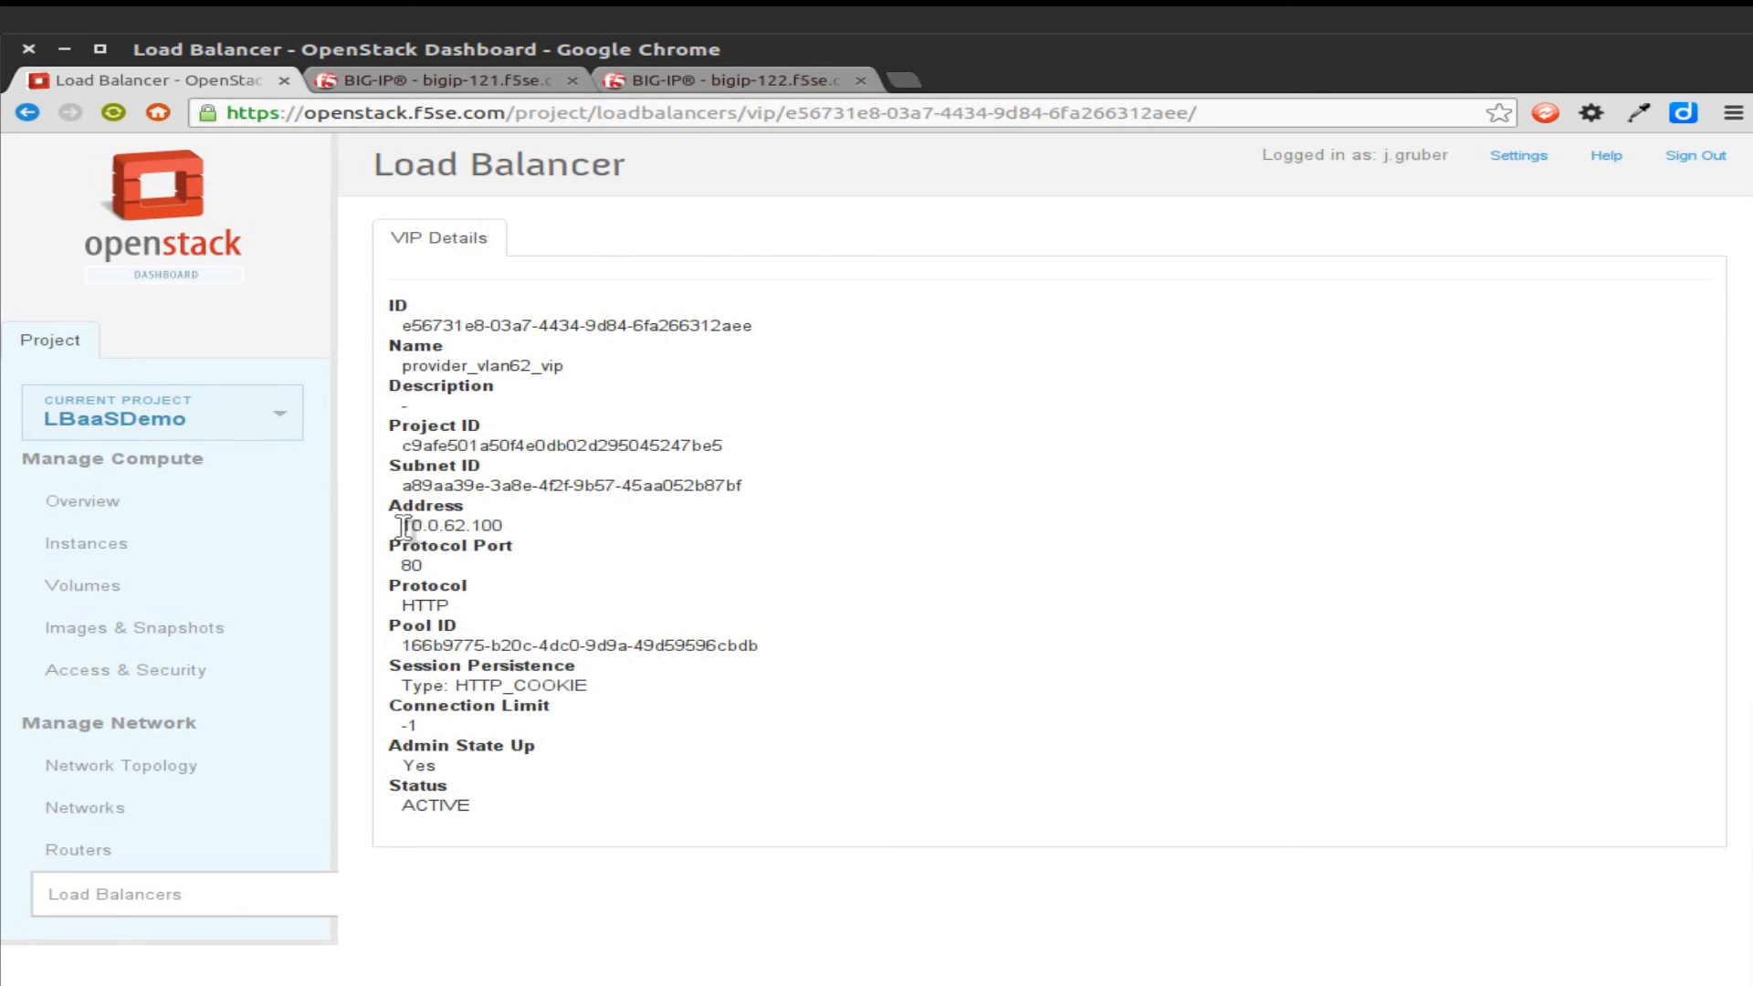
double_click(451, 526)
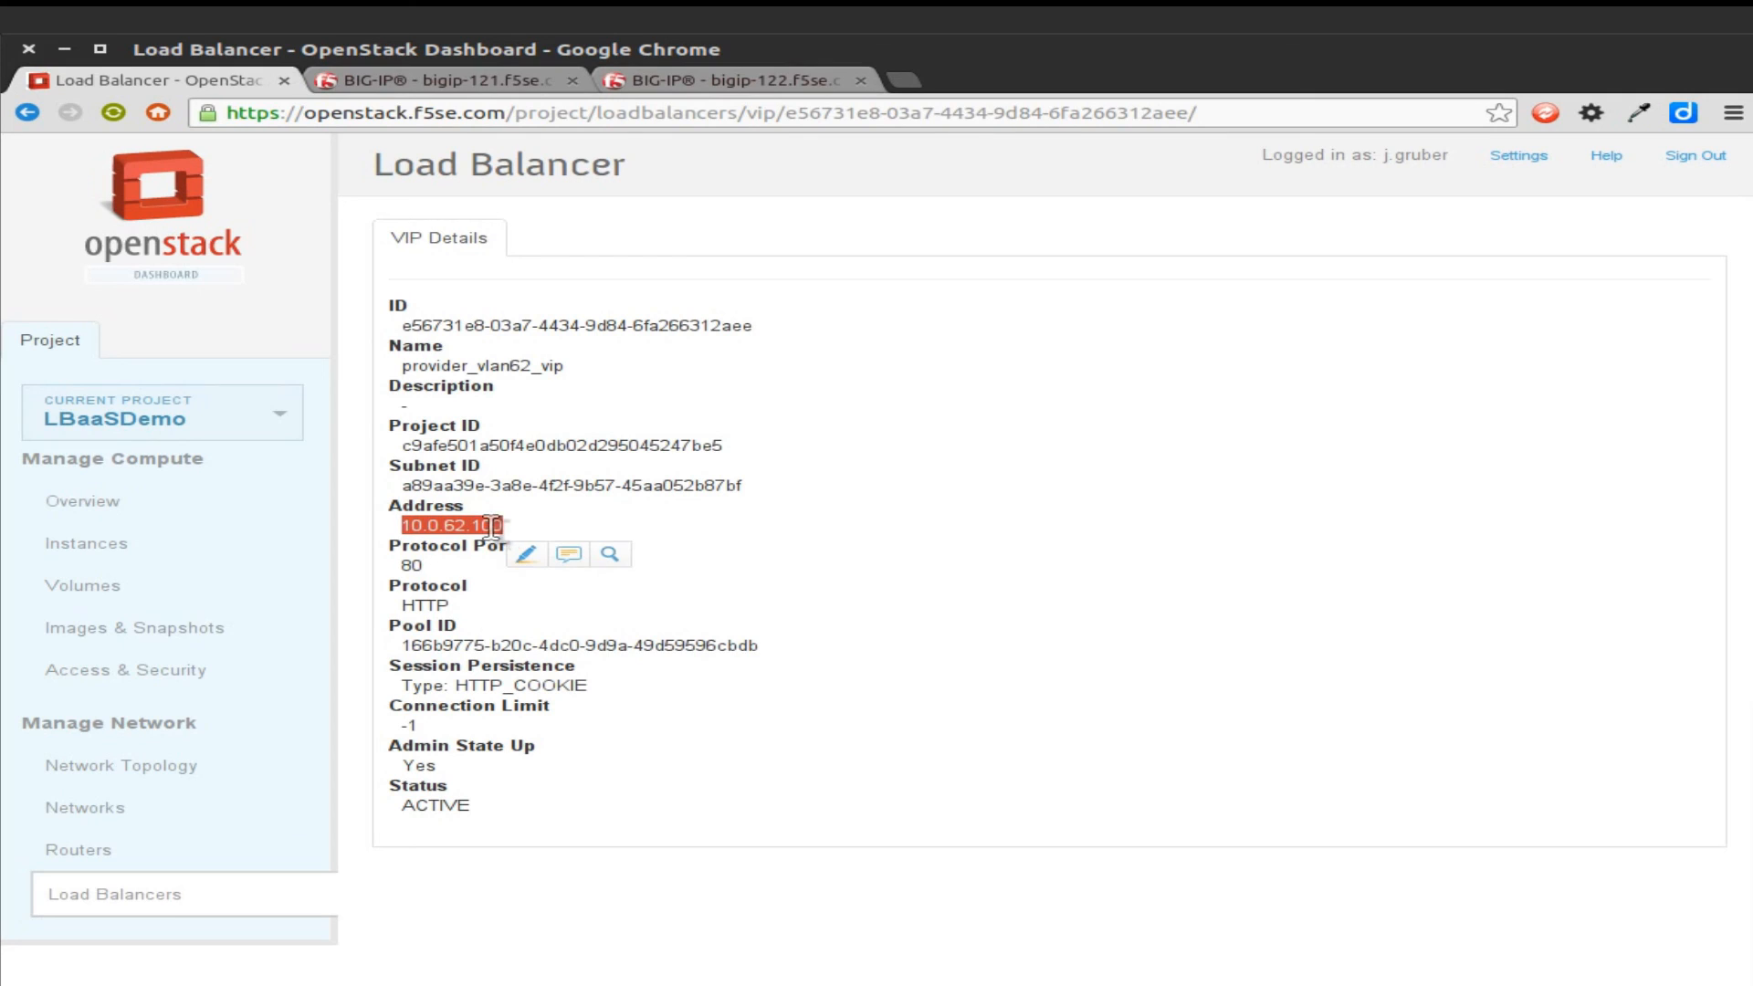
right_click(449, 526)
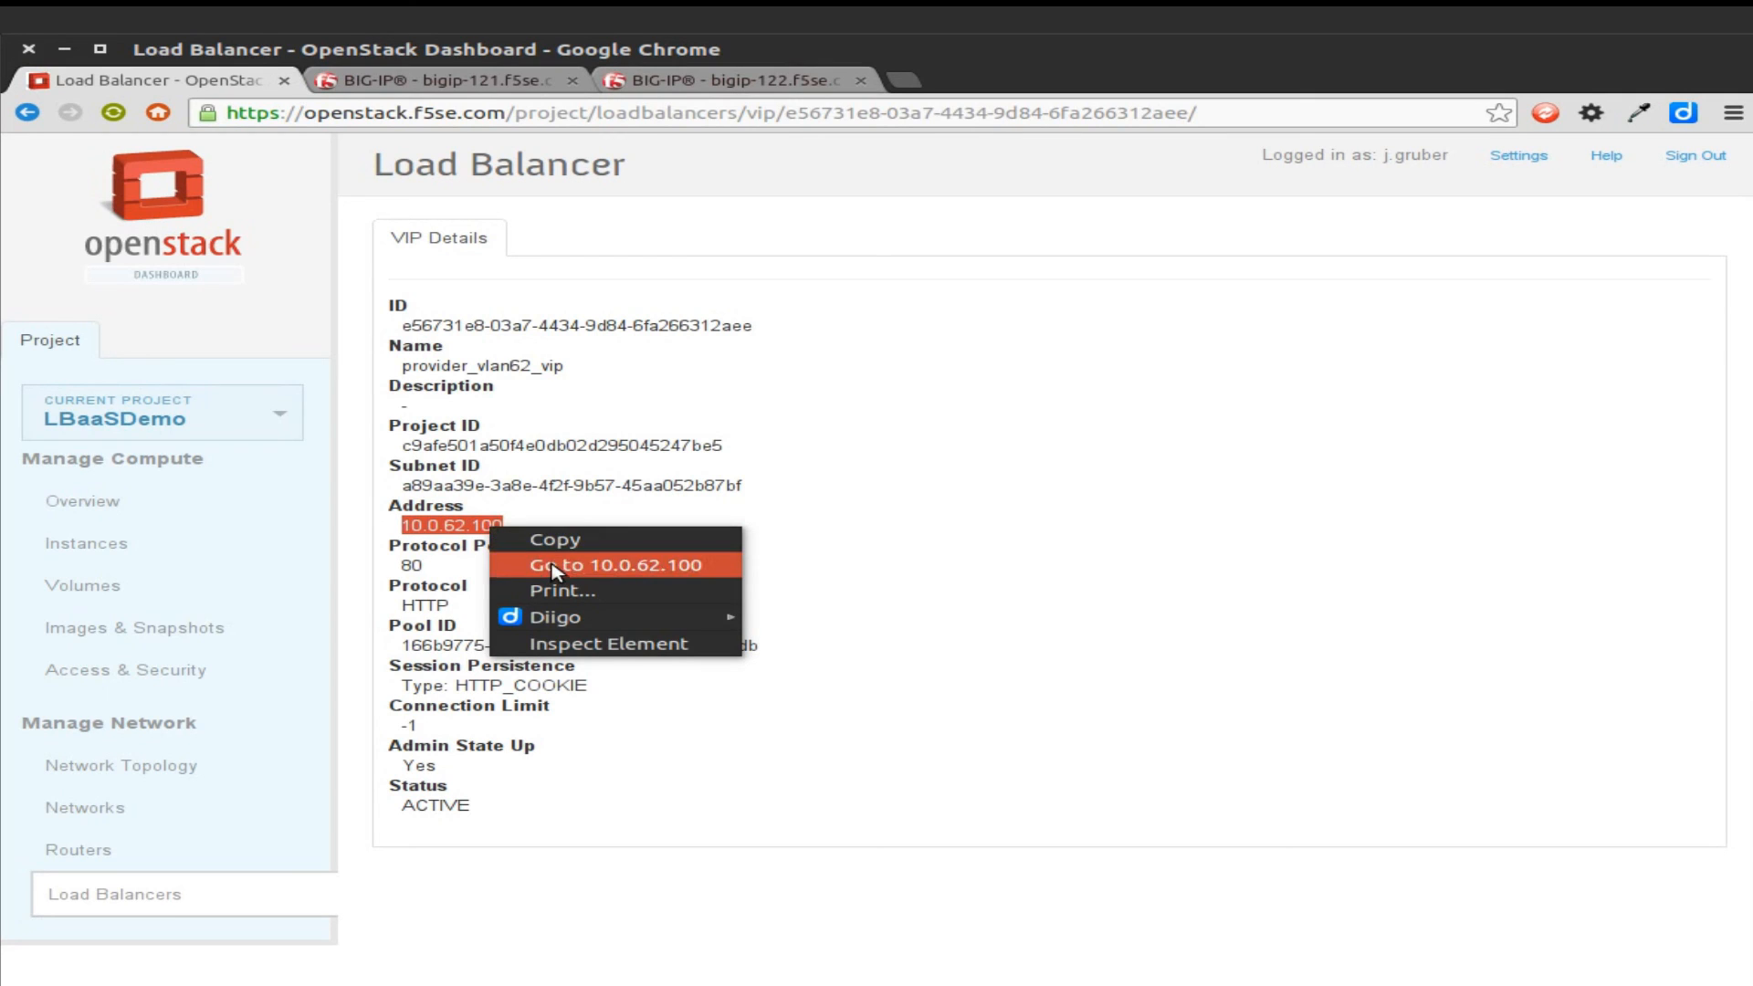
left_click(614, 564)
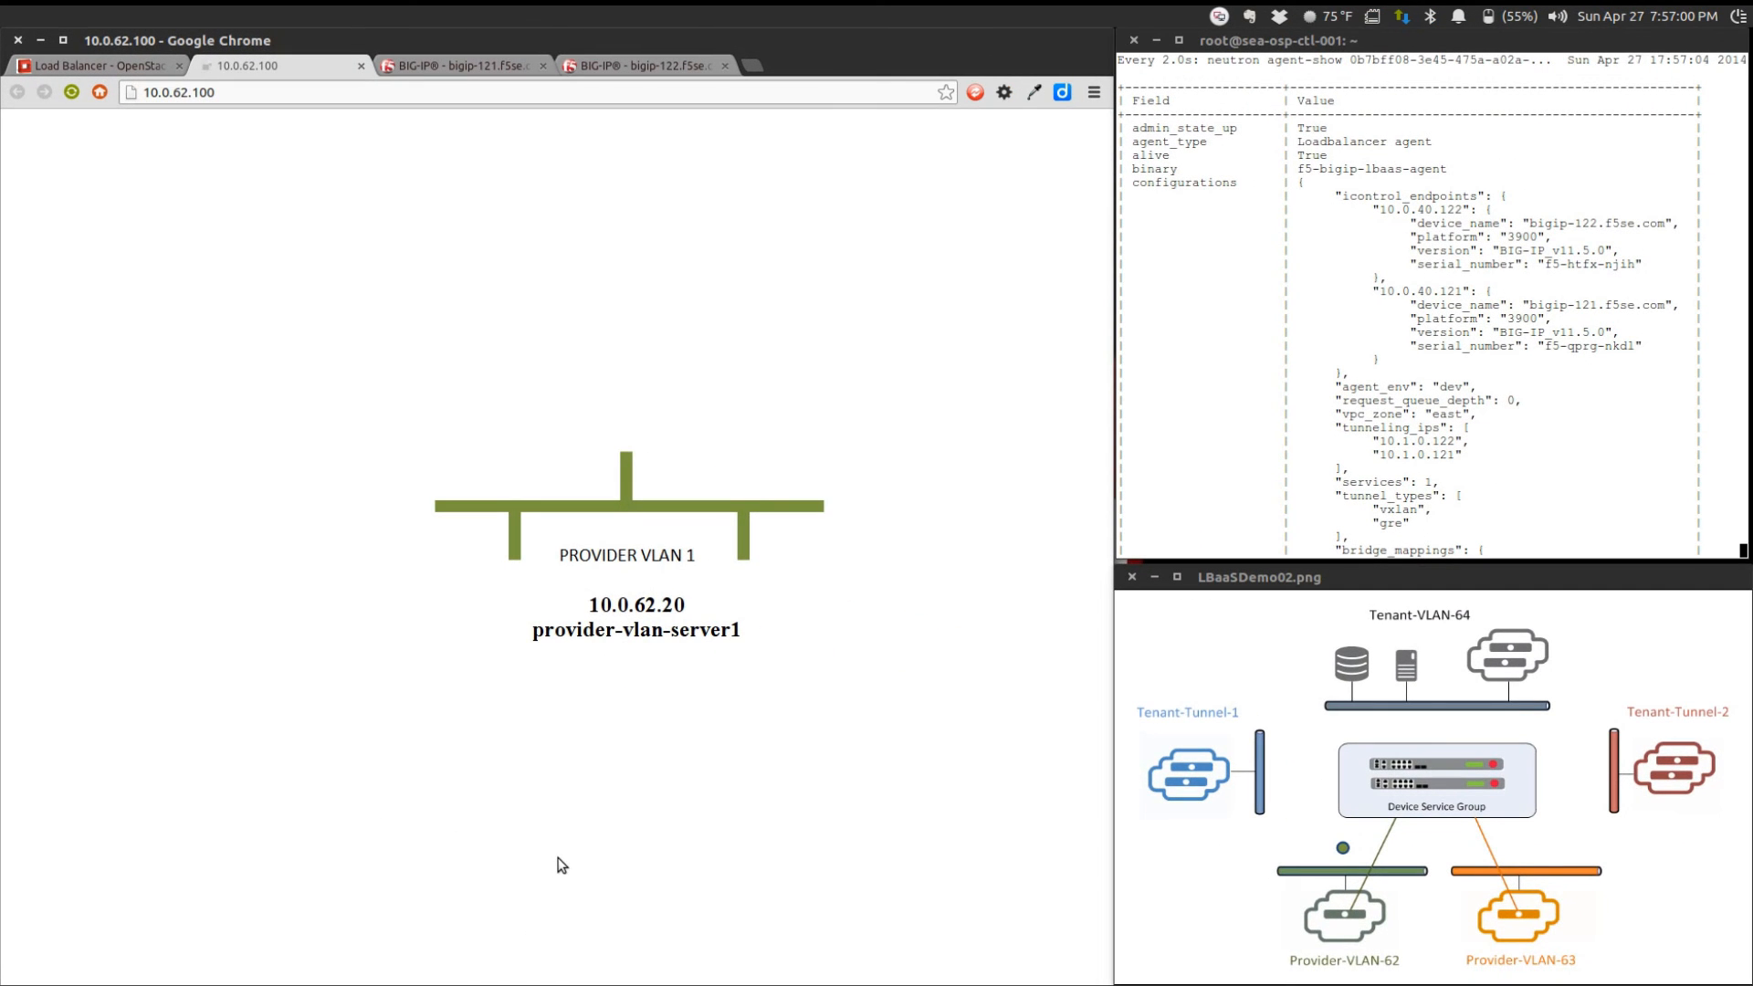
mouse_move(1342, 849)
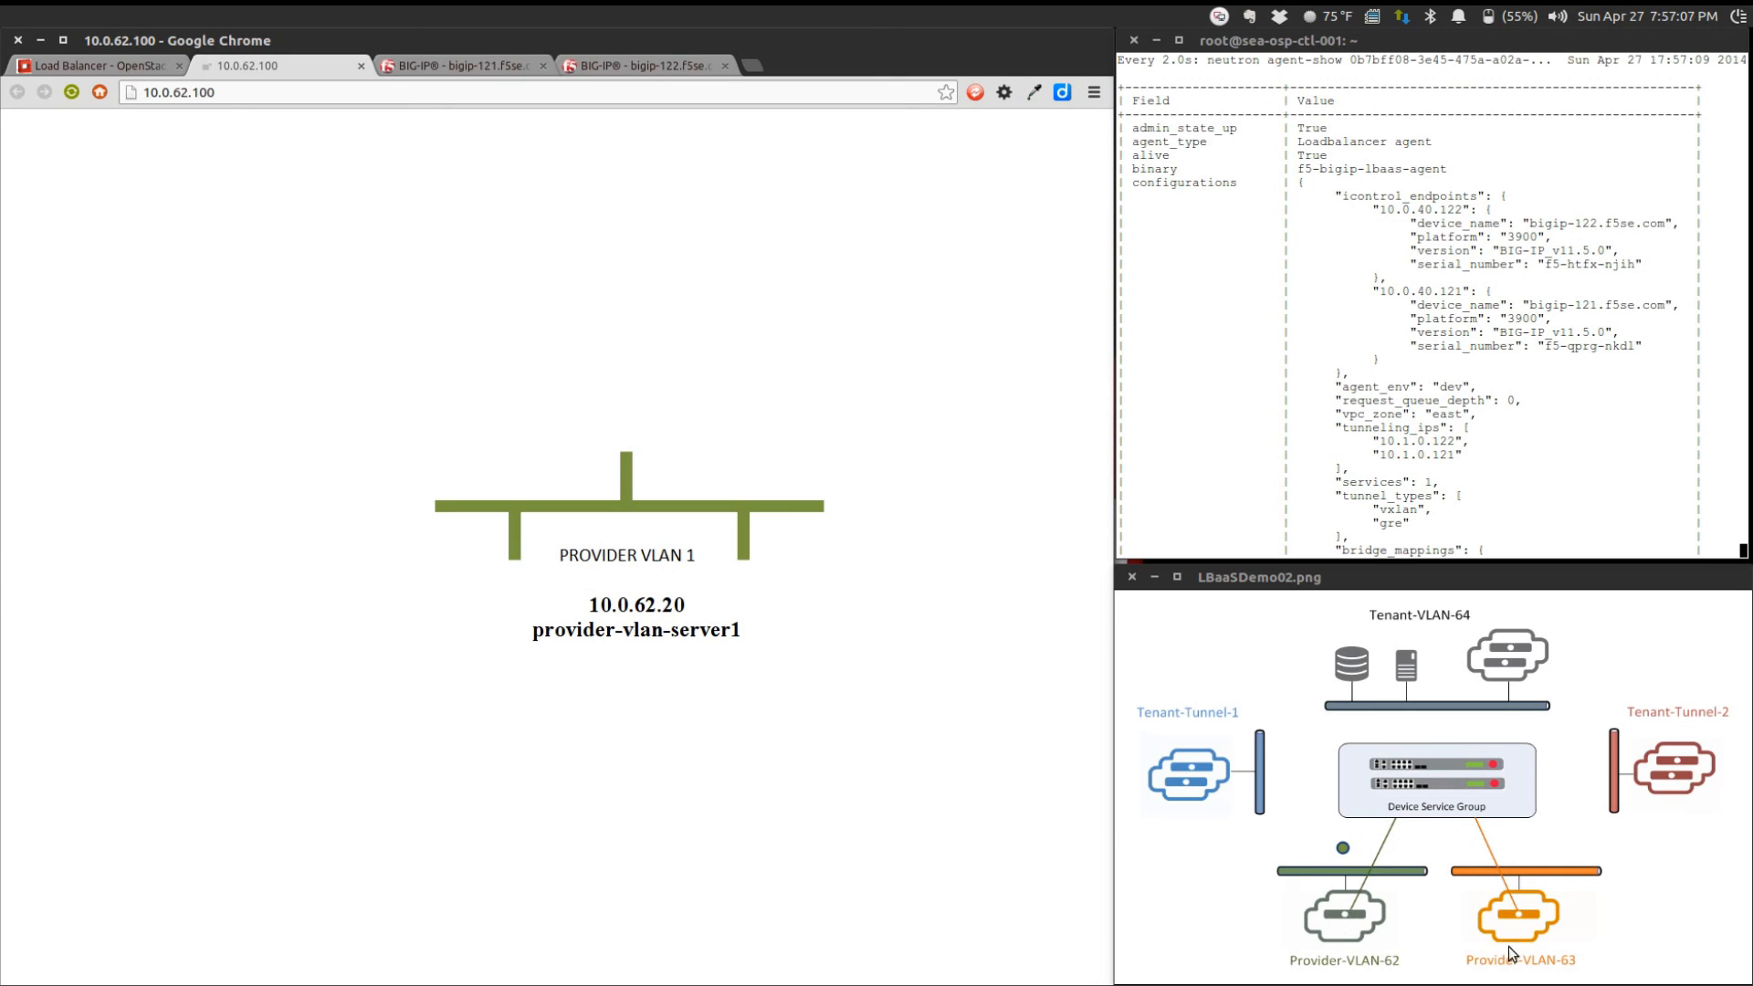
mouse_move(935, 829)
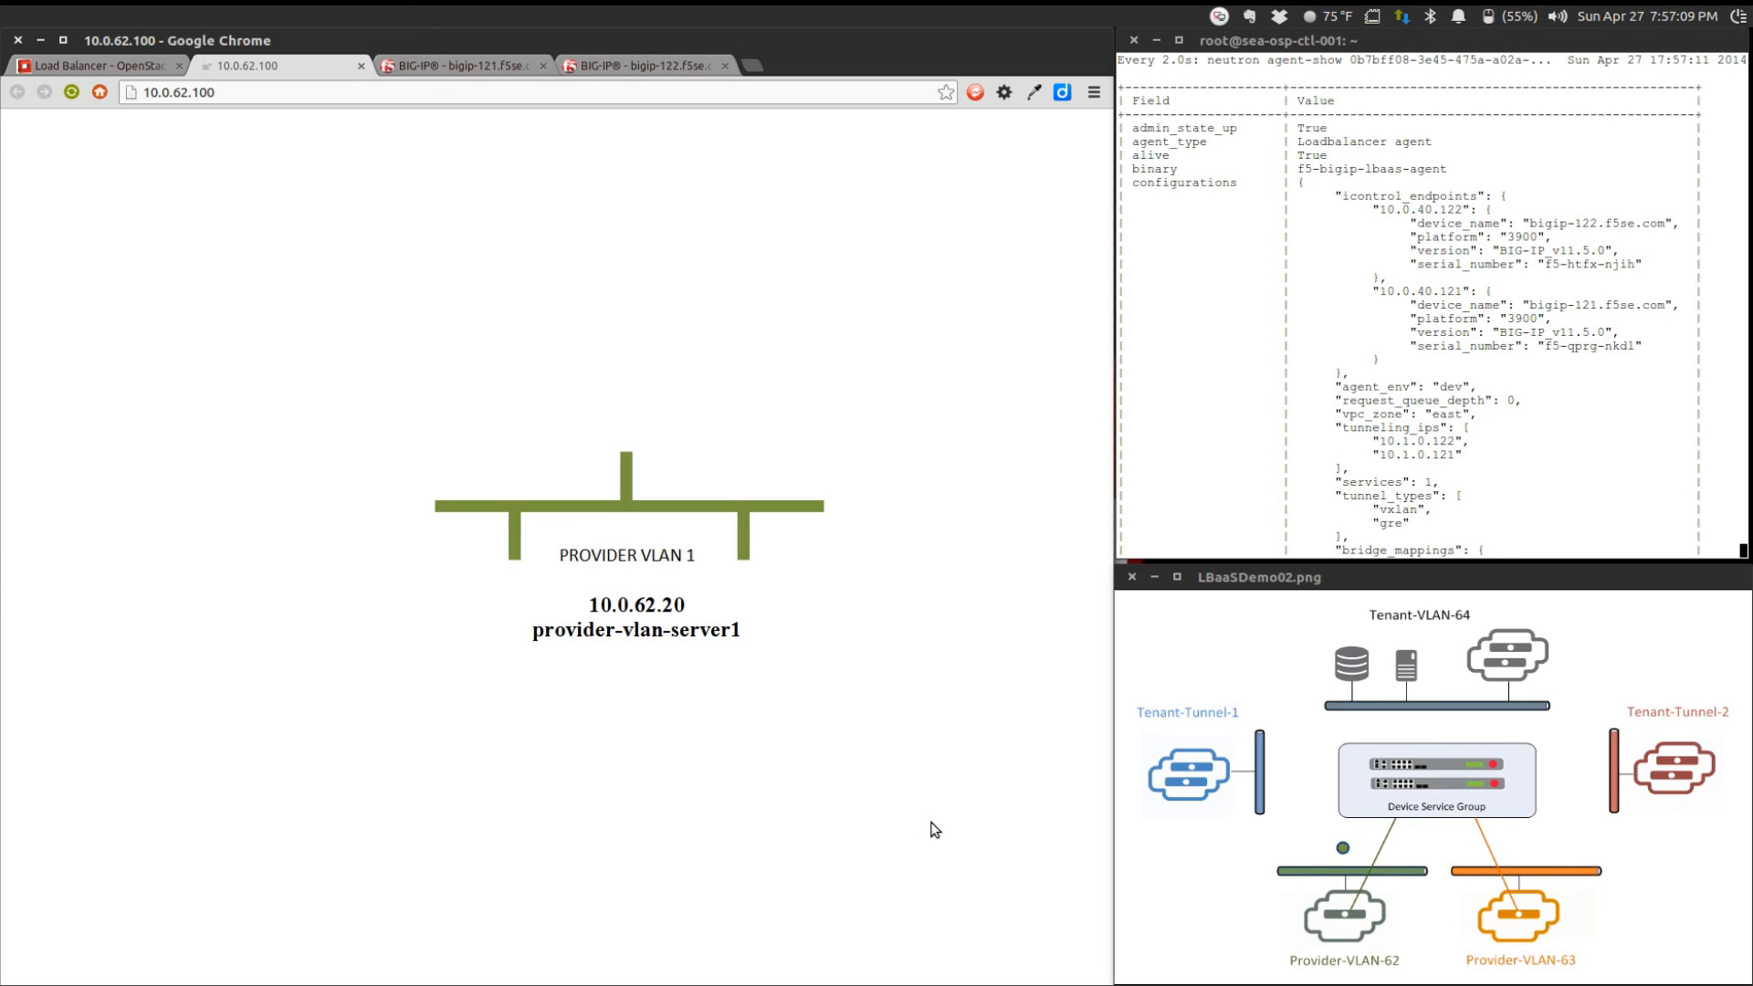
mouse_move(626, 785)
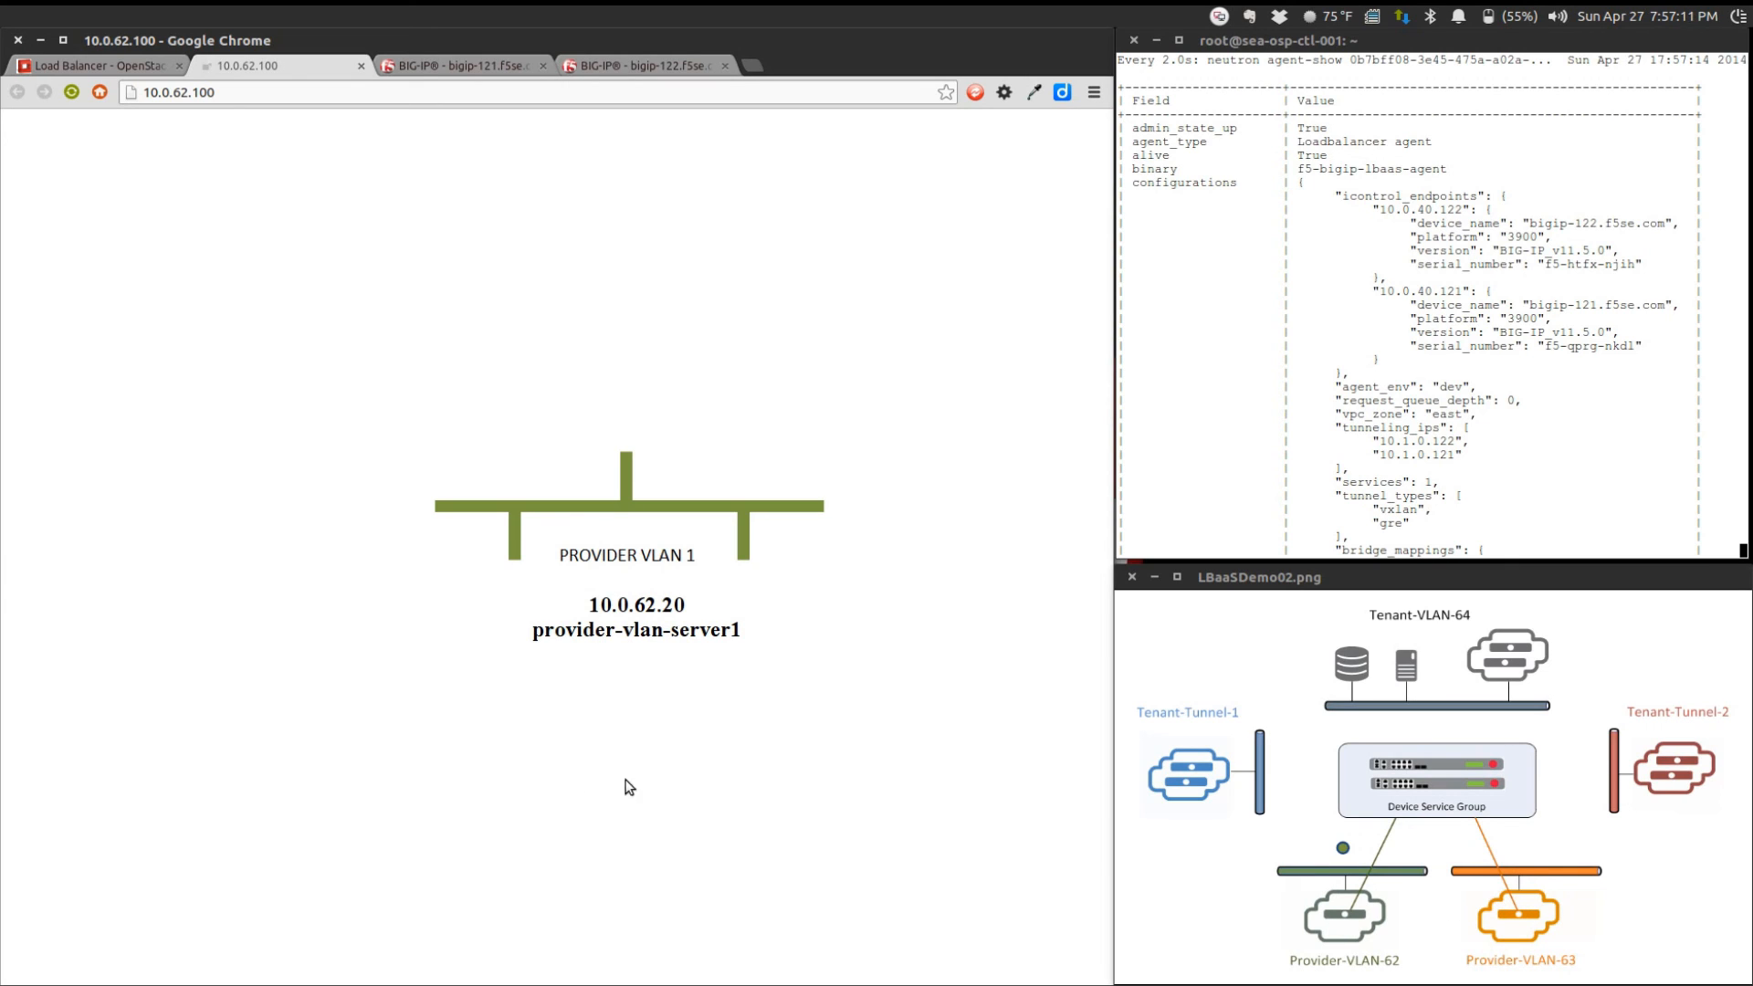